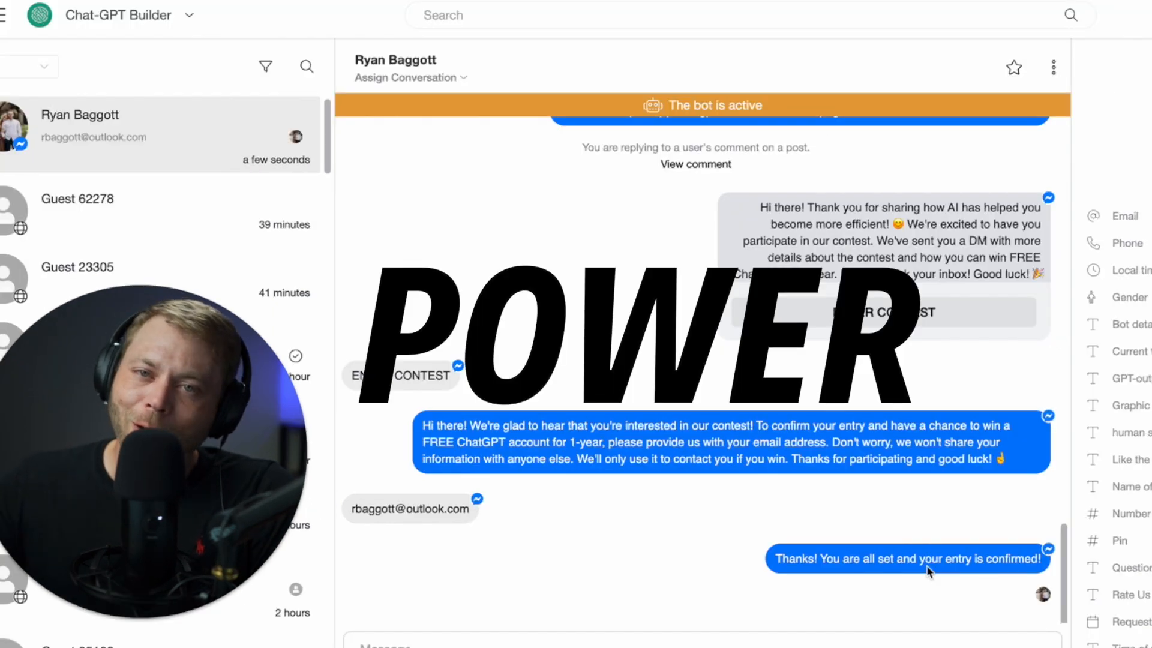
- Switch to the Facebook tab and scroll to the Win Free ChatGPT contest post
left_click(264, 12)
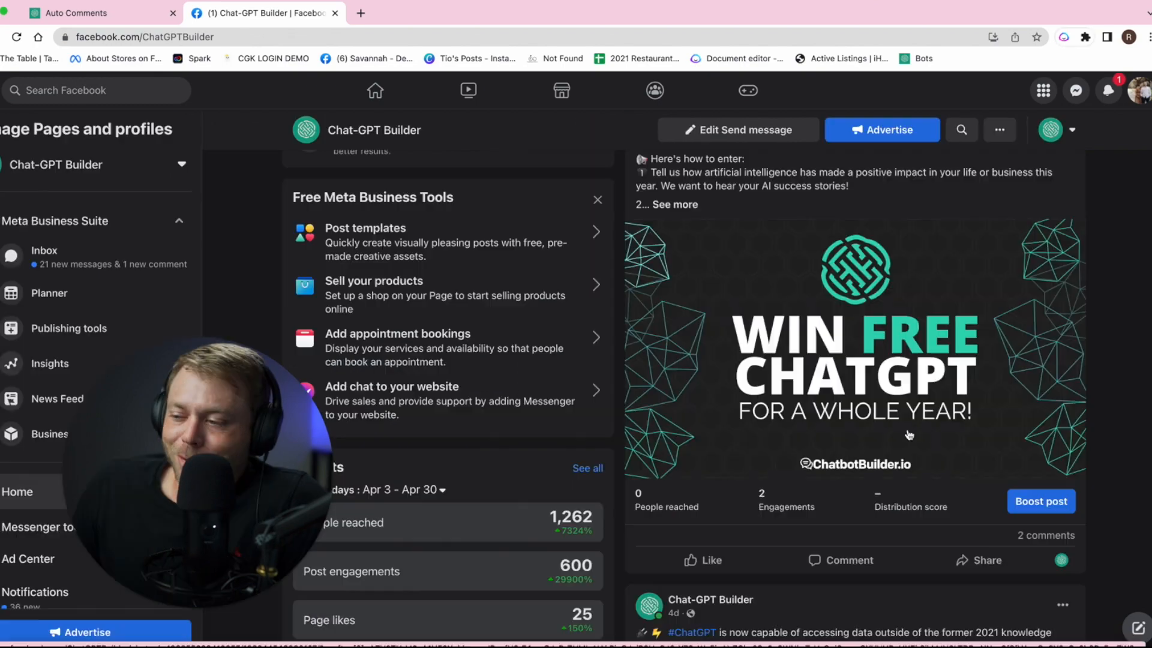
scroll("down", 3)
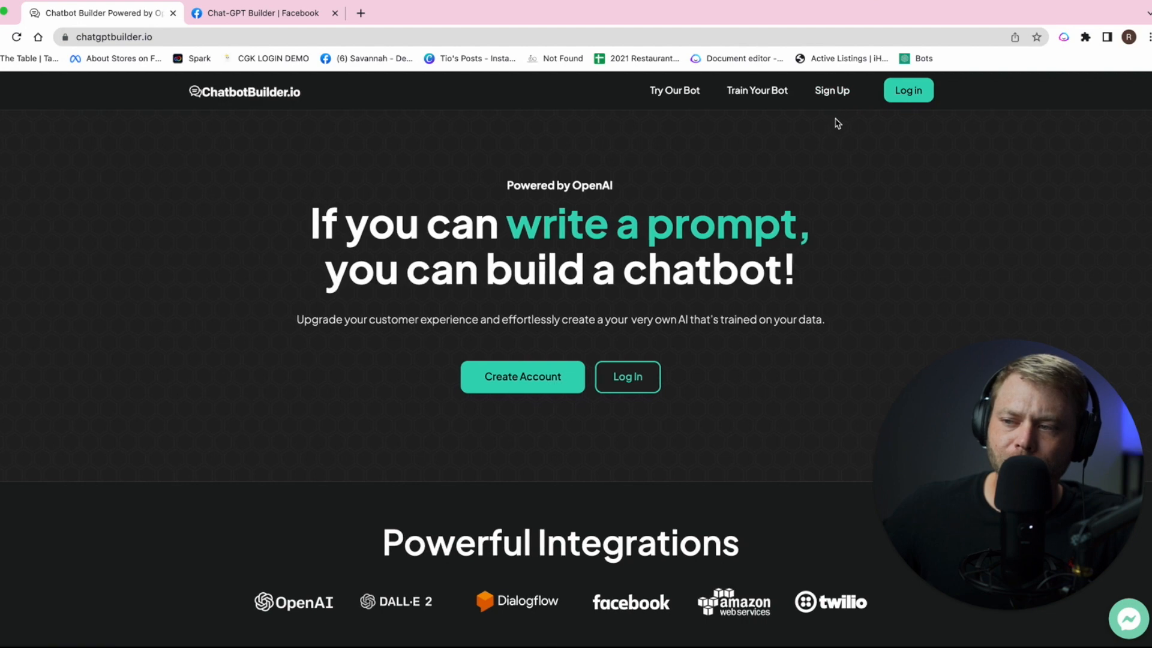
mouse_move(831, 94)
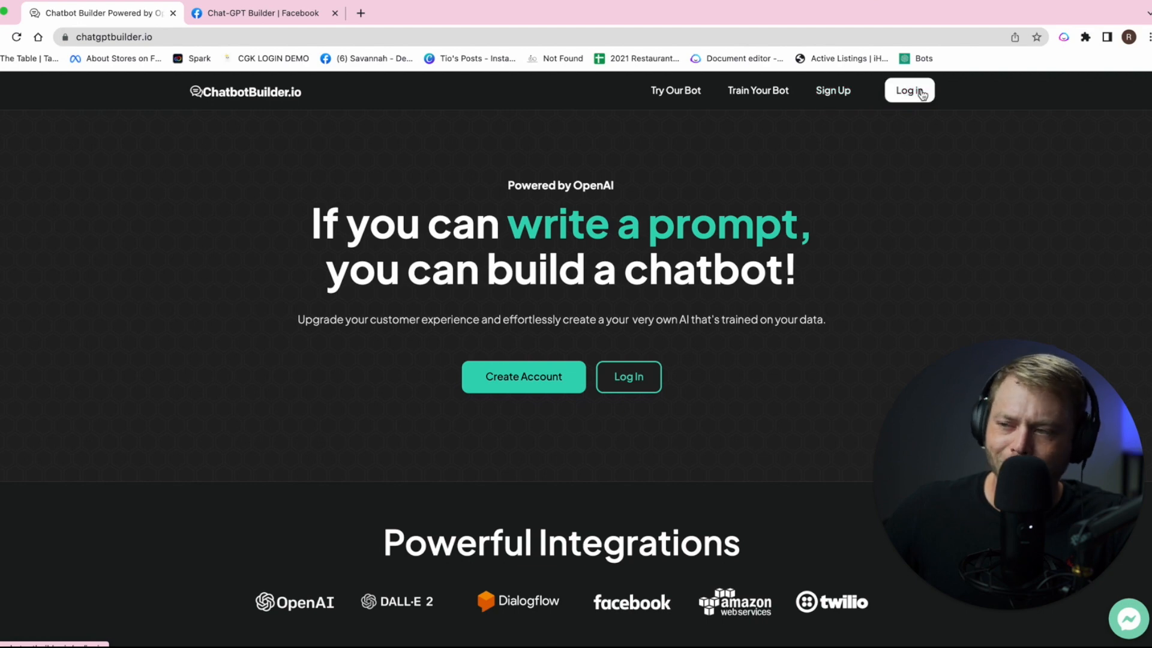
- Log in to Chatbot Builder and go to the Flows page listing existing flows
left_click(908, 90)
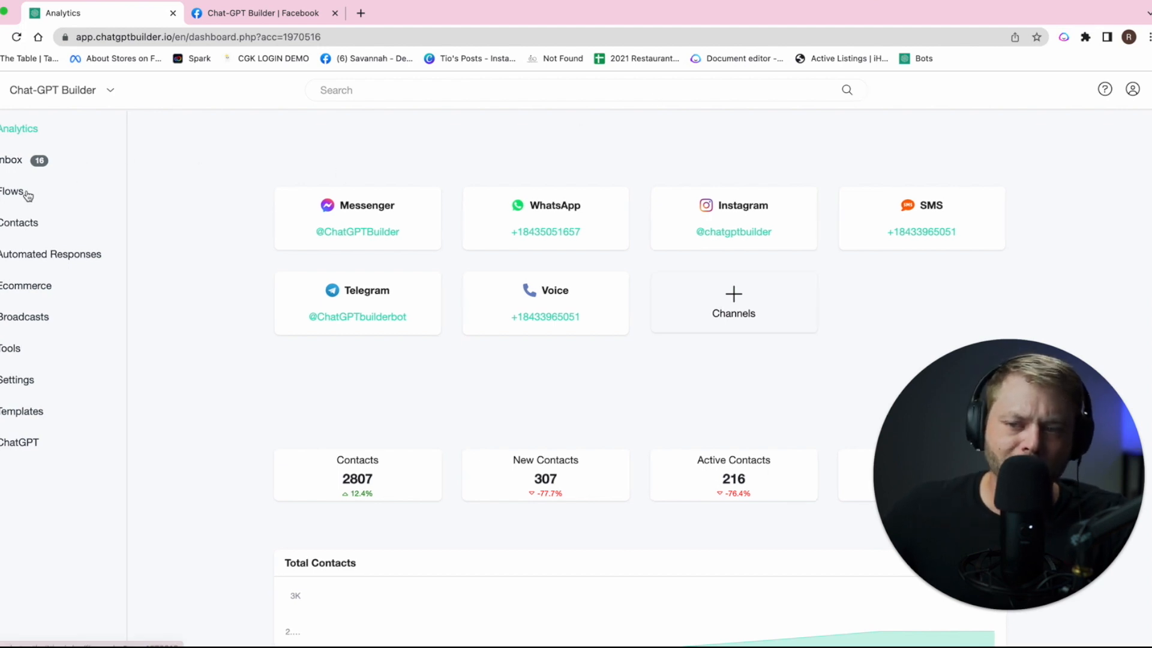
left_click(12, 190)
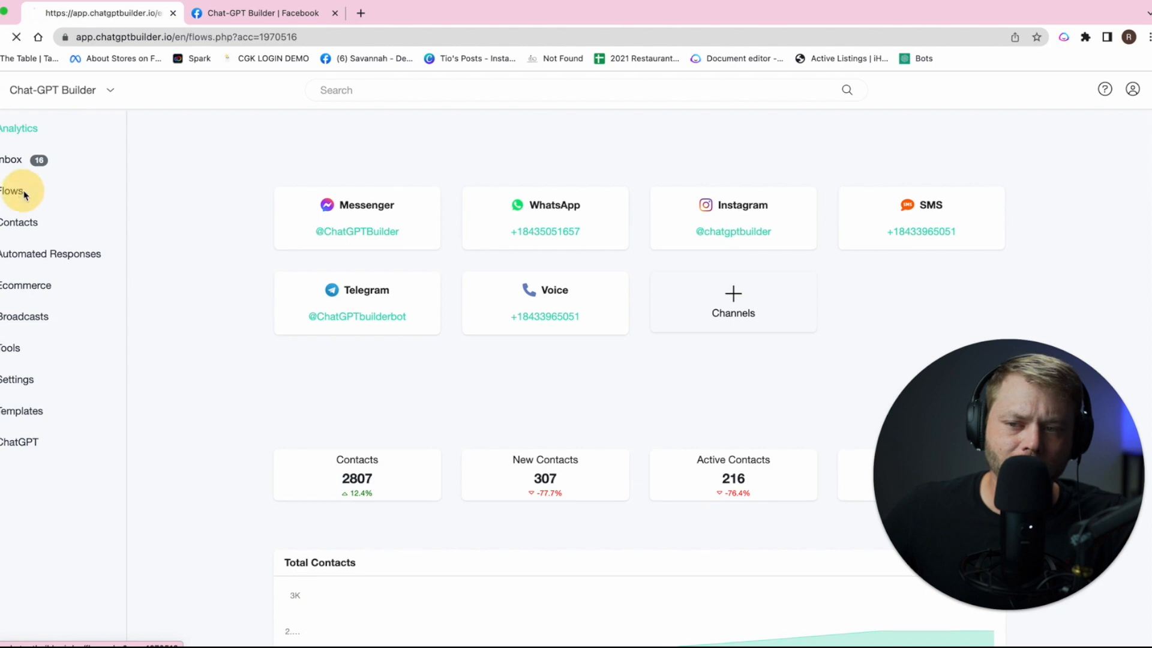
left_click(12, 191)
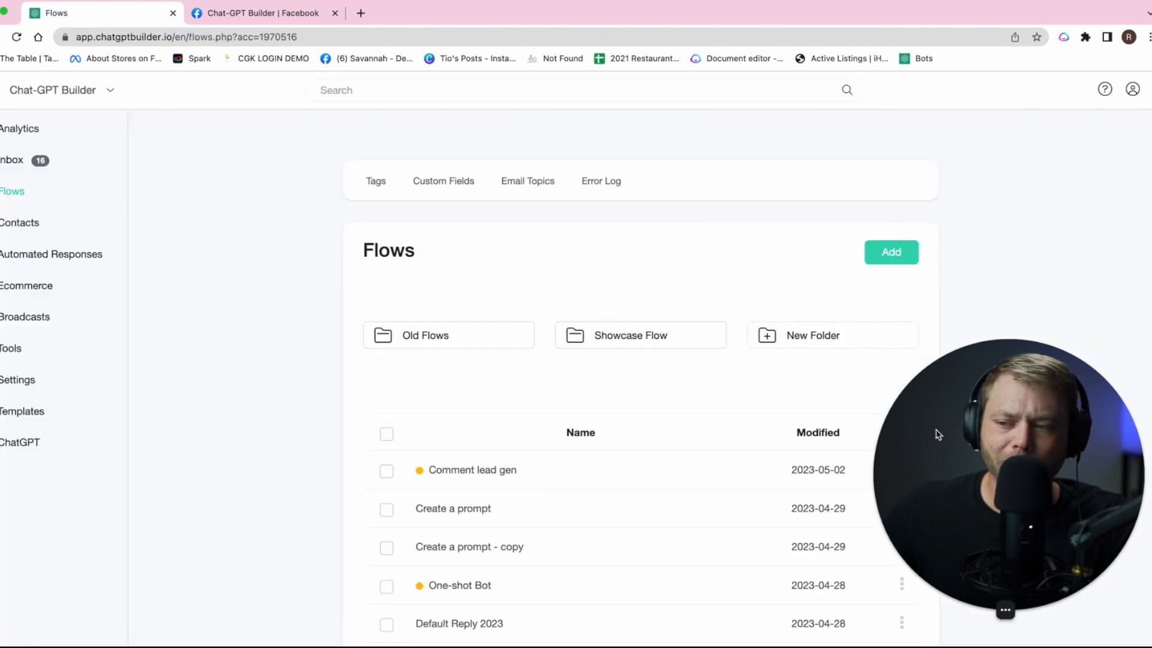
- Add a new flow named 'Comment Lead Gen Flow' and continue into its editor
left_click(890, 252)
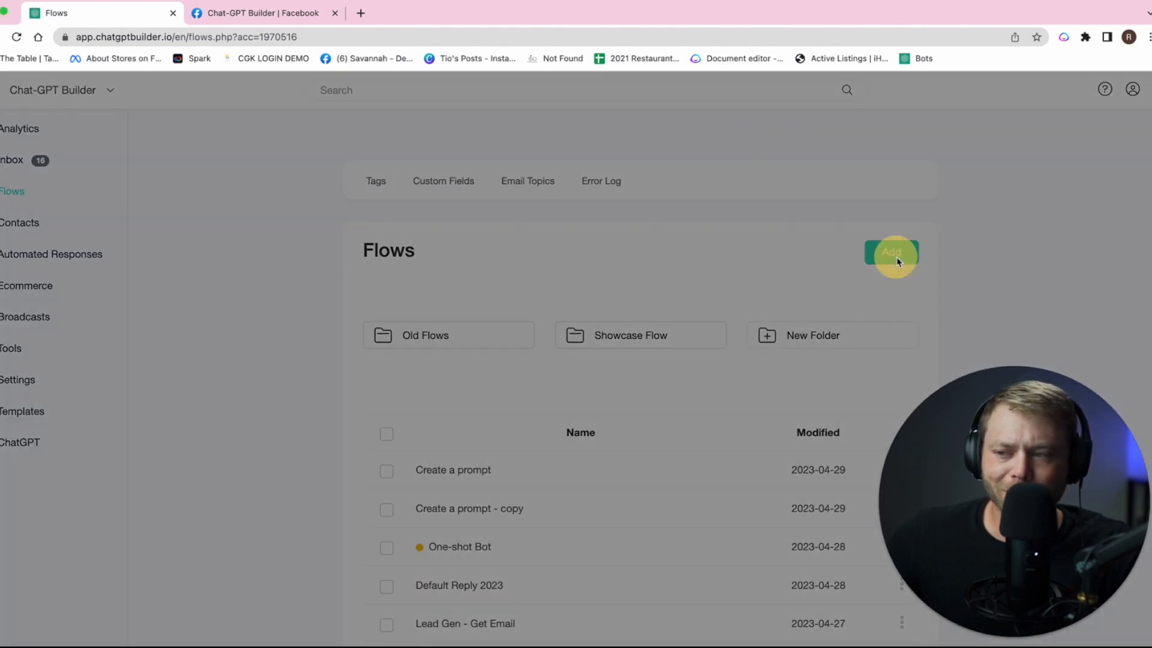
left_click(890, 252)
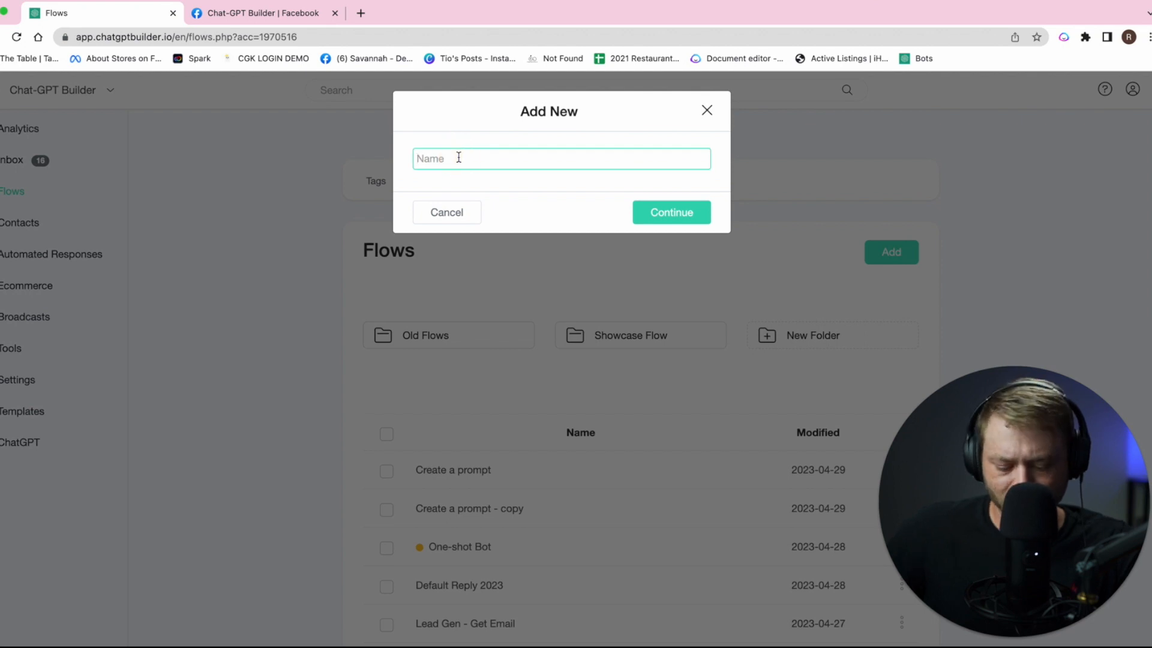
type("Comment LEa")
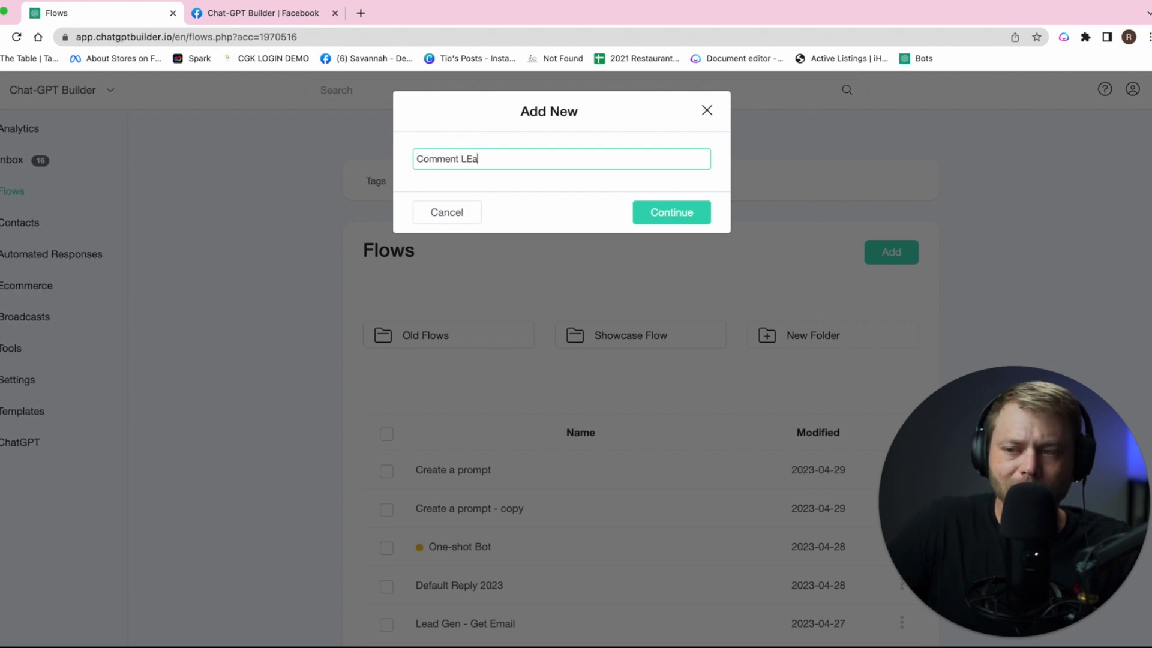
type("Comment Lead Gen Fl")
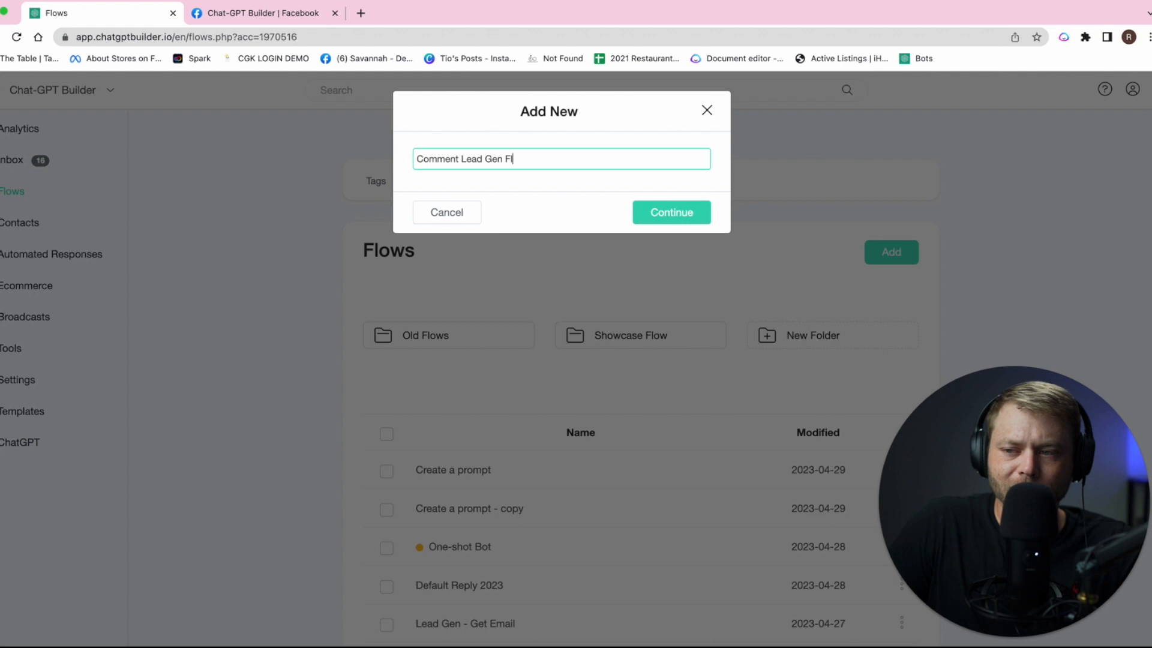
left_click(669, 212)
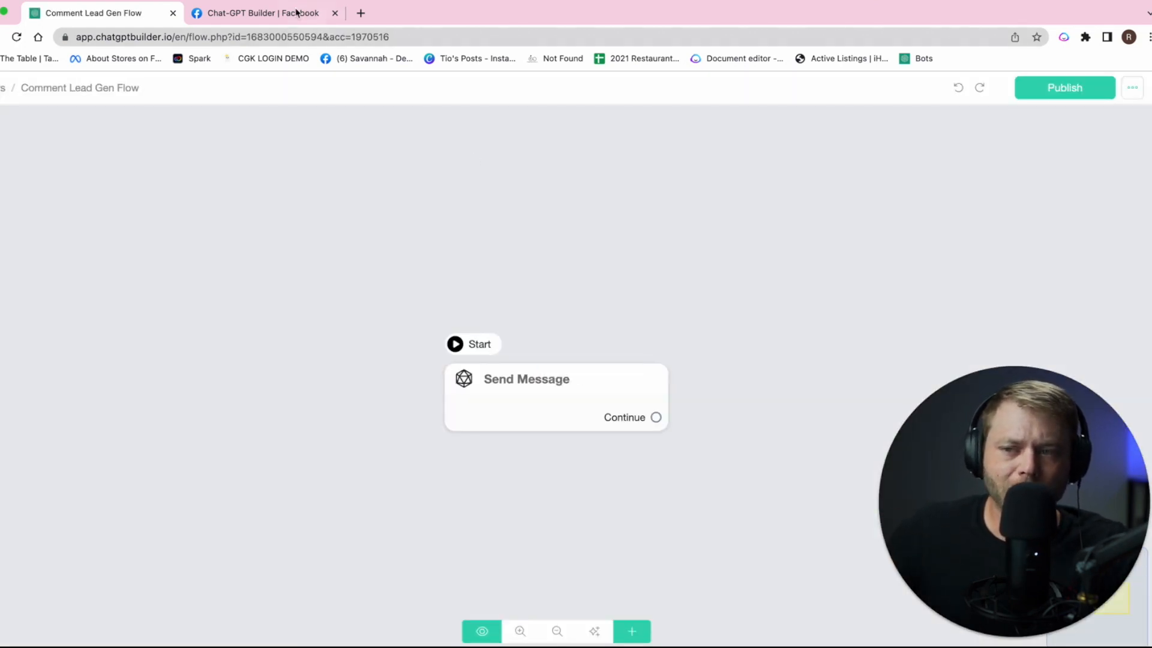
- On the Facebook page, scroll to the pinned ChatGPT integration post and show its 87 comments
left_click(257, 13)
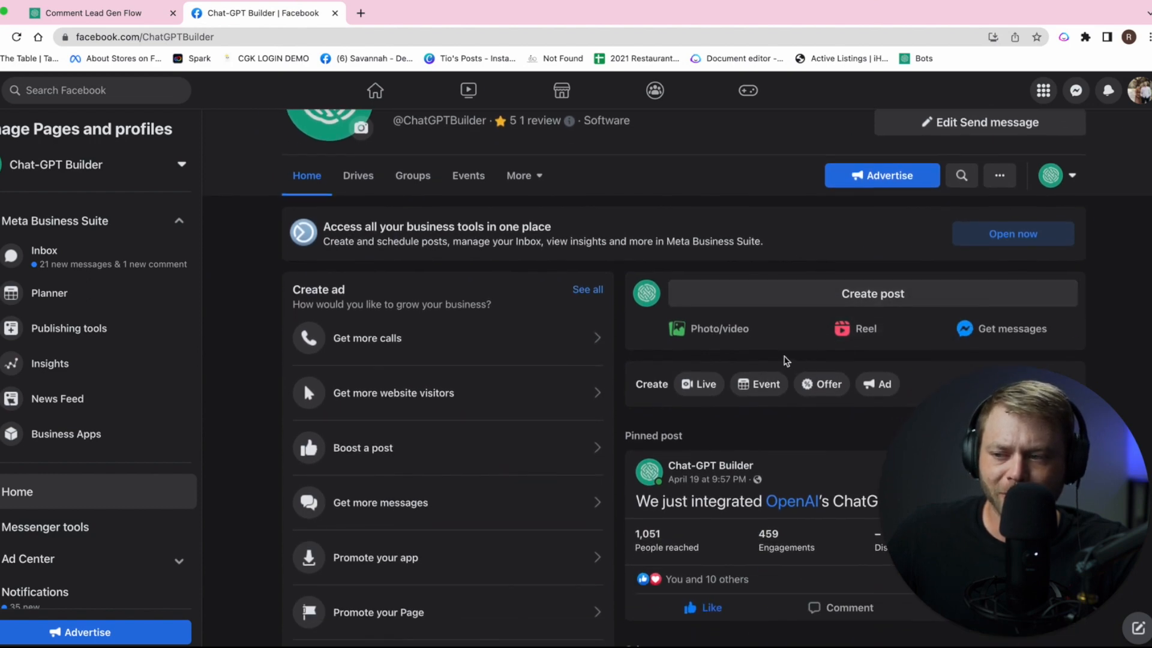
scroll("down", 3)
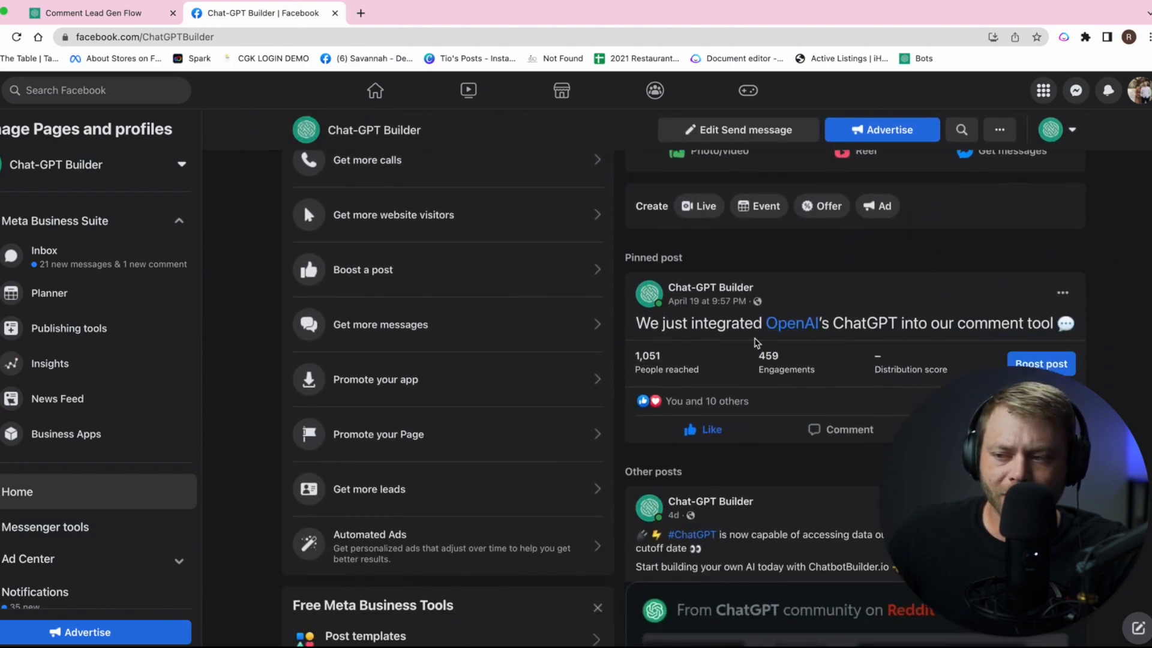
scroll("down", 3)
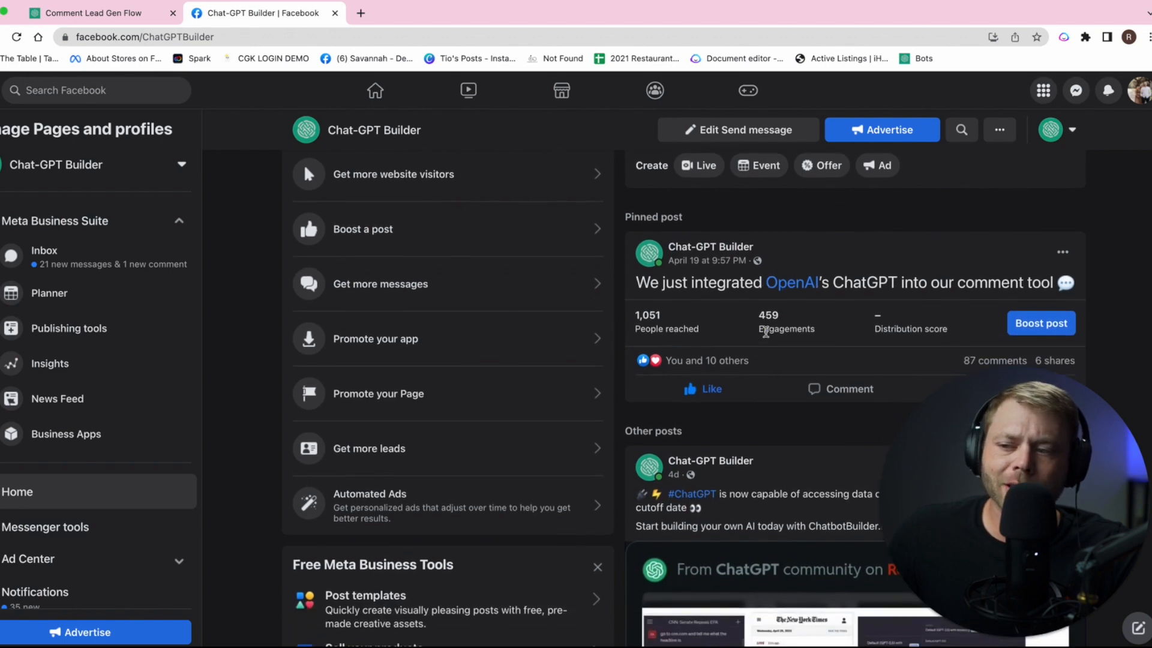
scroll("down", 3)
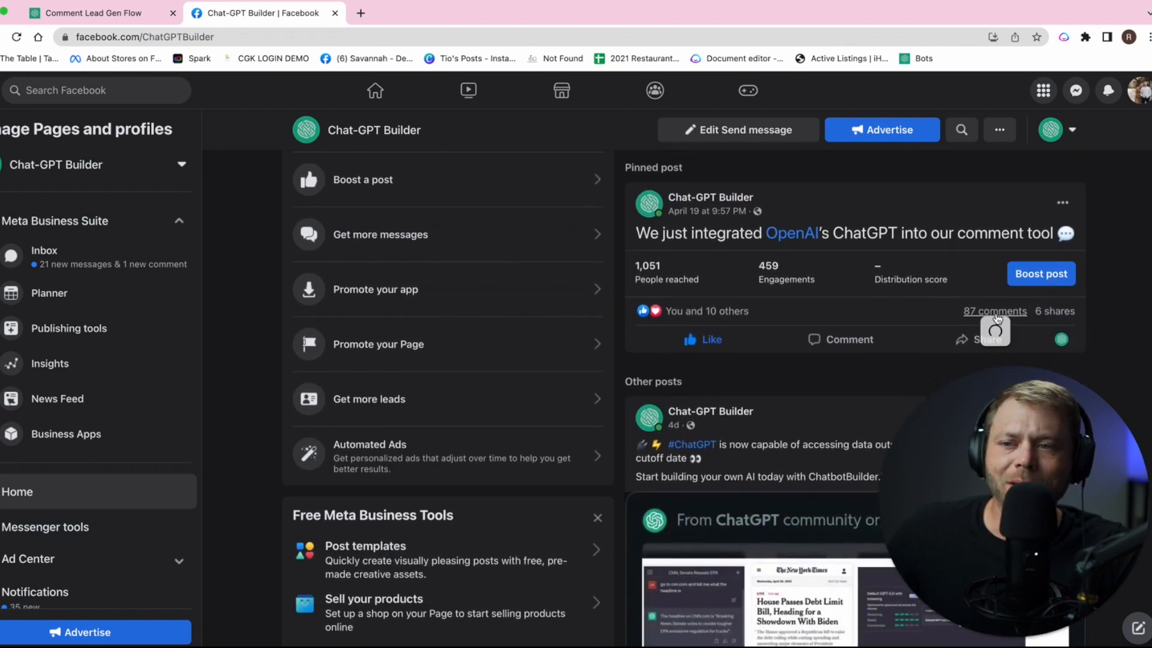
left_click(993, 311)
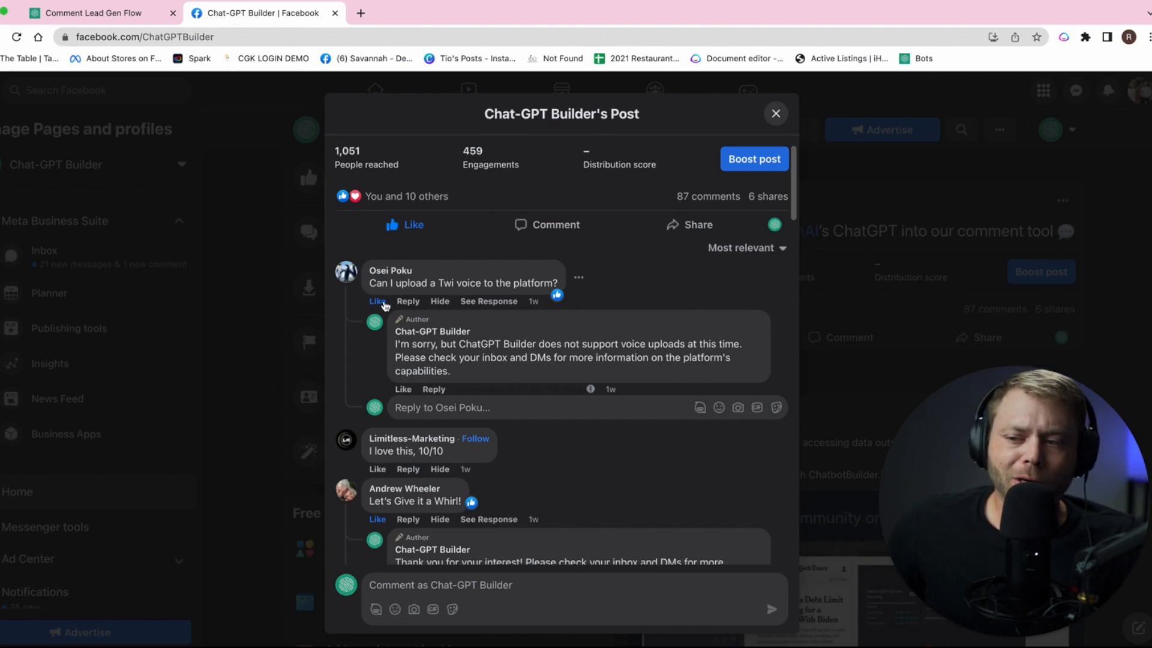
mouse_move(407, 301)
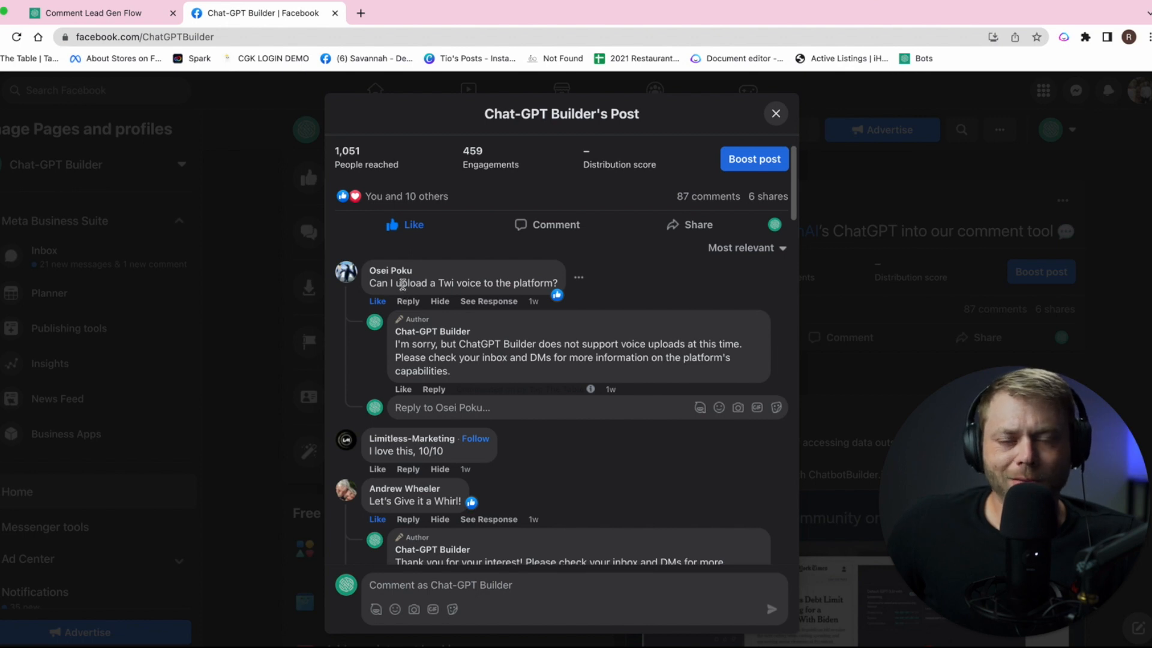
mouse_move(464, 268)
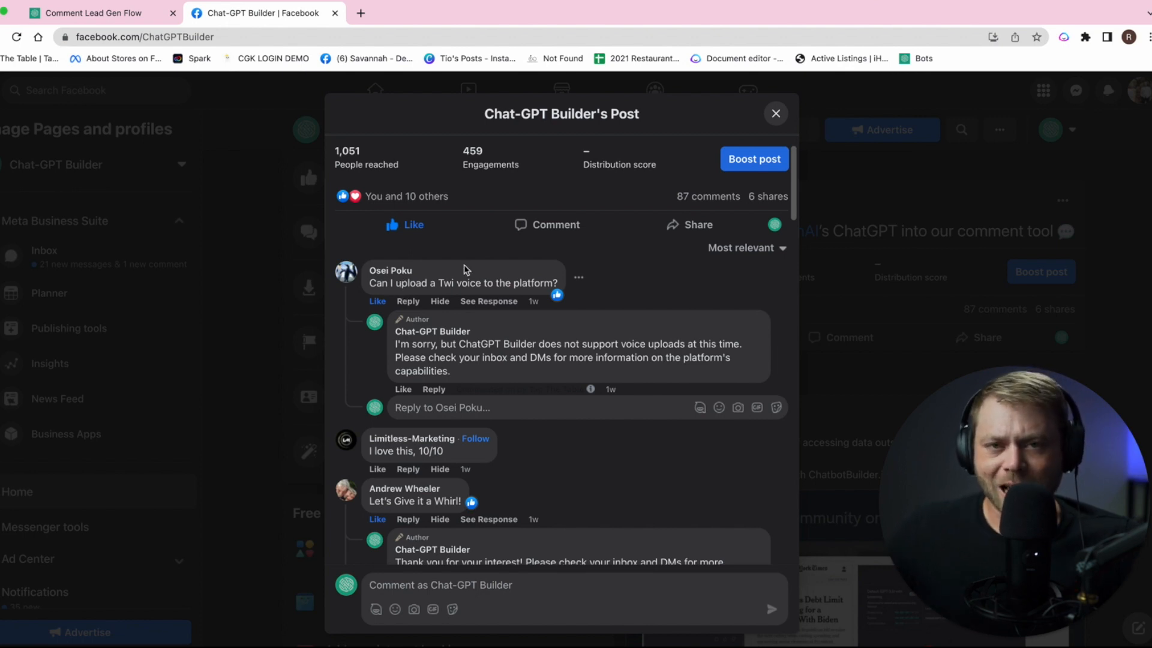
- Scroll through the pinned post's comments and the automated author replies
scroll("down", 3)
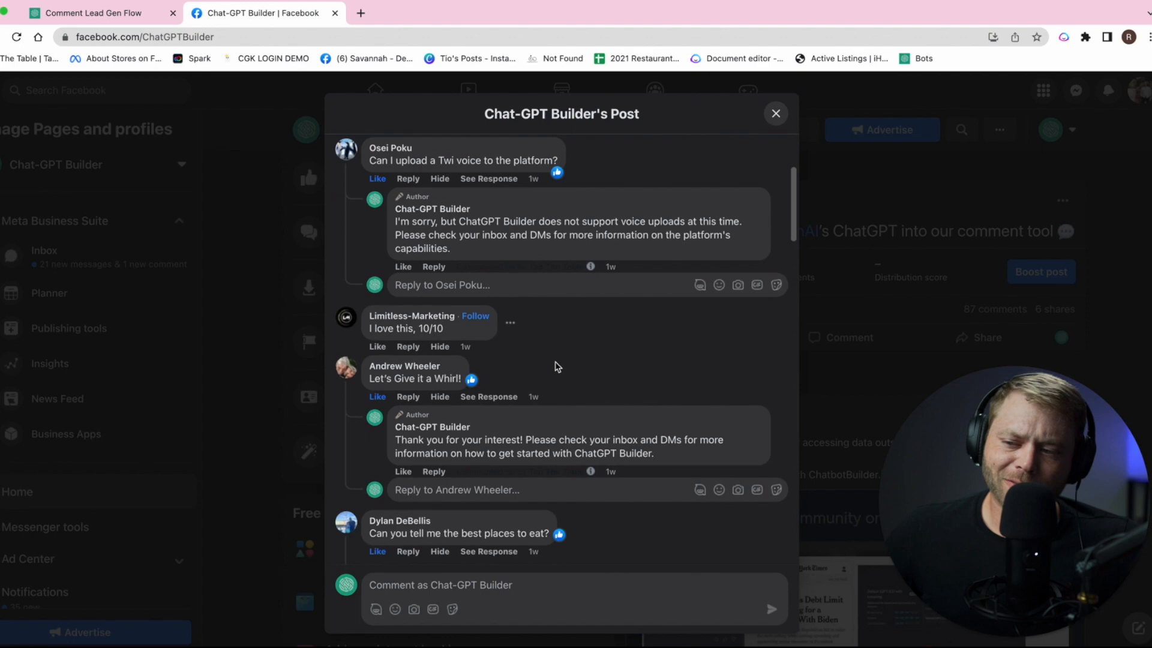
scroll("down", 3)
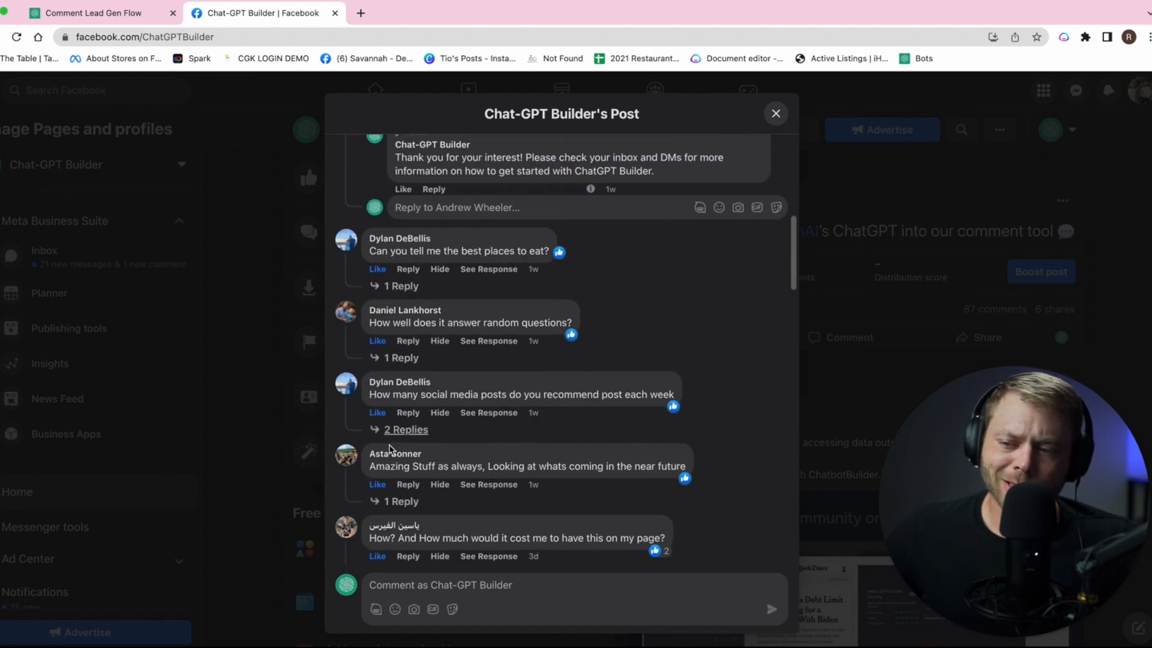
scroll("down", 3)
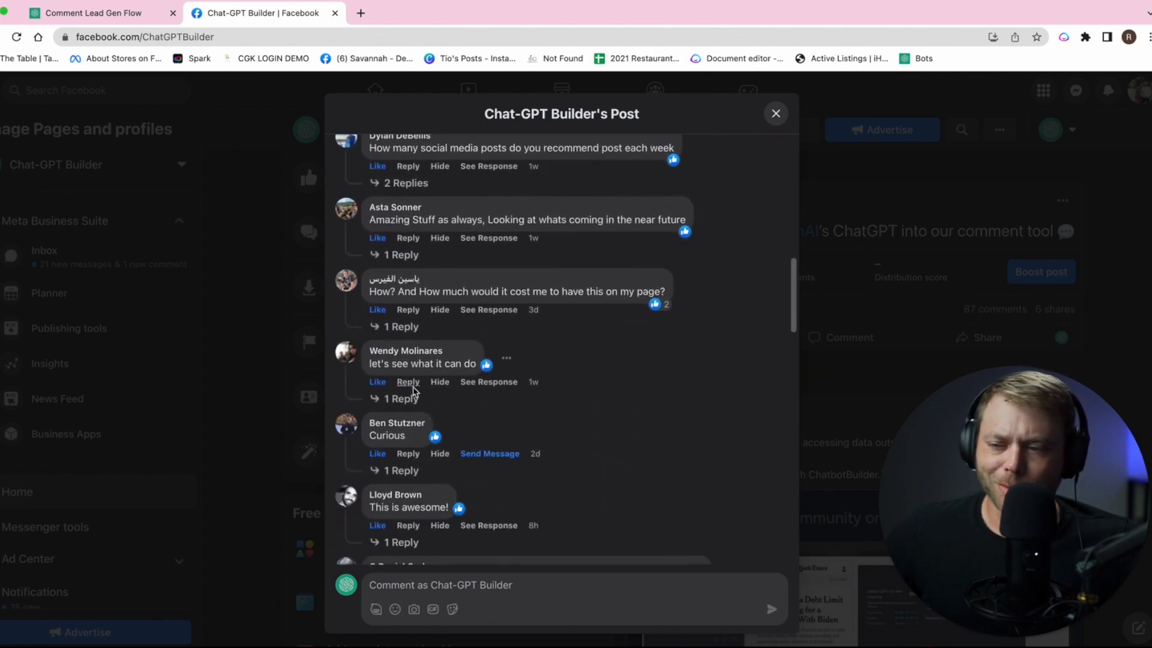
scroll("down", 3)
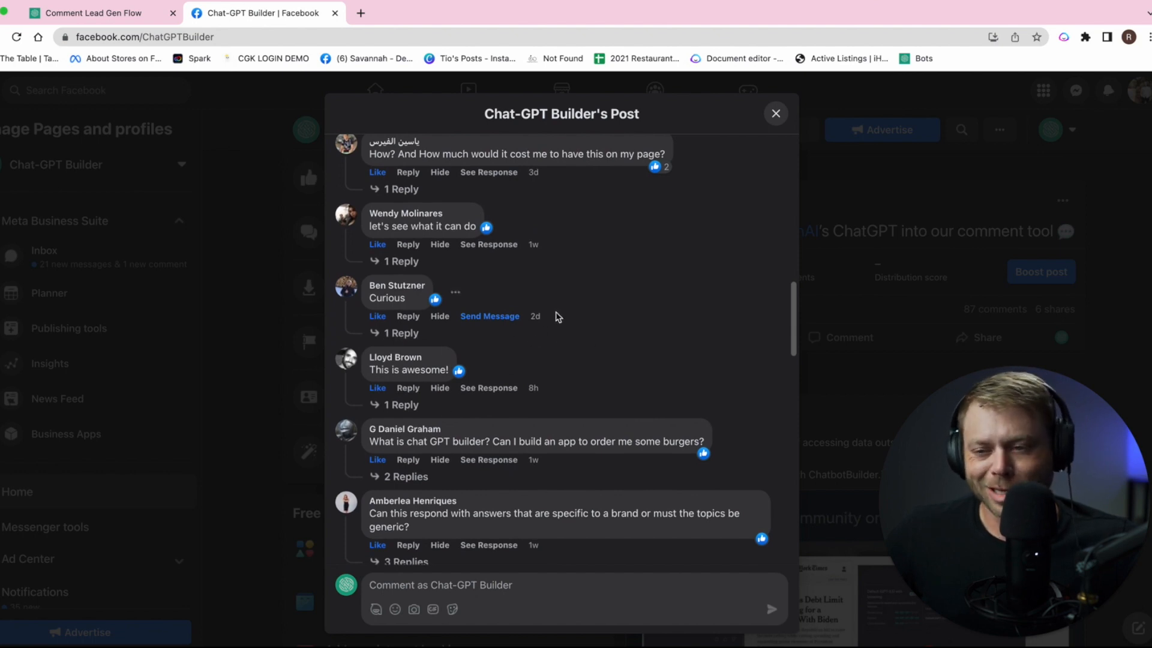
scroll("down", 3)
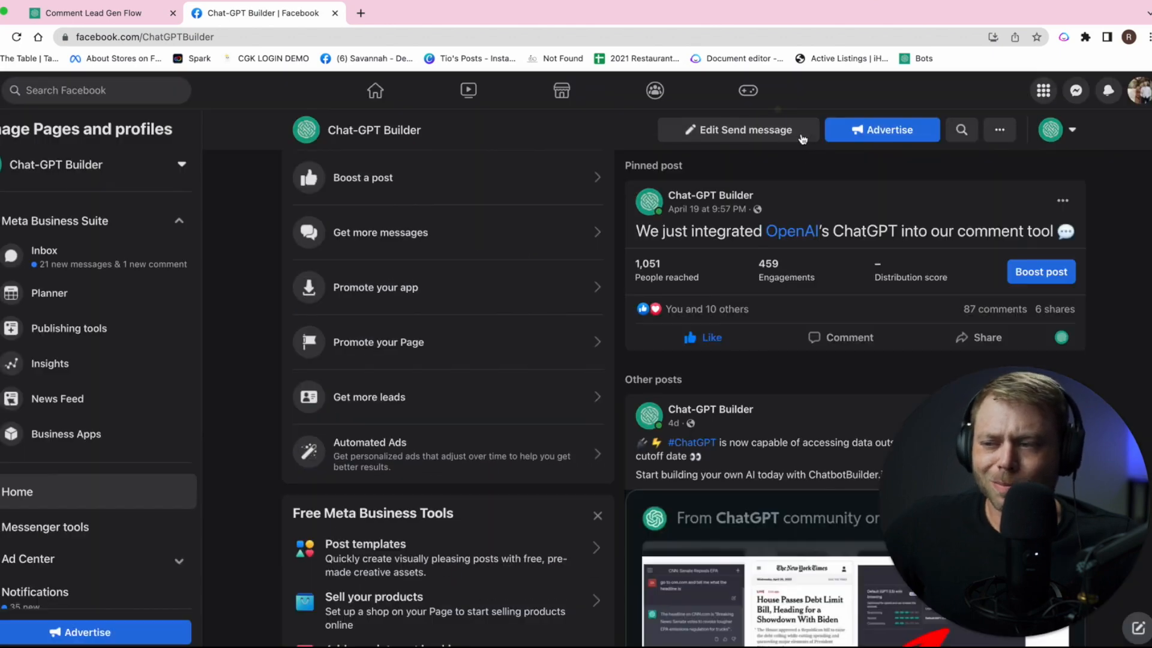
scroll("down", 3)
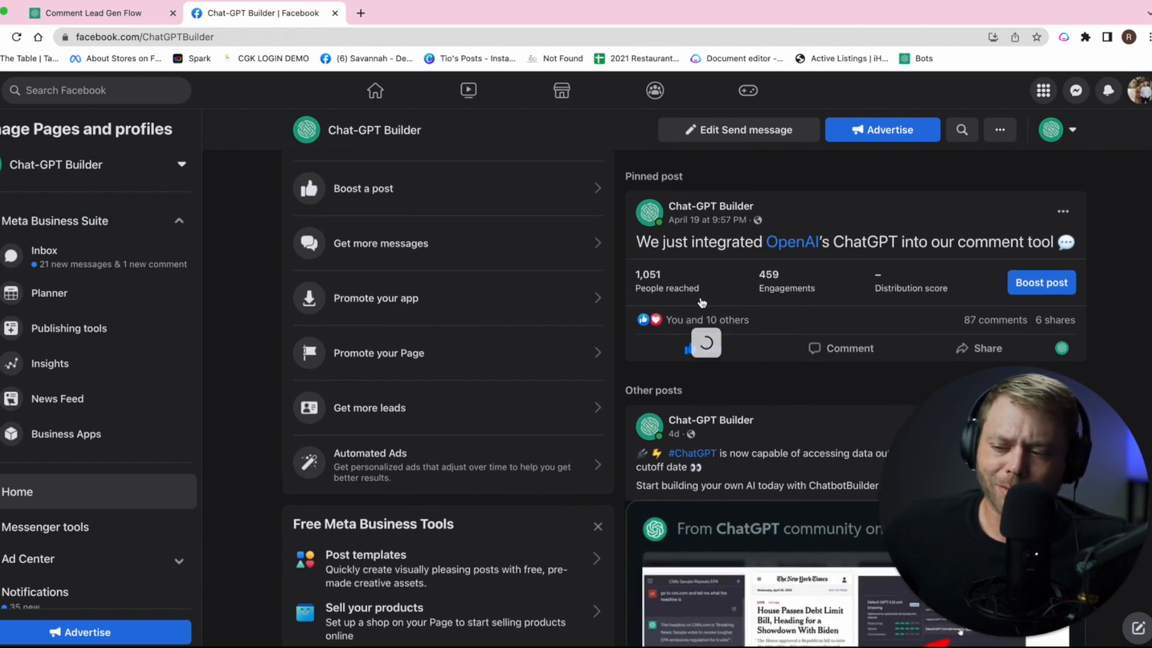
- Start a new post with the WIN image and giveaway text, then return to the flow editor tab
scroll("down", 3)
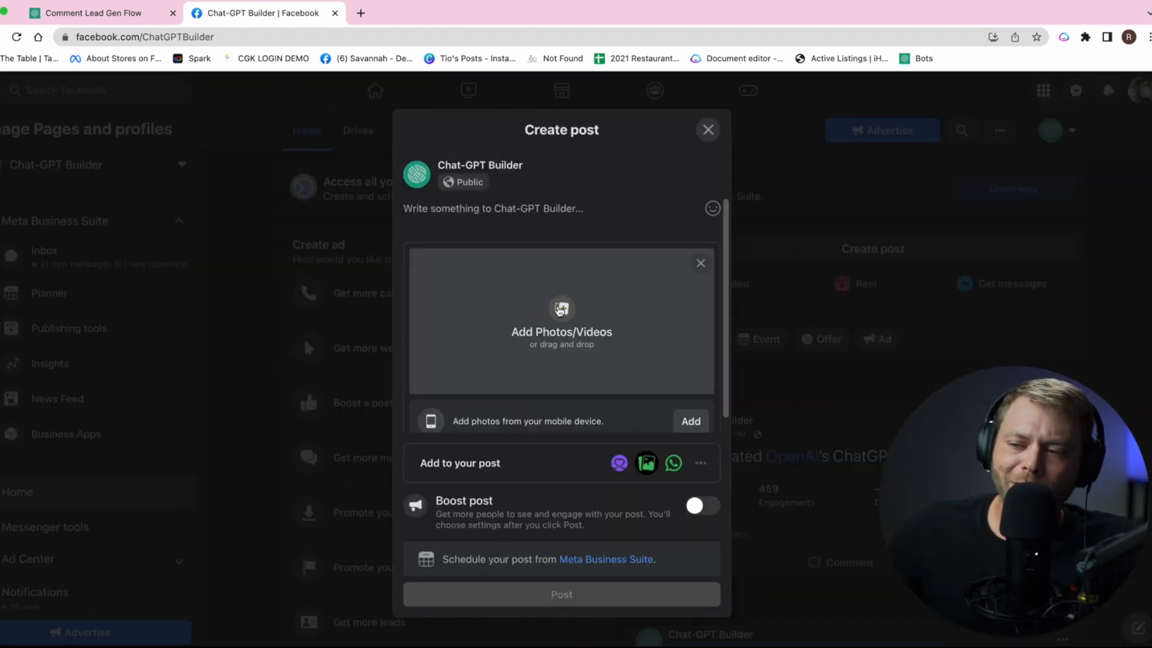
left_click(562, 319)
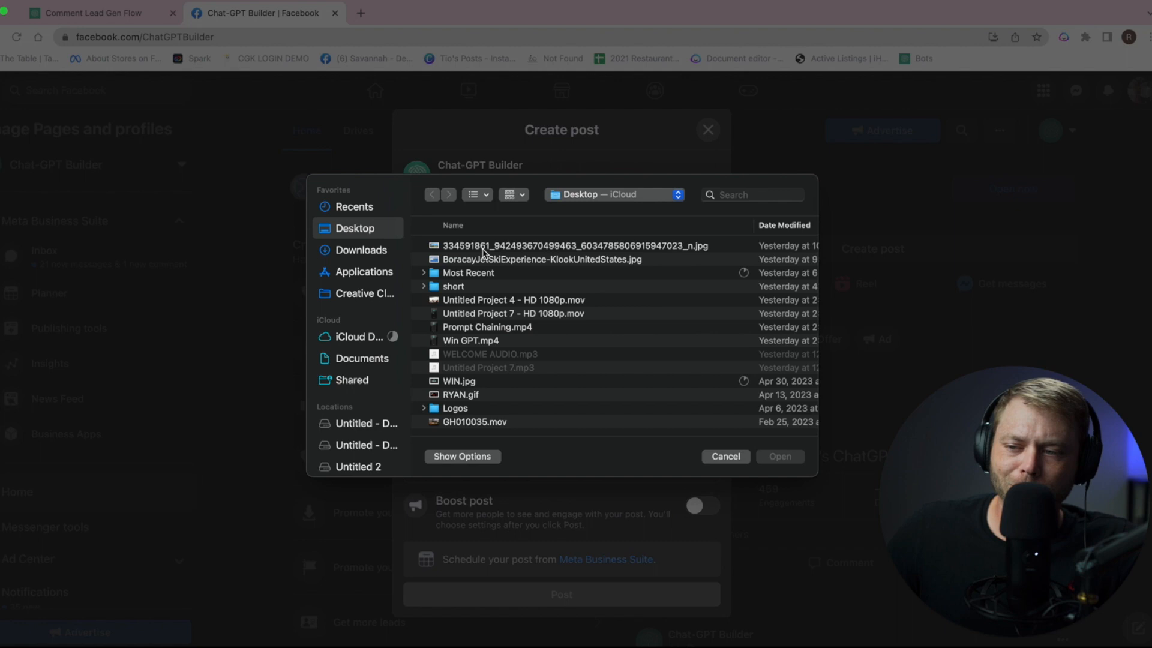
left_click(779, 456)
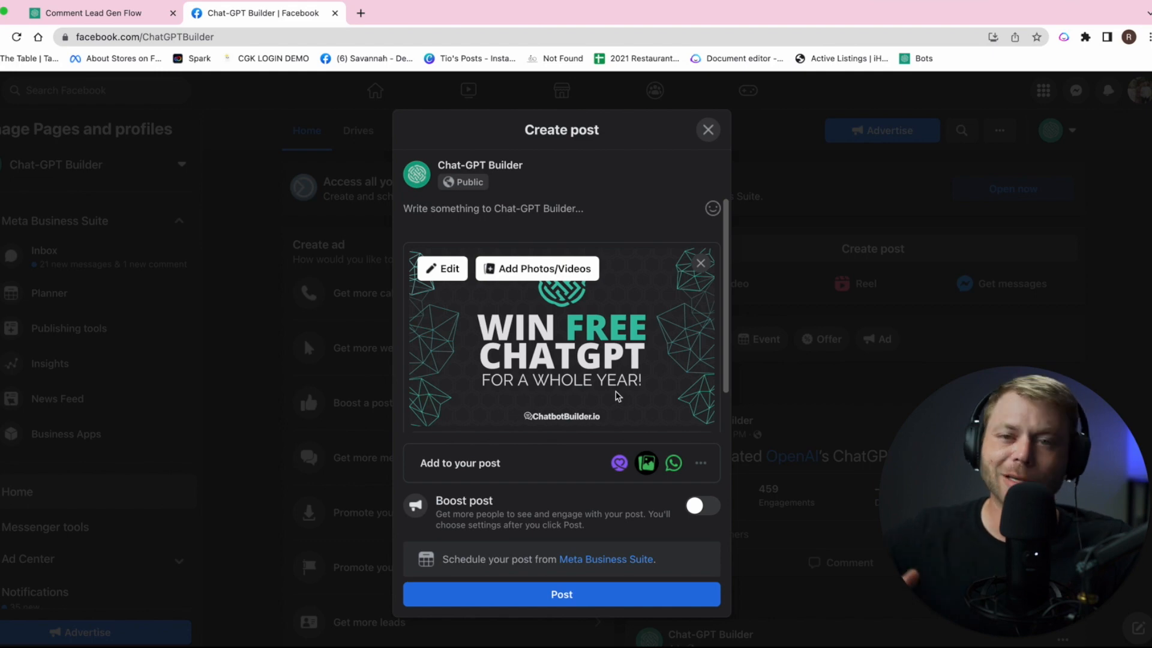
mouse_move(571, 338)
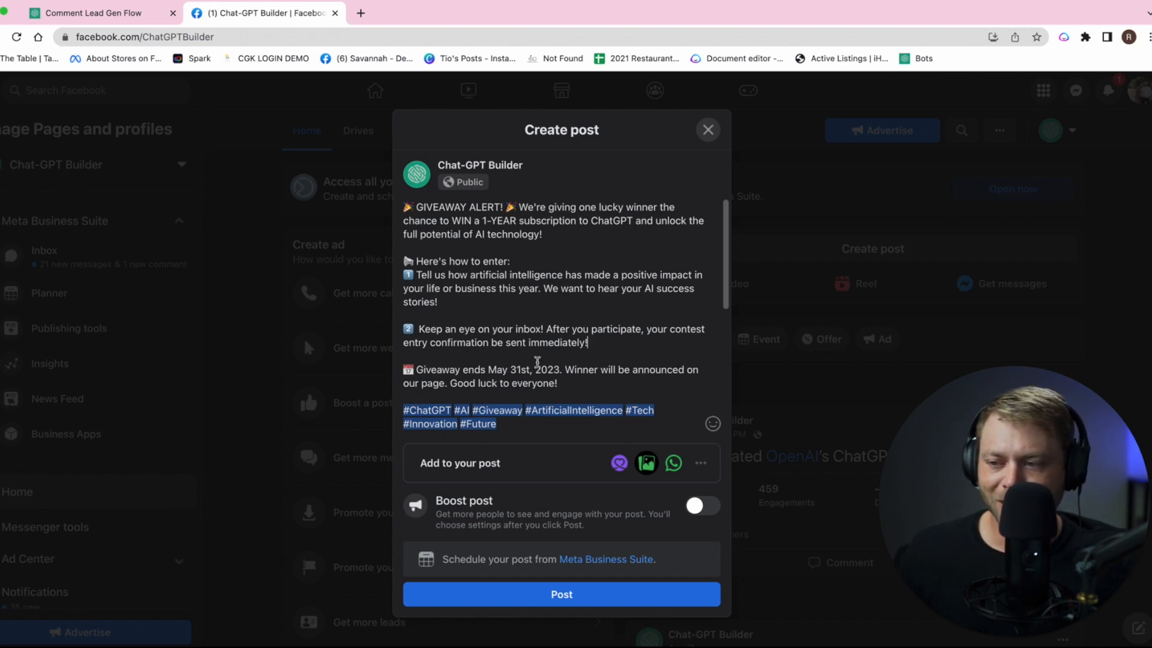
left_click(100, 12)
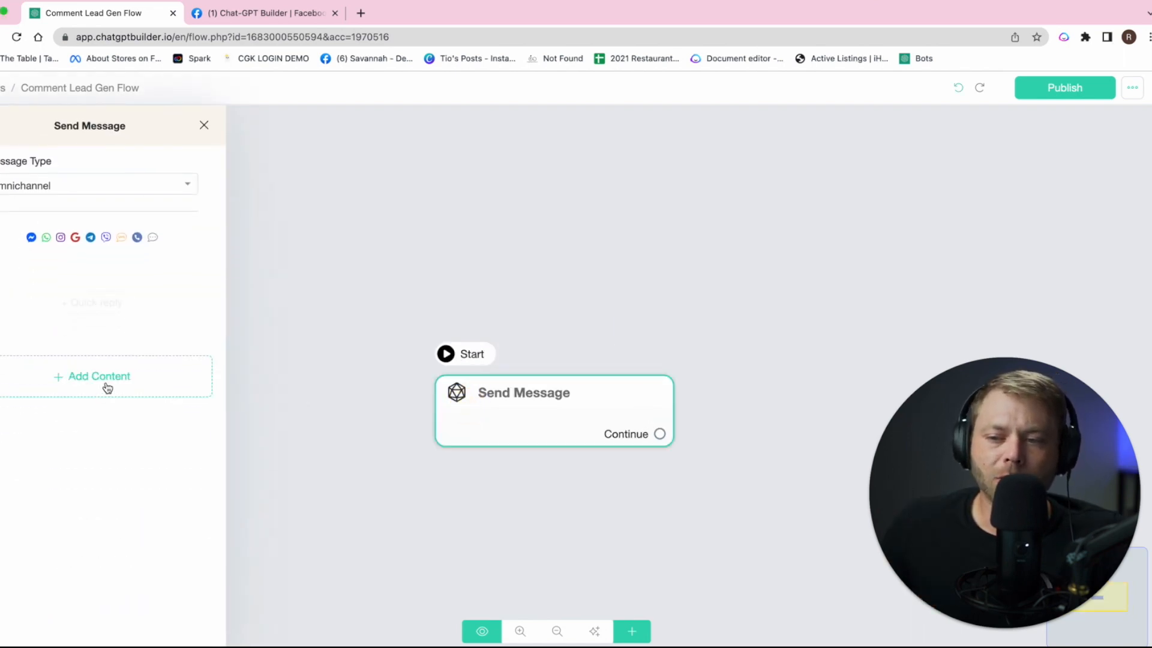
- Add an OpenAI action to Send Message with business info about confirming contest entries cheerfully
left_click(97, 376)
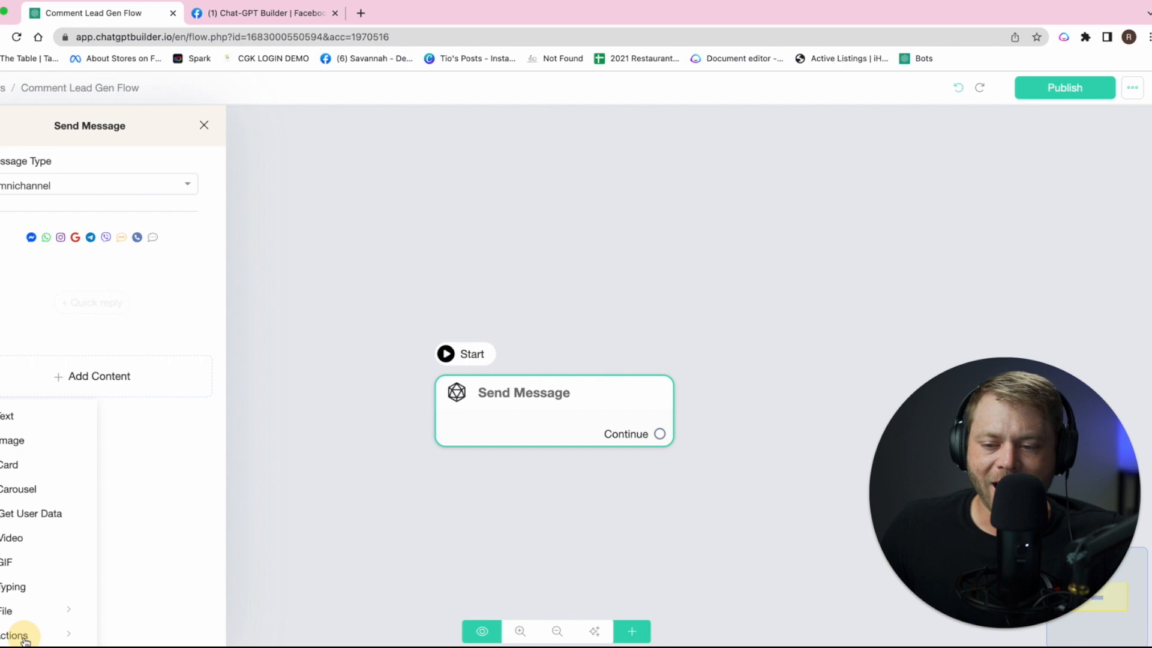
left_click(15, 634)
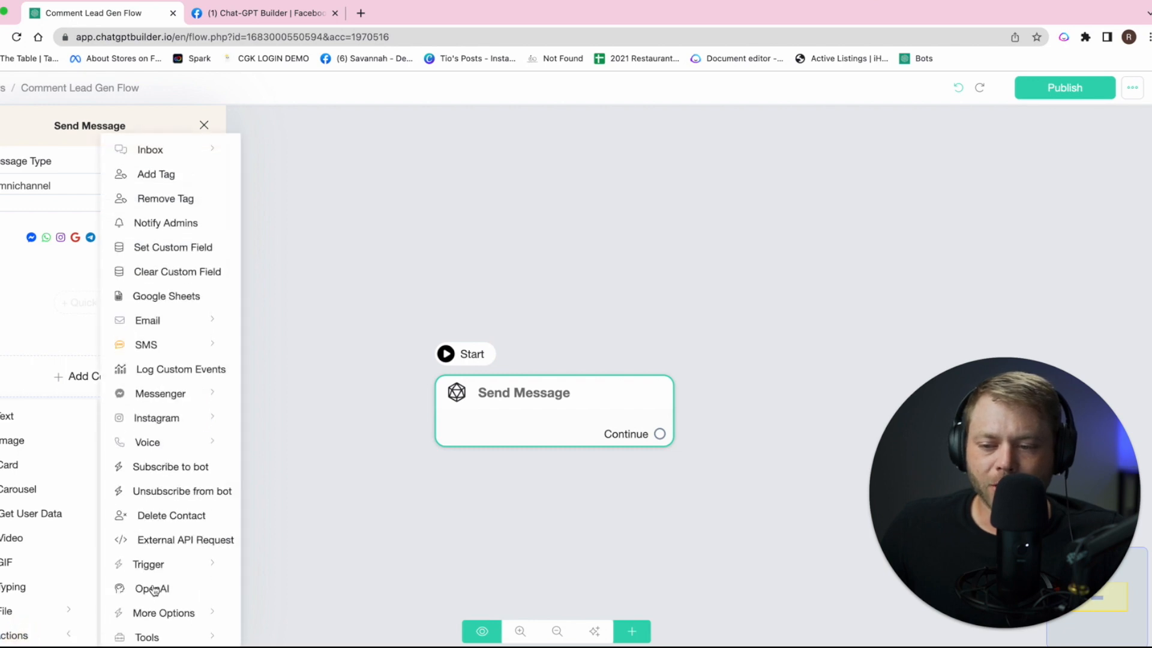
left_click(153, 588)
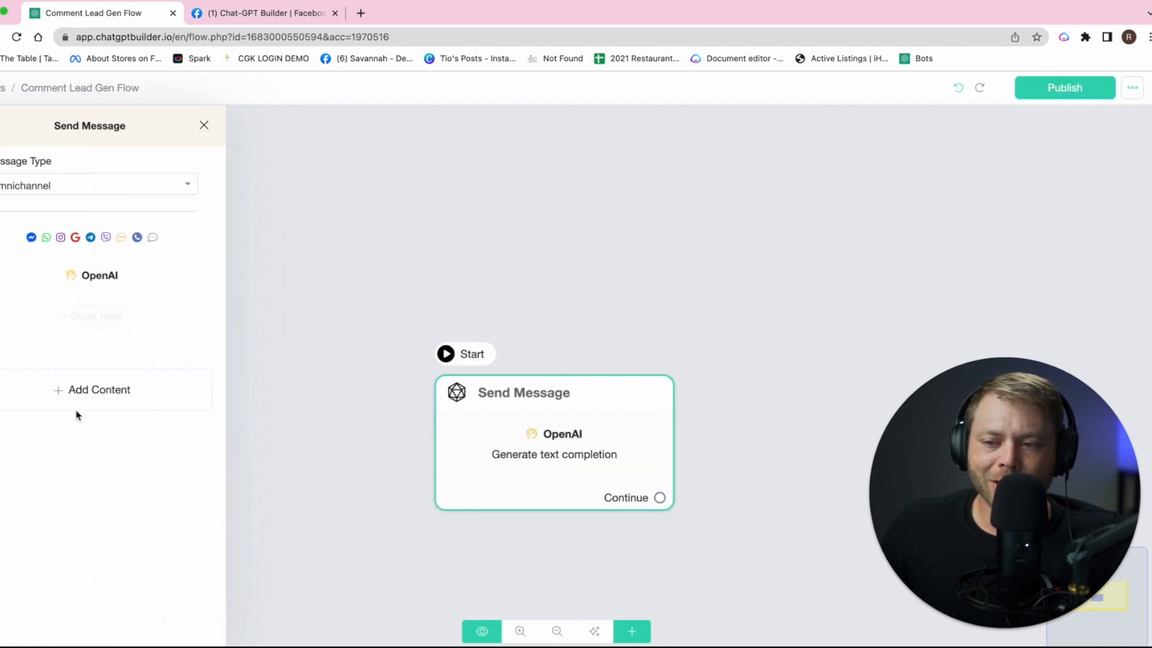
left_click(560, 433)
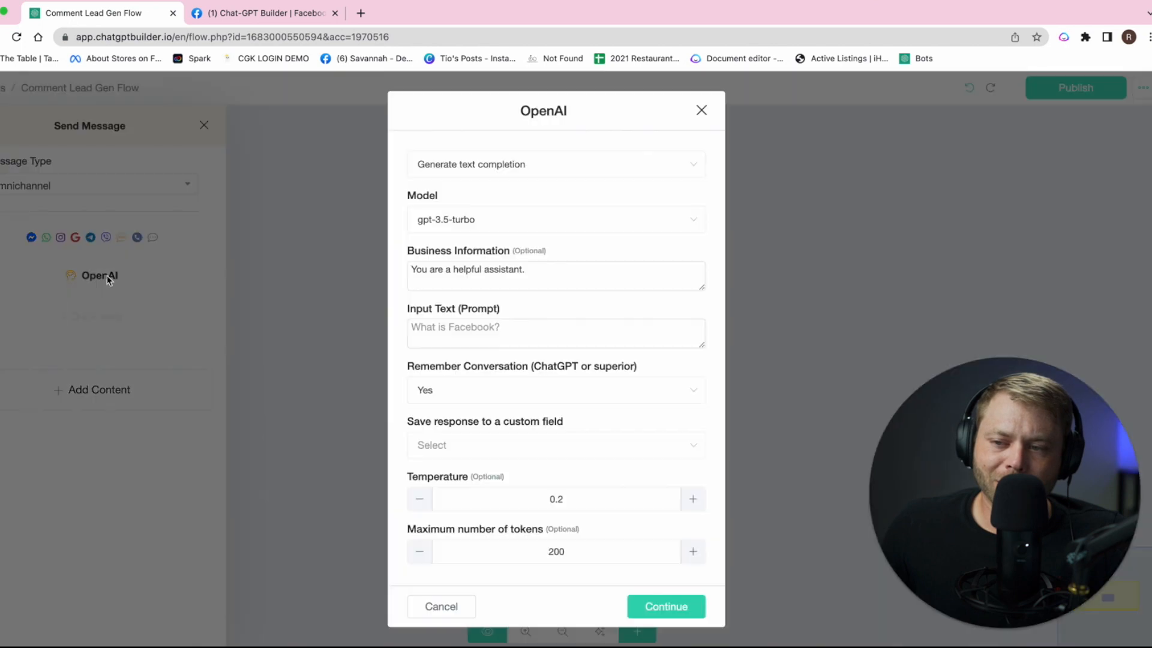
mouse_move(567, 273)
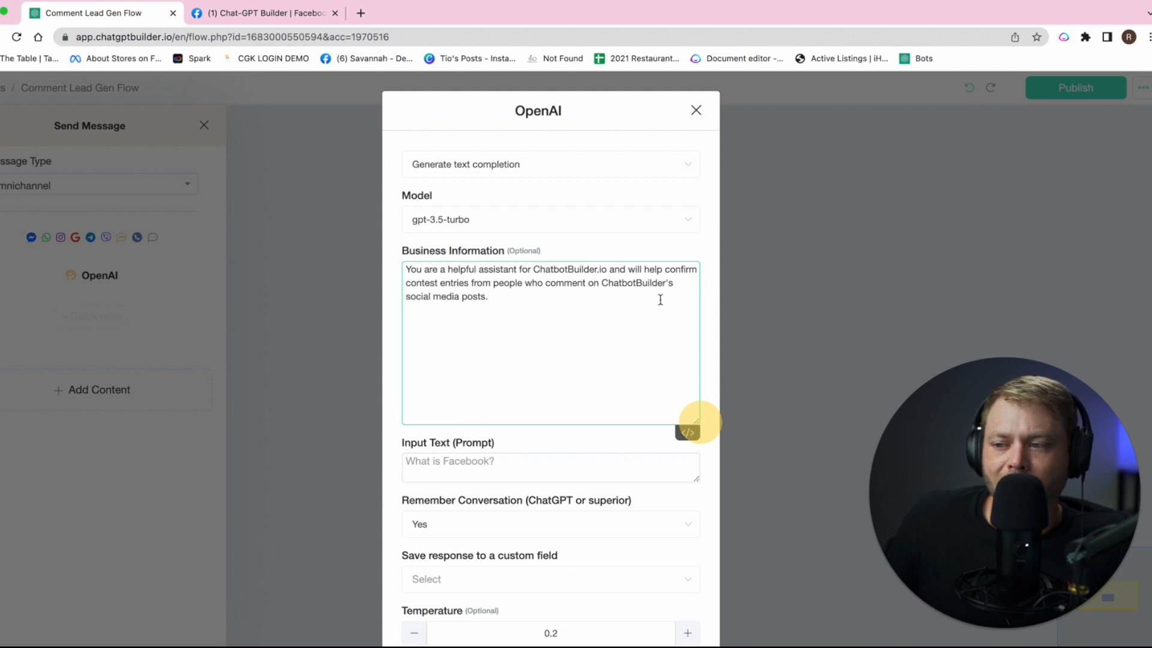
left_click(491, 296)
type("You will always provide a simple, and cheerful respone to user's comment on social media thanking them for their comment about {{last_fb_comment}}")
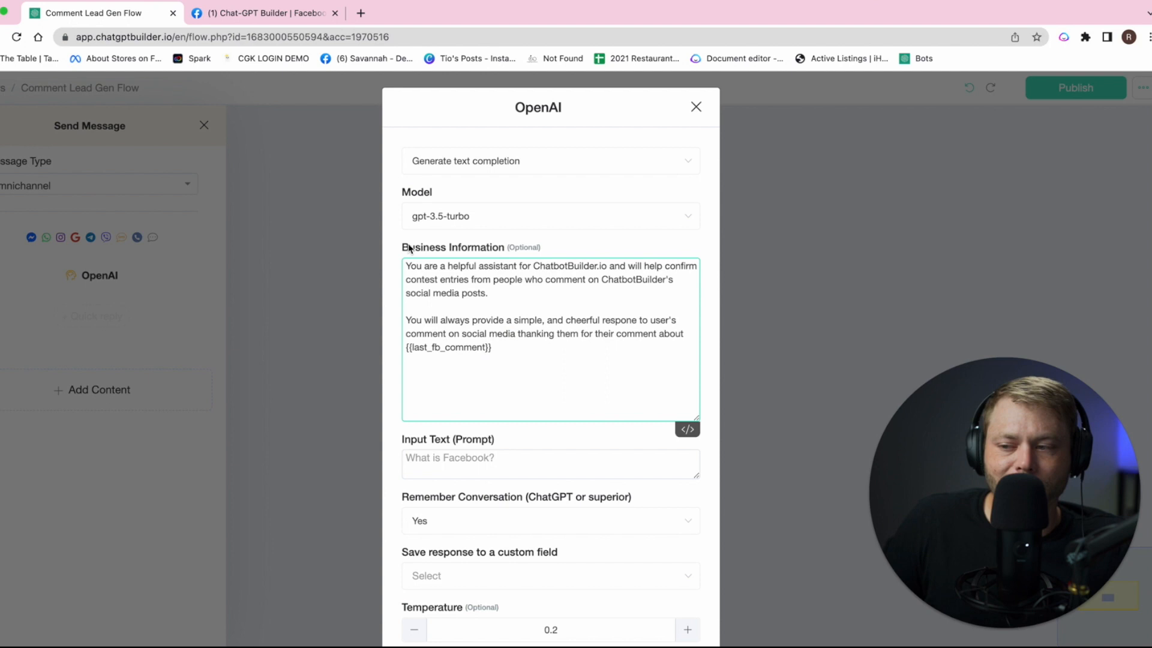
left_click(695, 107)
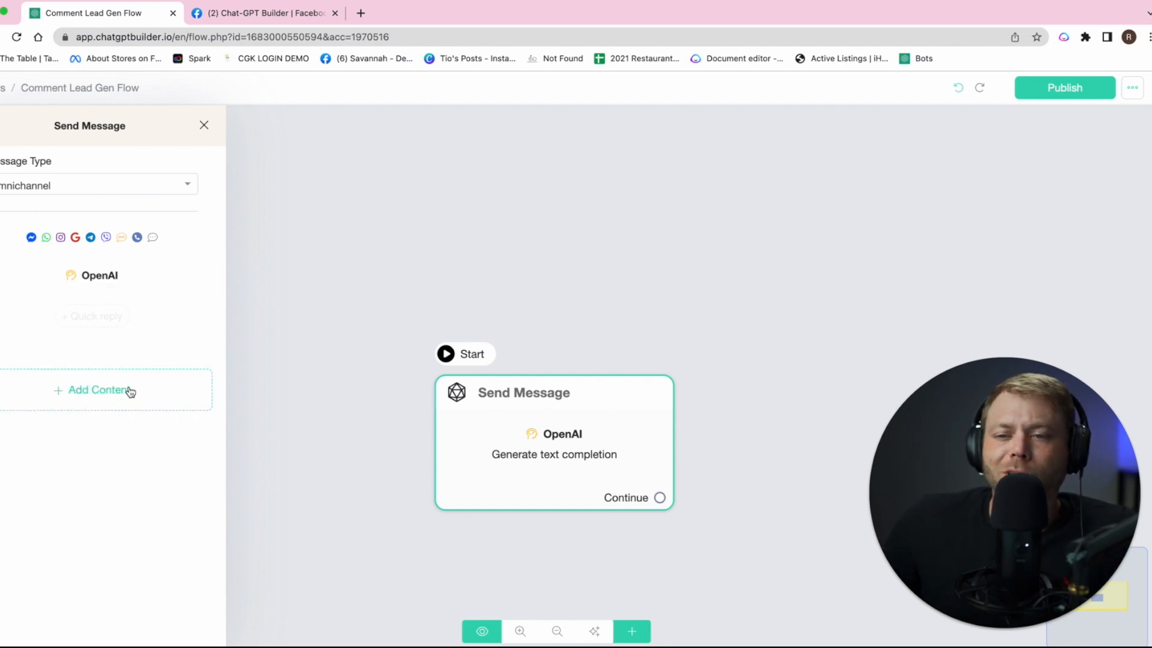
- Add a text message showing {{GPT-output}} and save the OpenAI response to GPT-output
left_click(96, 389)
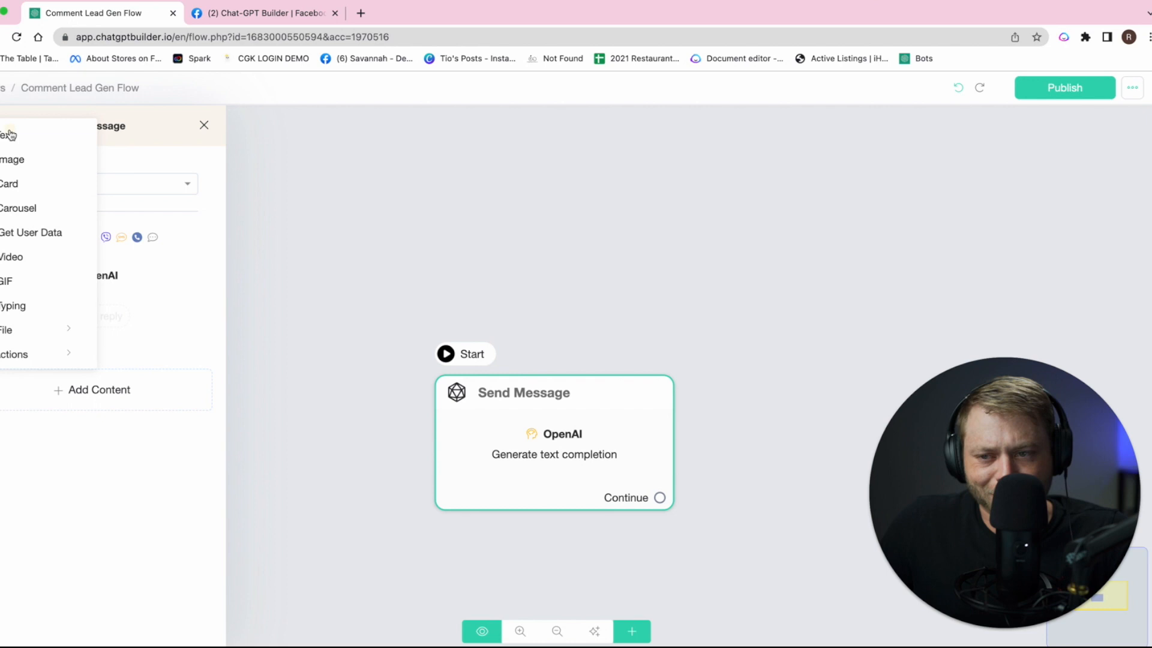
left_click(8, 136)
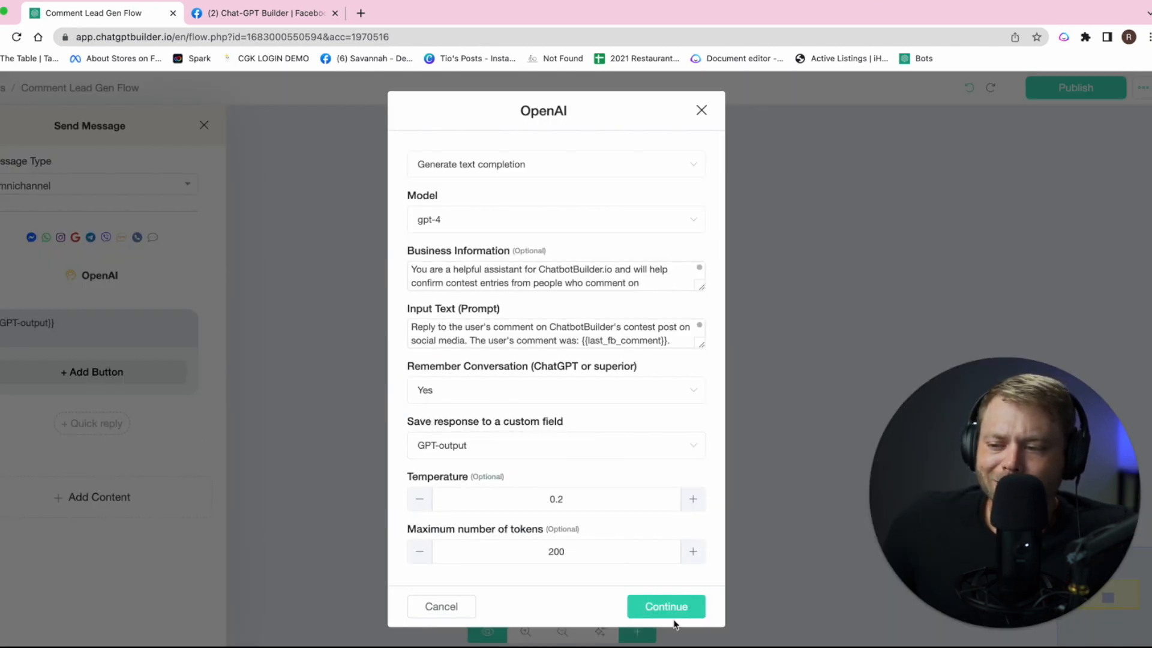
left_click(664, 606)
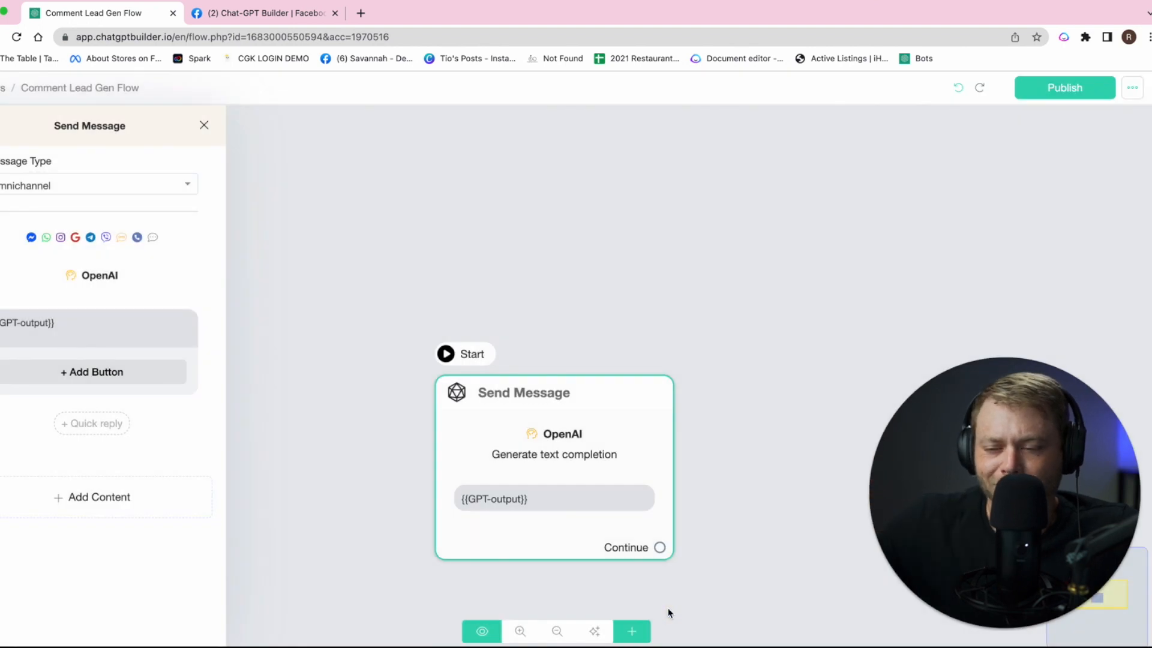
left_click(73, 323)
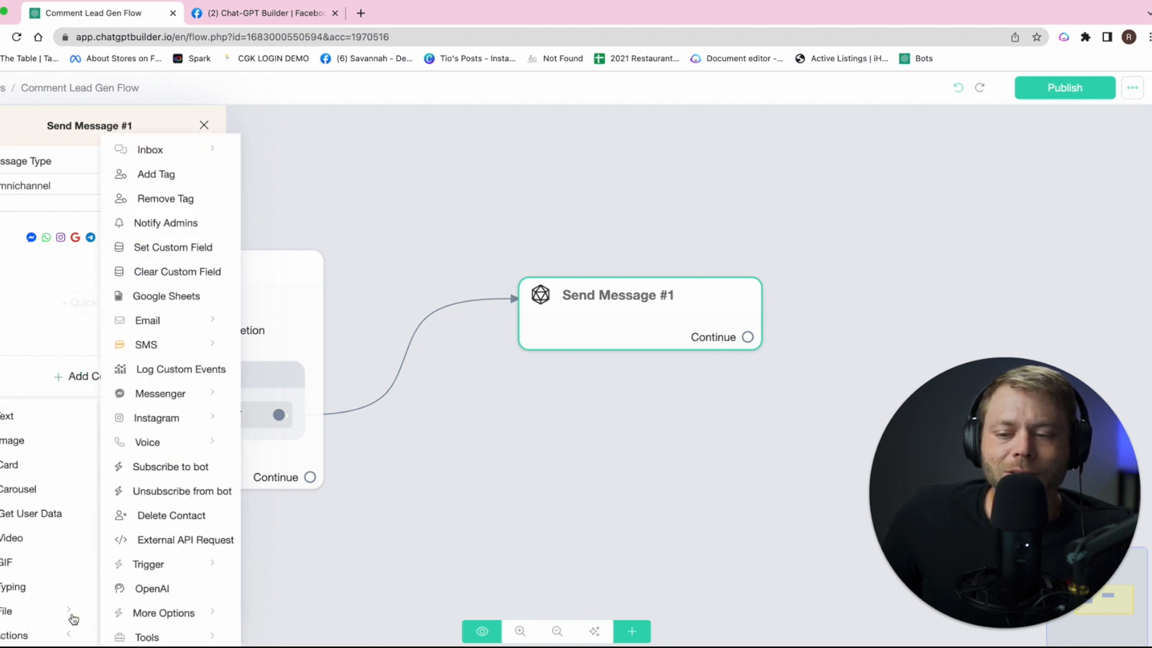
- Add an OpenAI step to Send Message #1 prompting the user for their email, saved to GPT-output
left_click(153, 588)
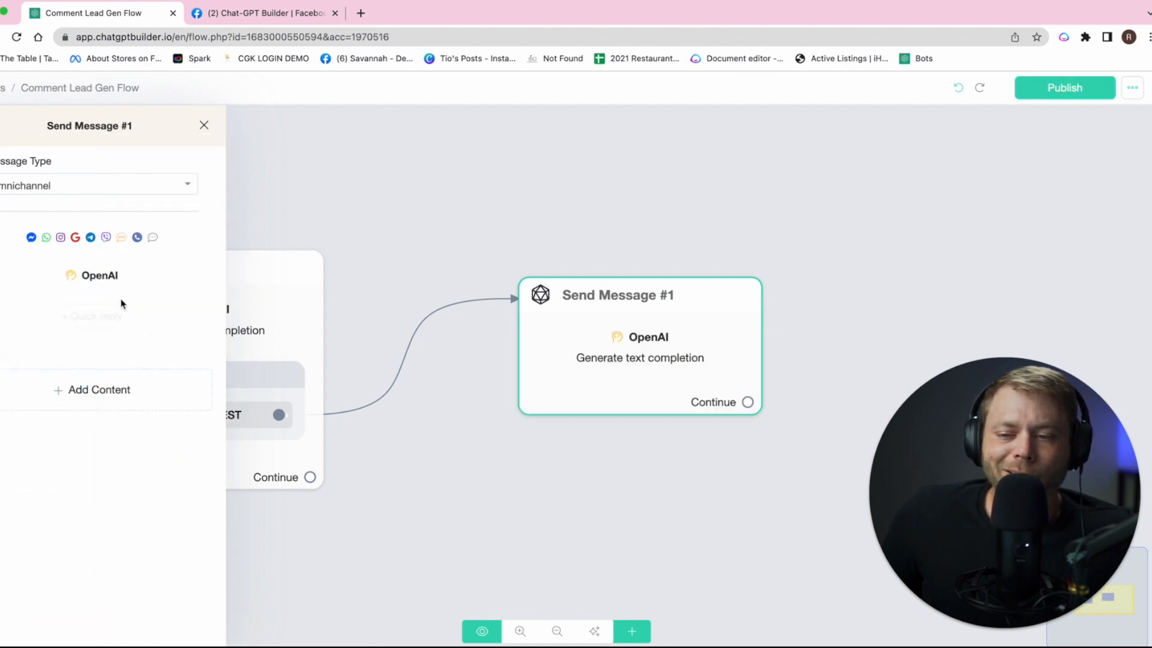
left_click(638, 336)
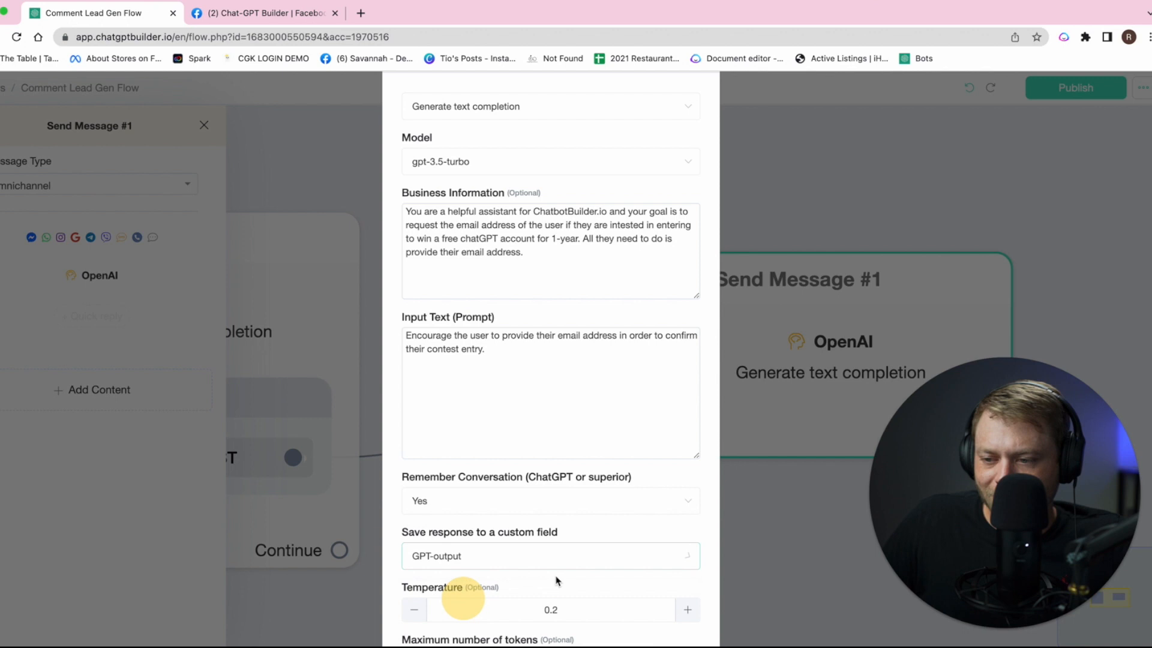
left_click(204, 125)
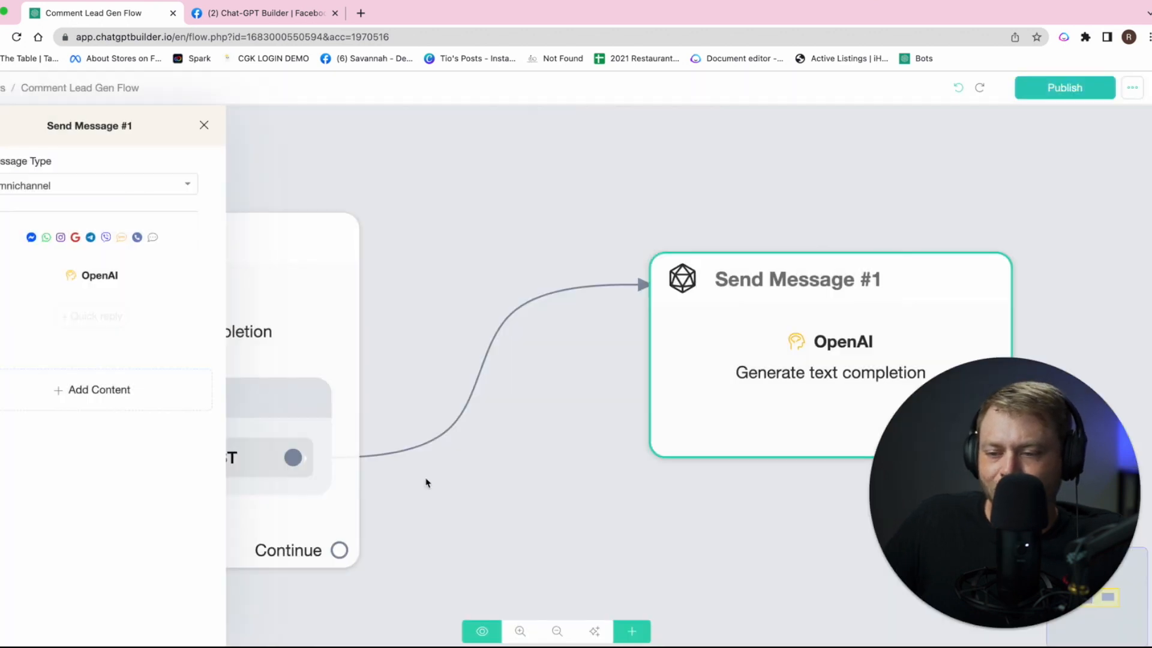
left_click(100, 389)
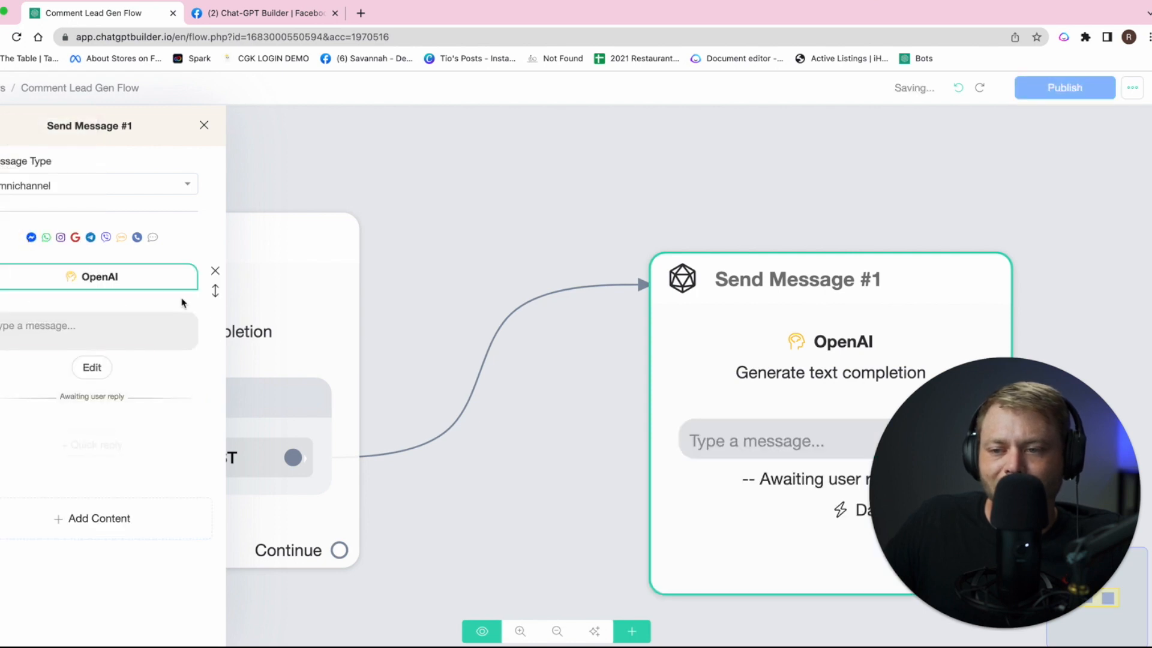
- Keep the reply type as Email and insert {{GPT-output}} into the awaiting-reply message
left_click(91, 365)
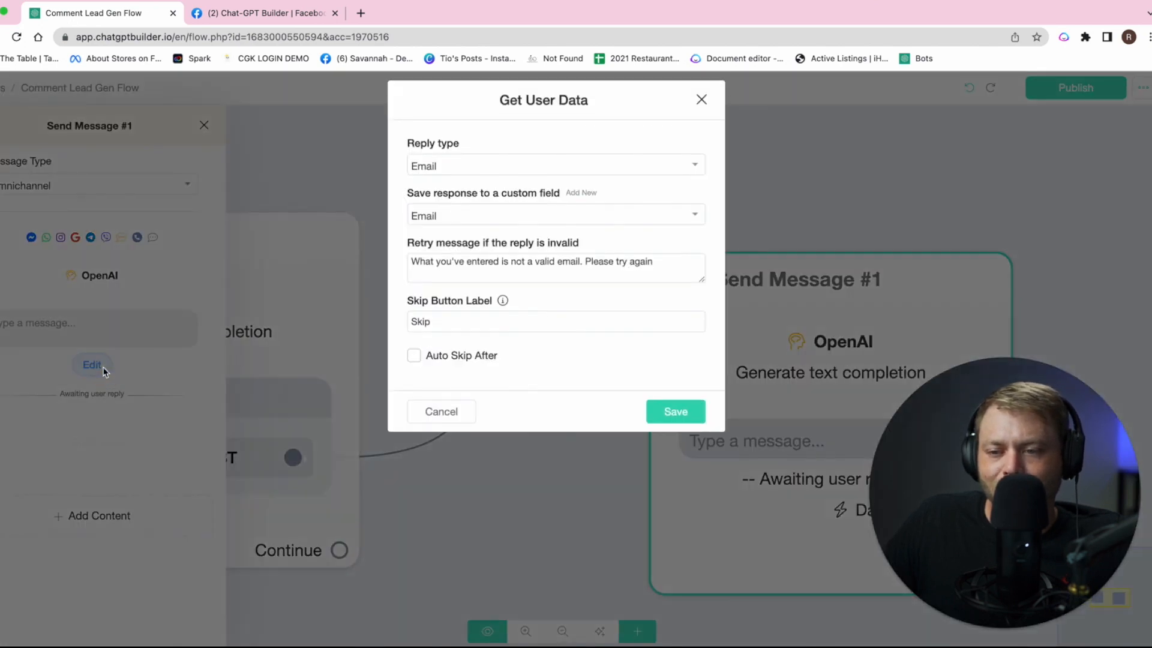
left_click(554, 164)
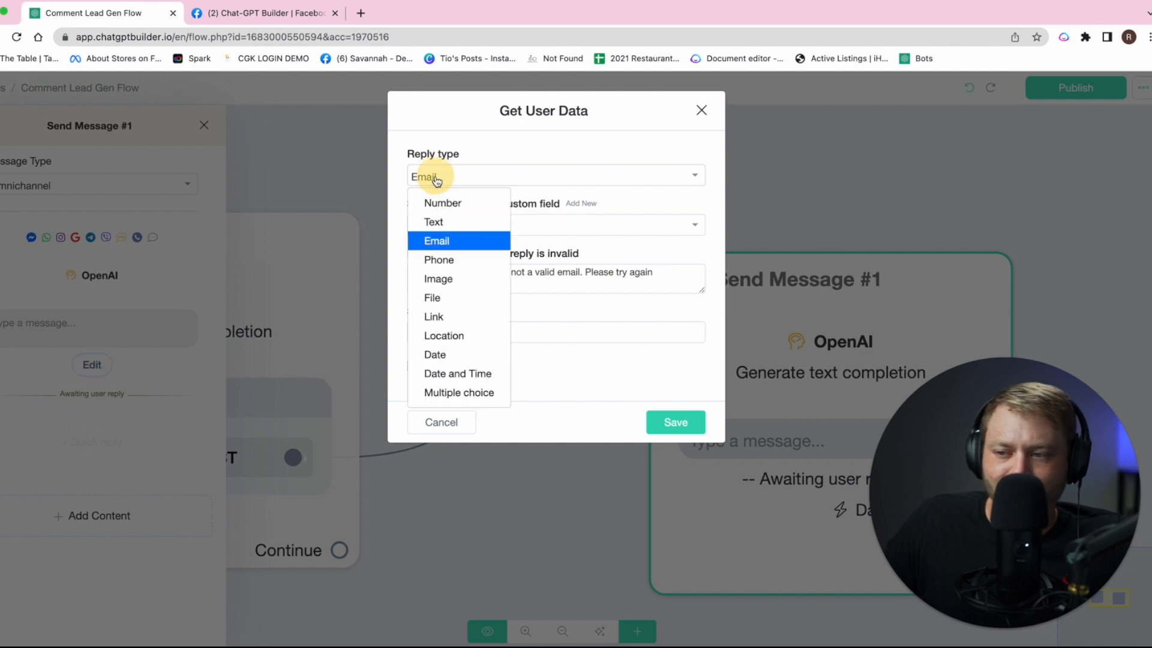
mouse_move(450, 225)
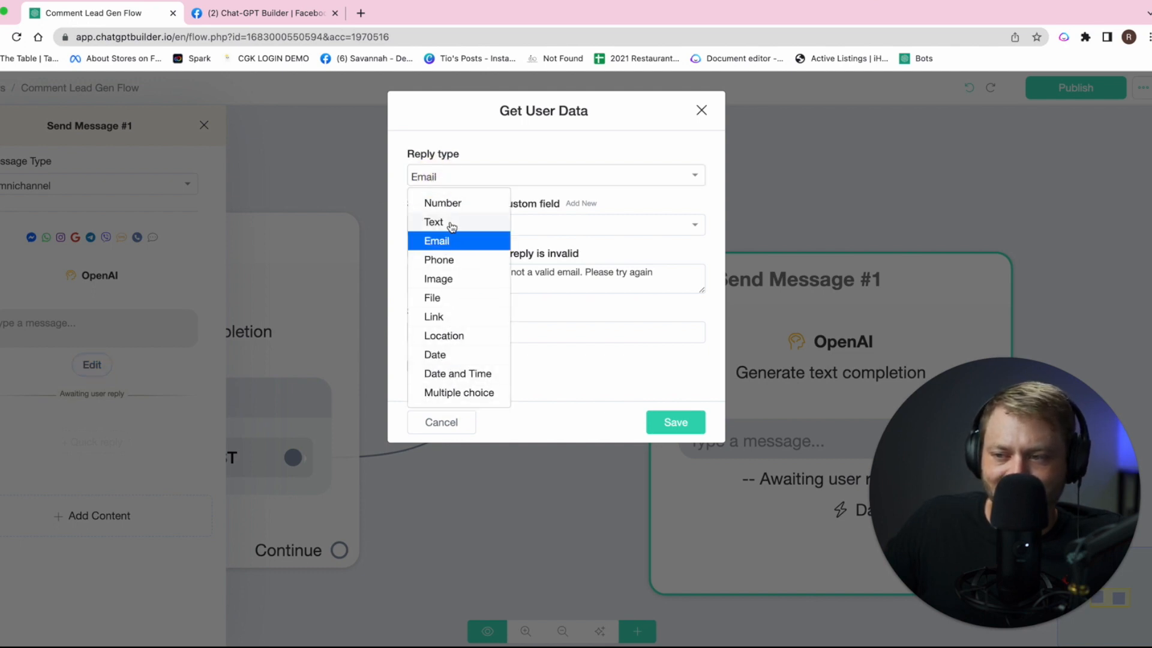
mouse_move(442, 421)
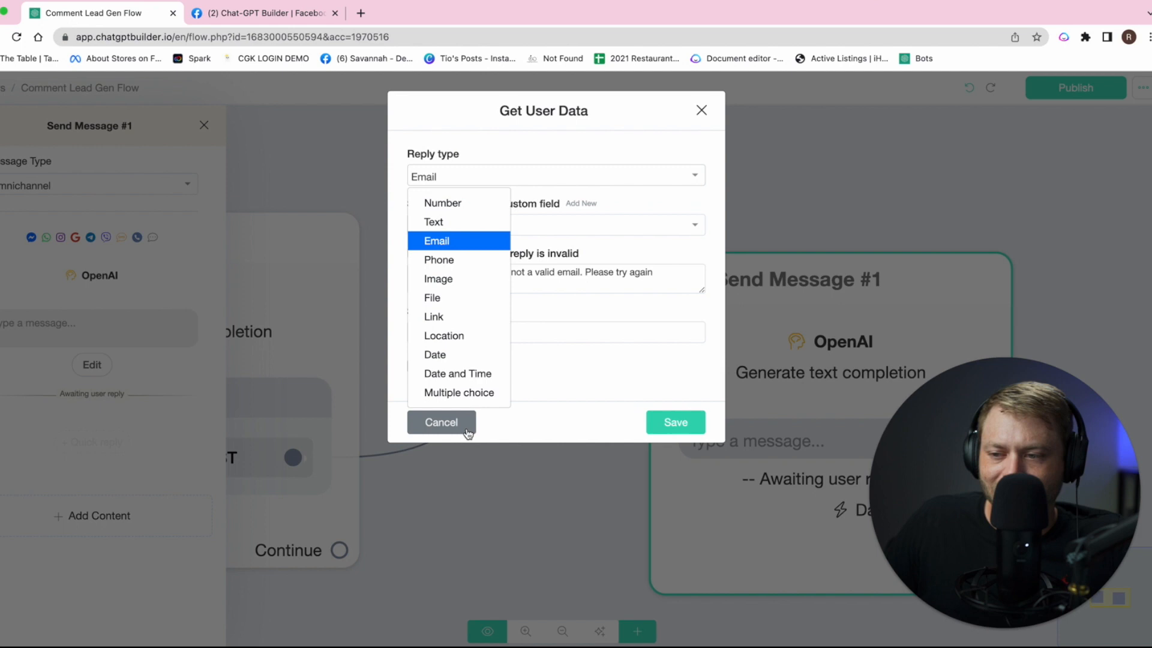
left_click(440, 421)
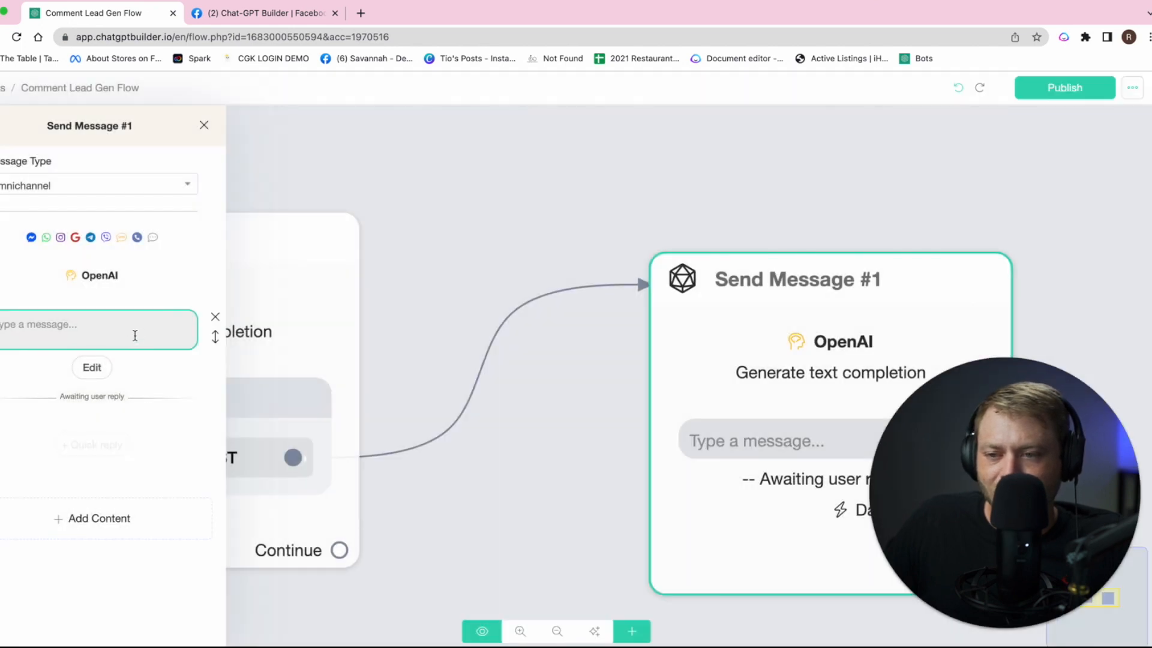
type("{")
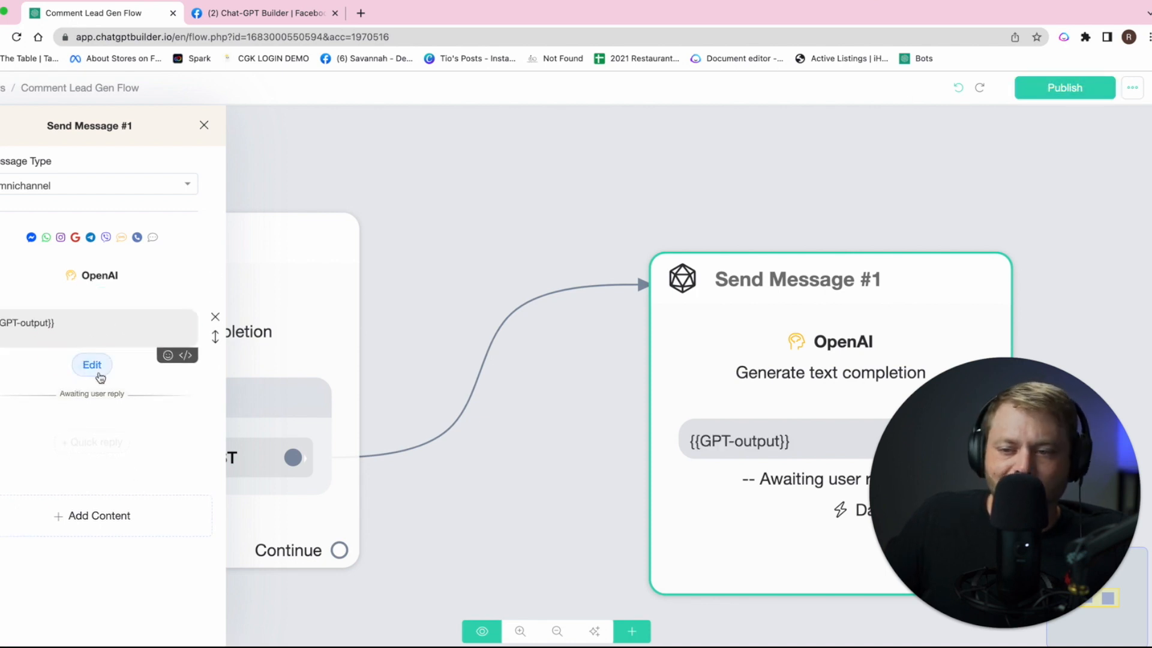
mouse_move(49, 359)
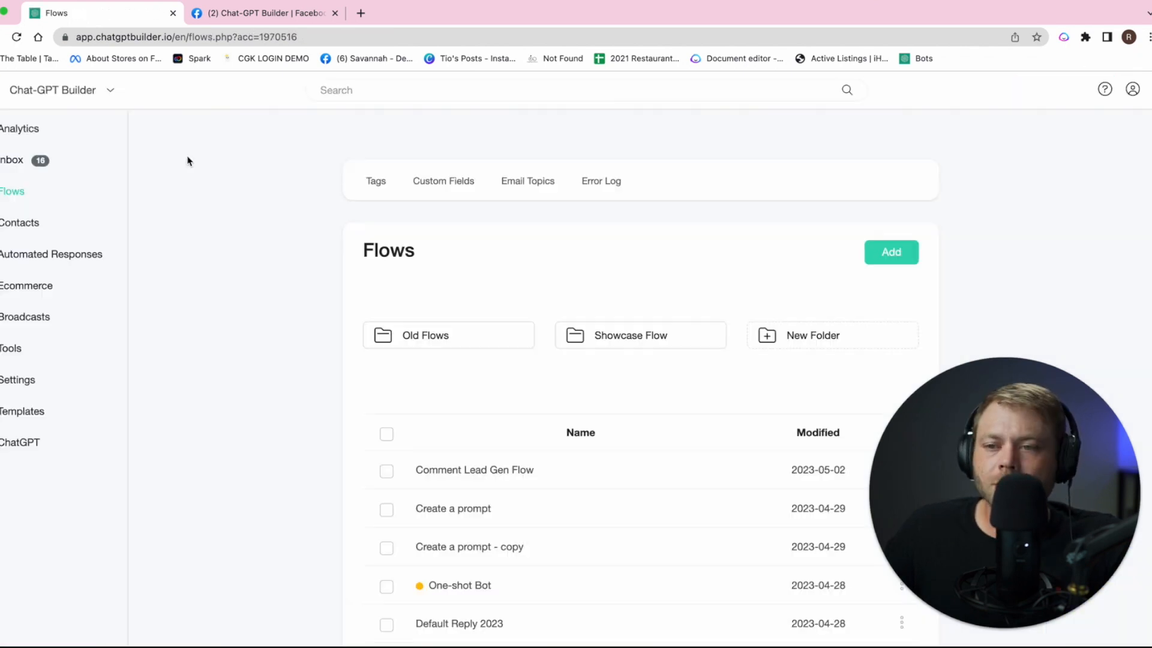
mouse_move(28, 285)
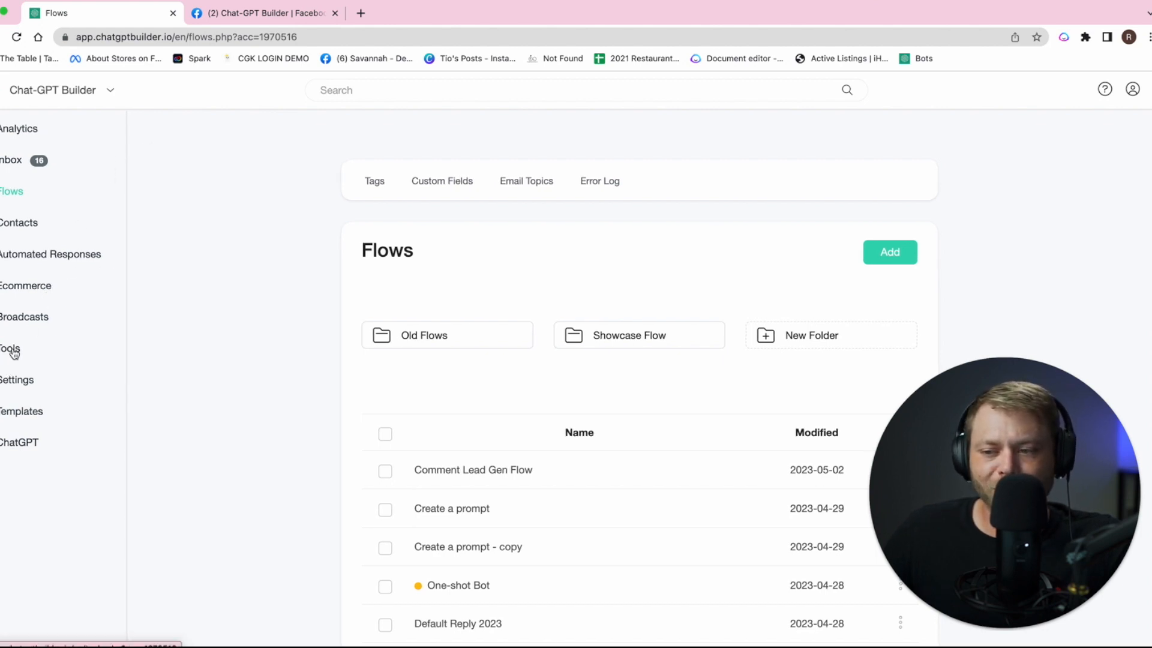
- Go to Tools and launch Facebook Comment Automations
left_click(10, 348)
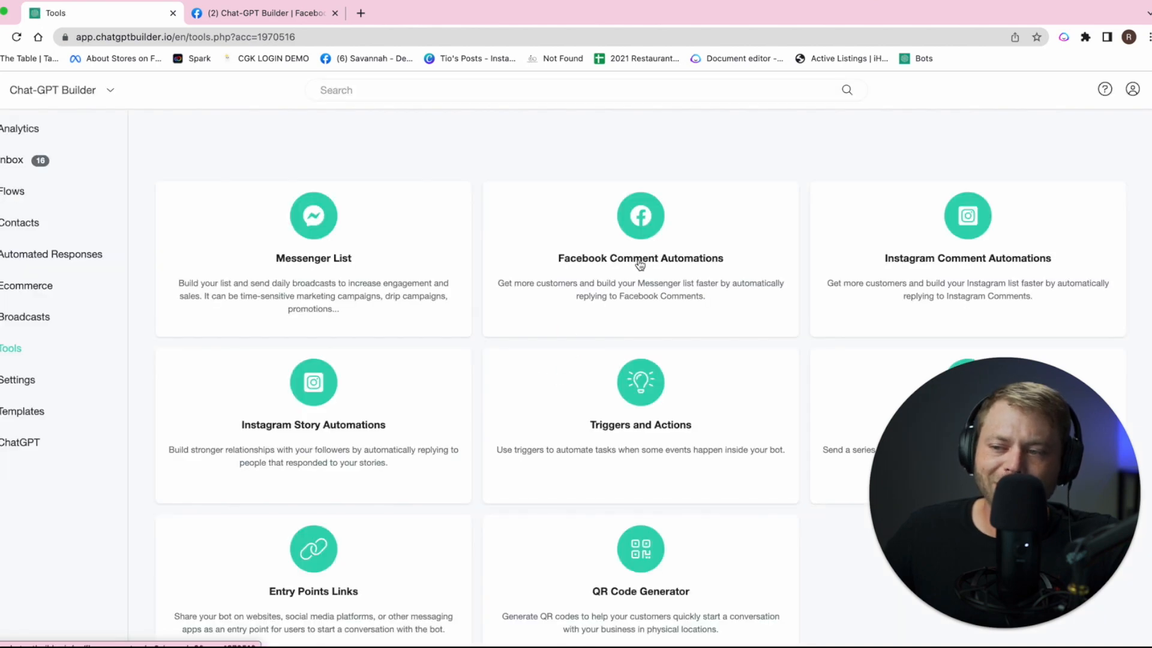
mouse_move(960, 266)
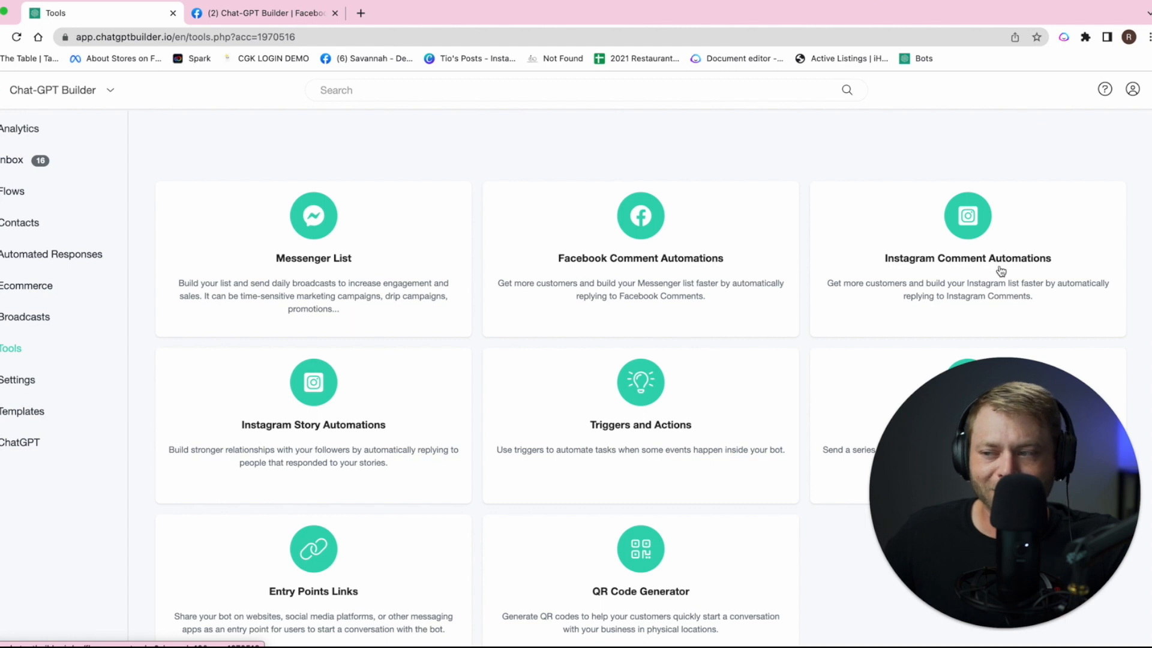
mouse_move(385, 417)
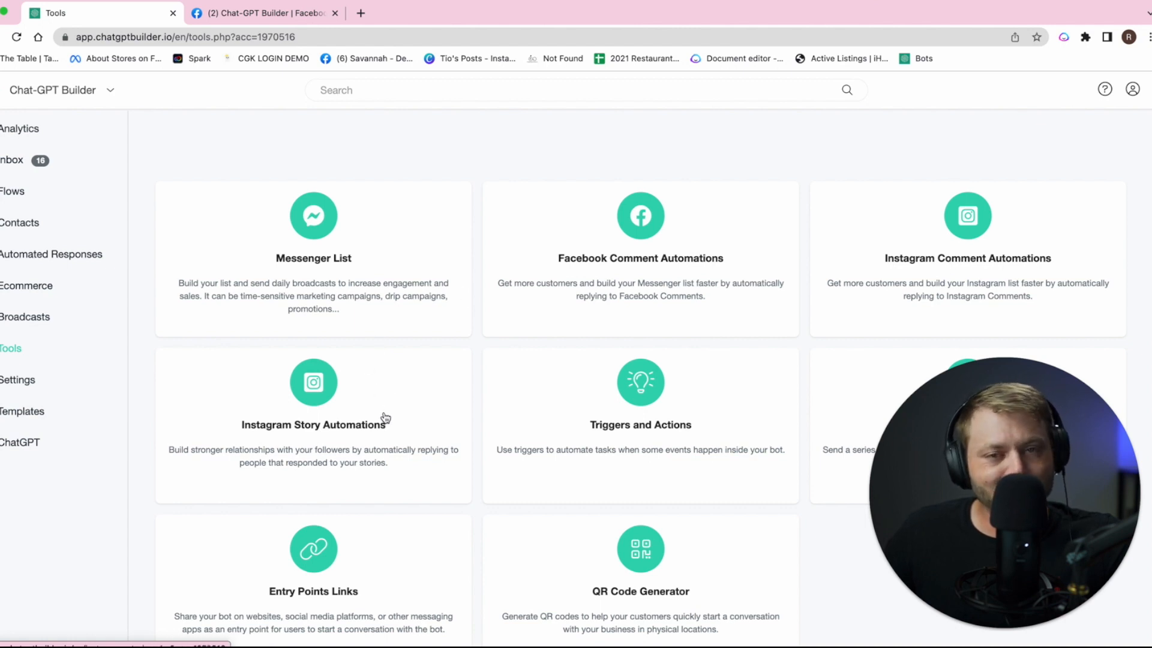
mouse_move(623, 261)
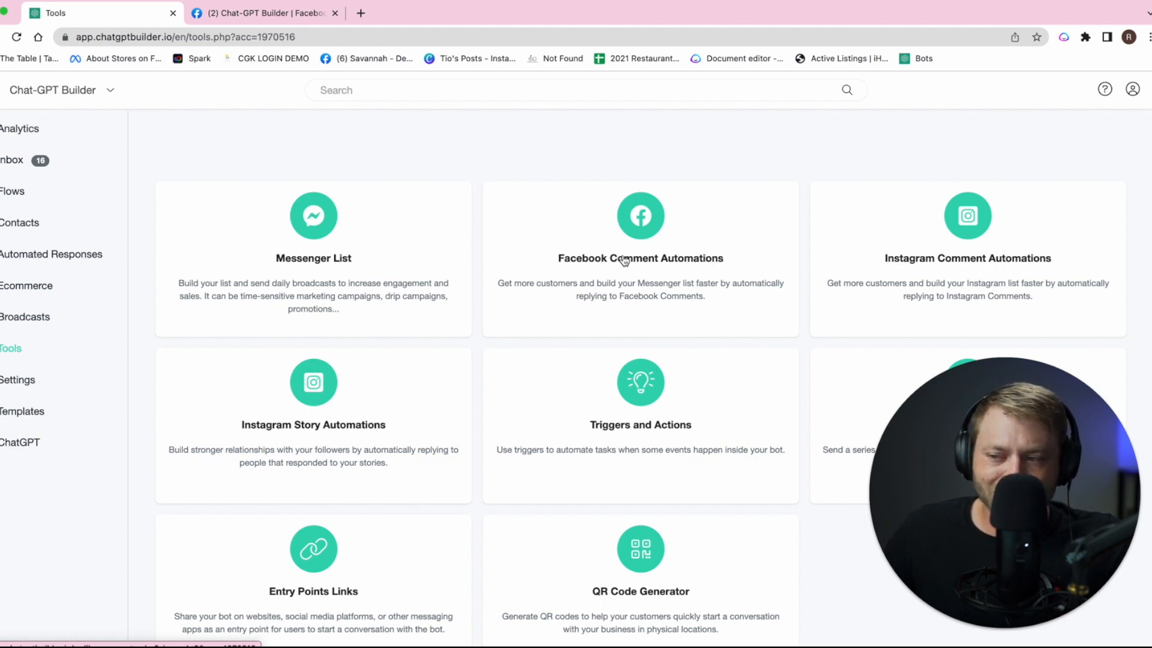
left_click(639, 258)
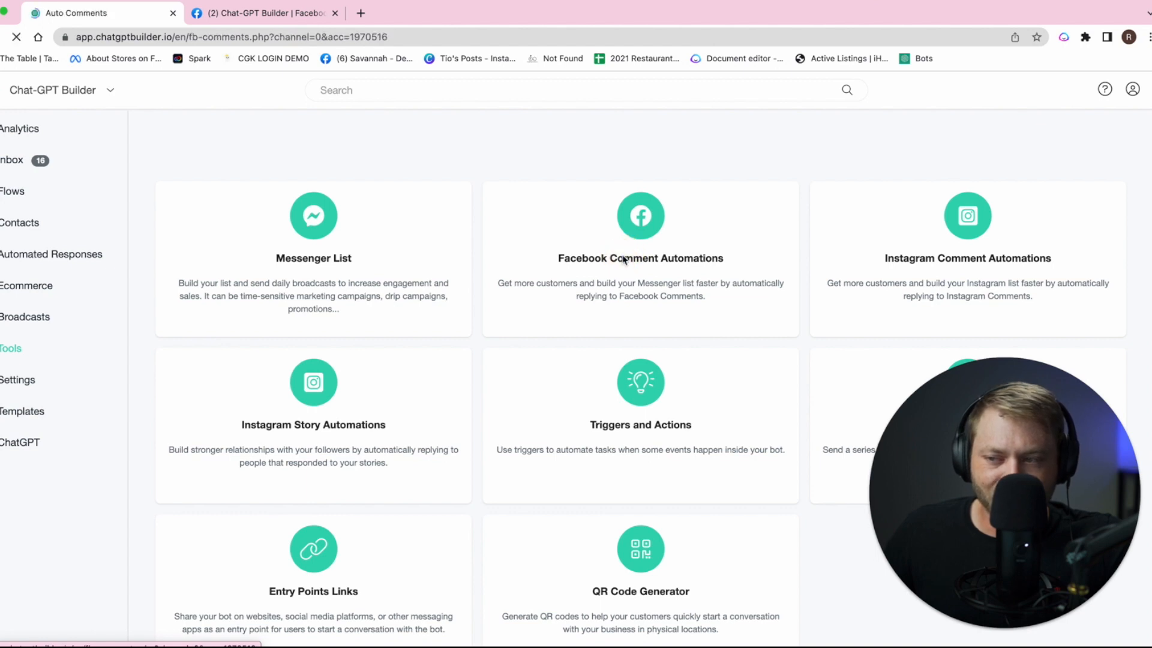
- Add a new comment automation named 'Contest' and continue to its settings
left_click(640, 216)
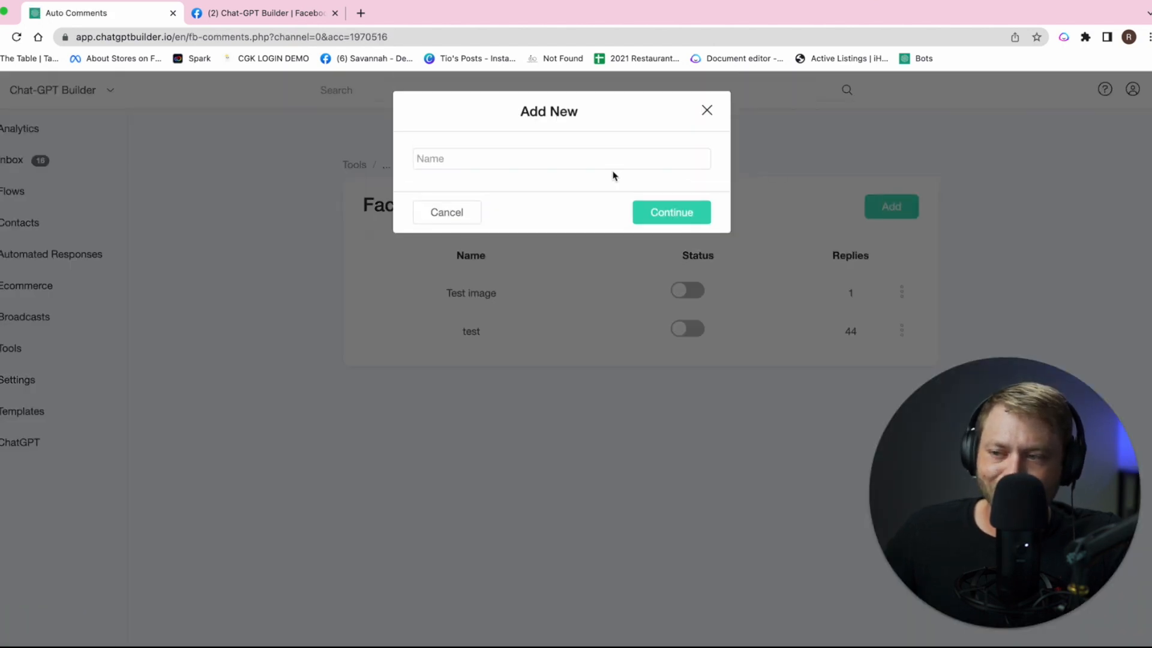
type("Cont")
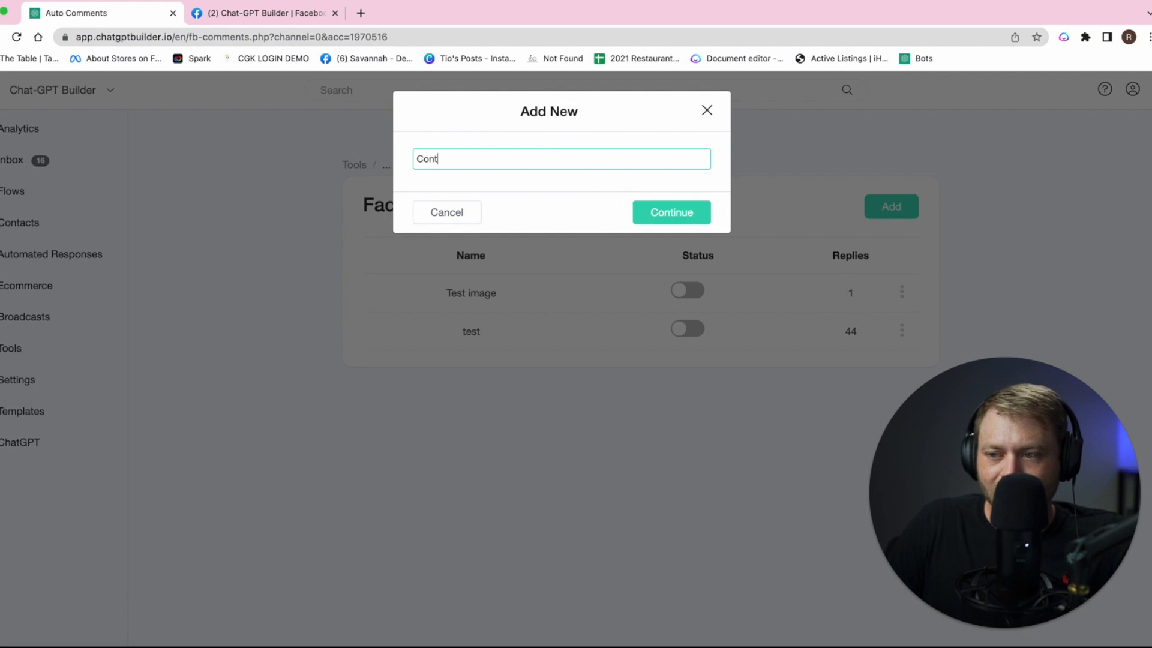
left_click(670, 213)
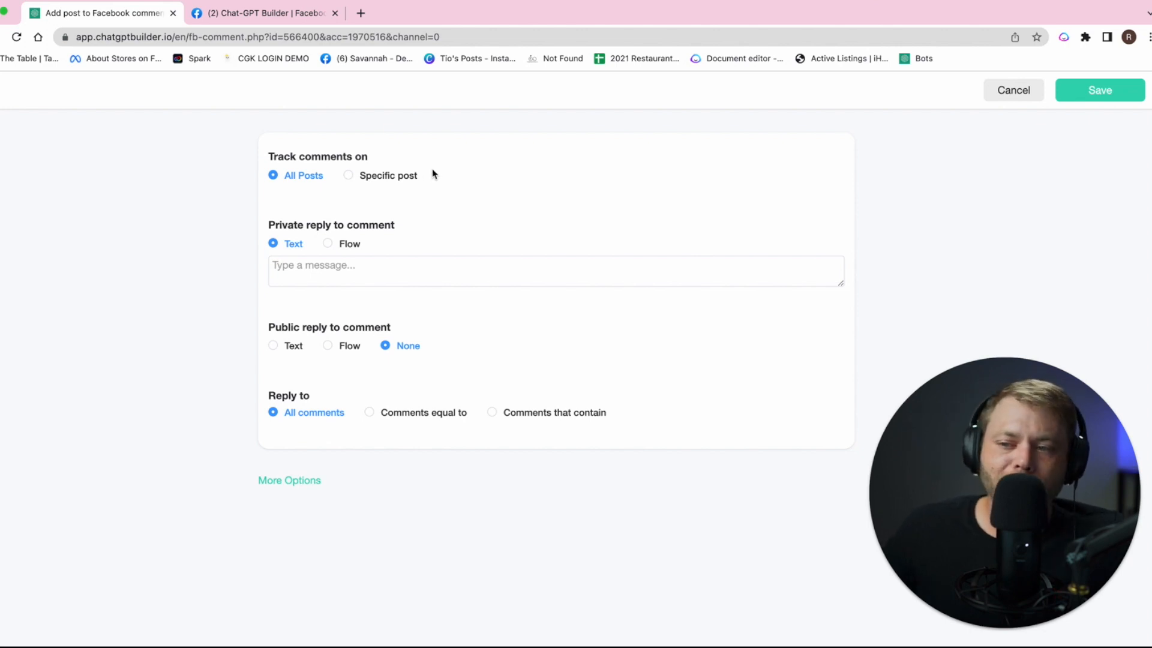
mouse_move(367, 205)
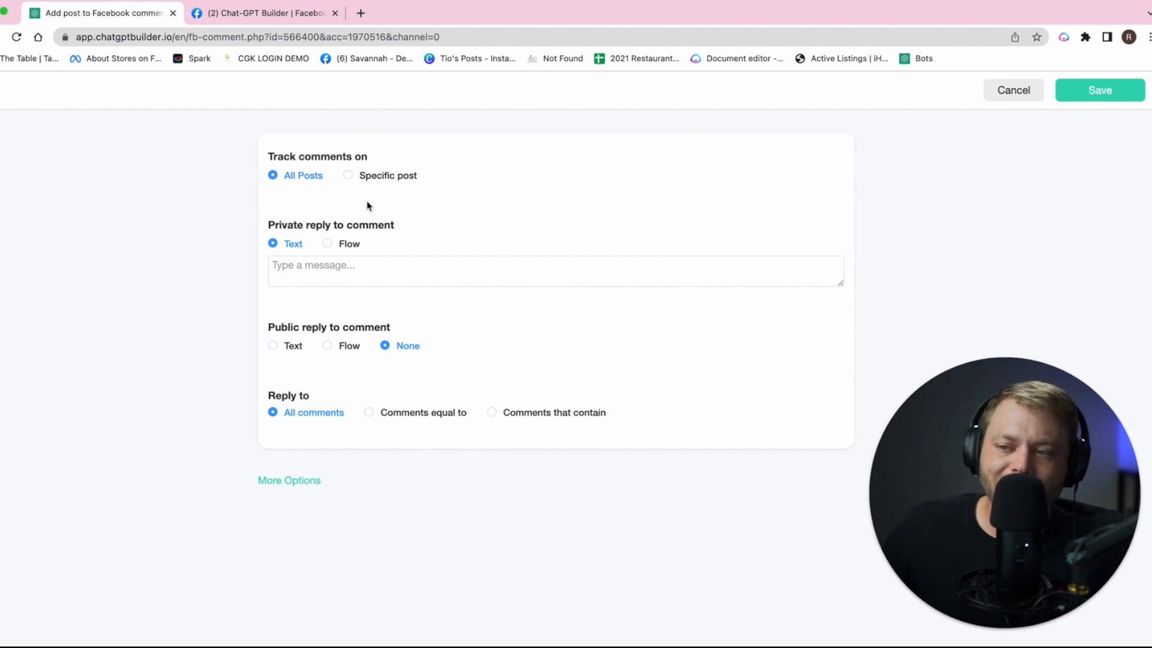
mouse_move(317, 191)
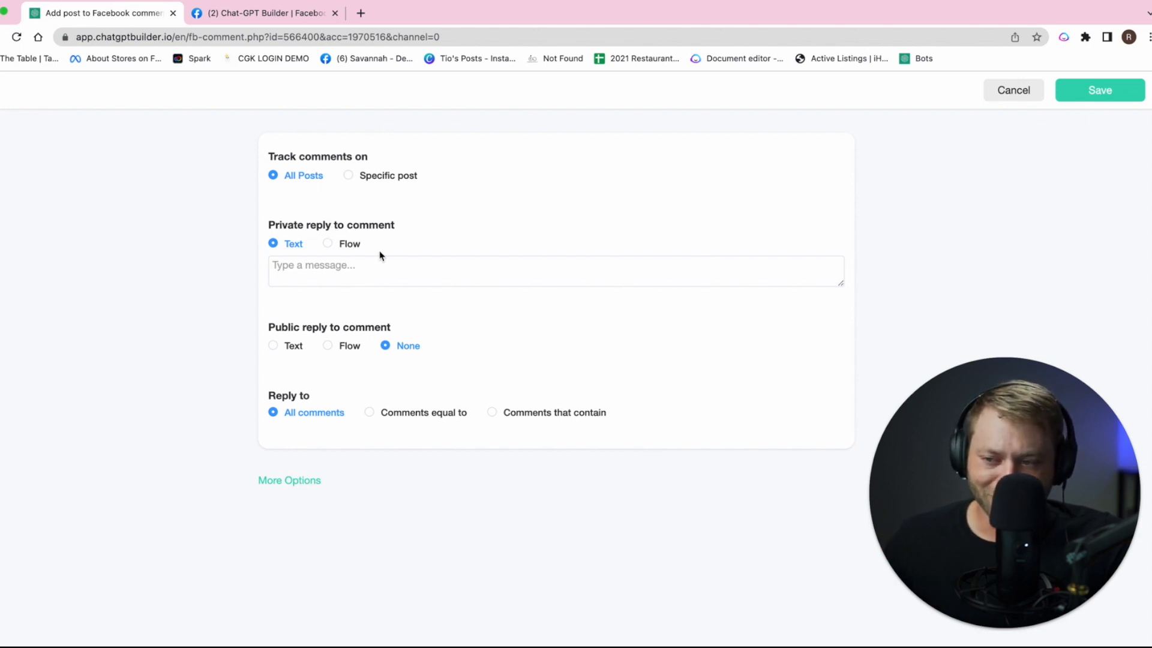
- Set the private reply to the Comment Lead Gen Flow
left_click(328, 243)
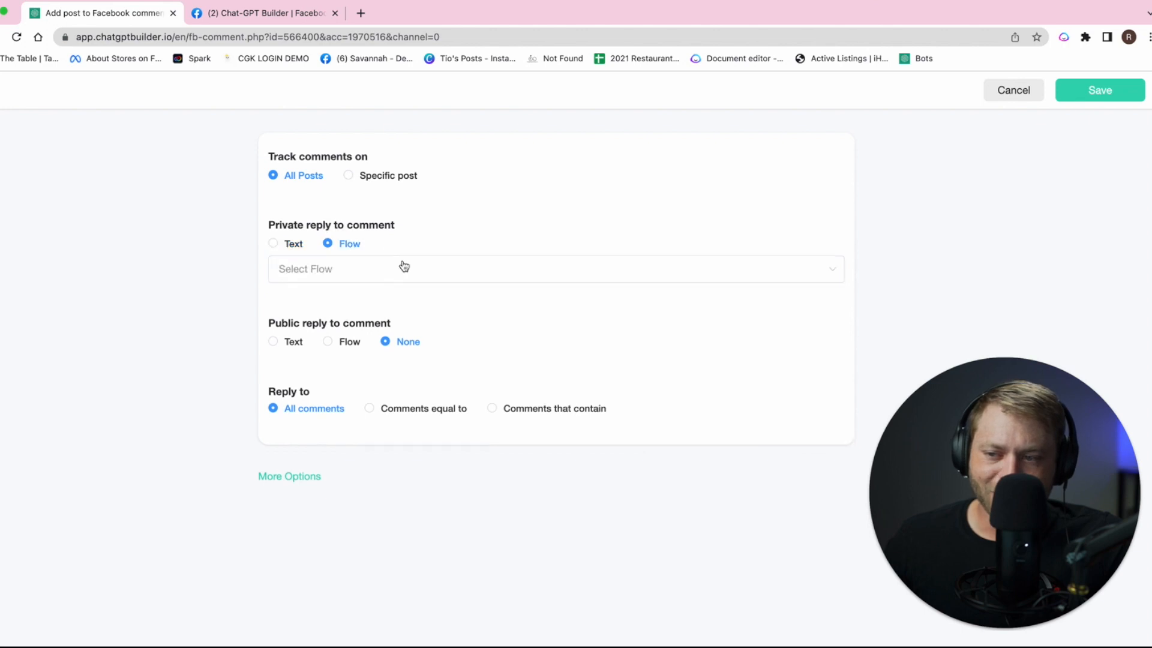
left_click(555, 267)
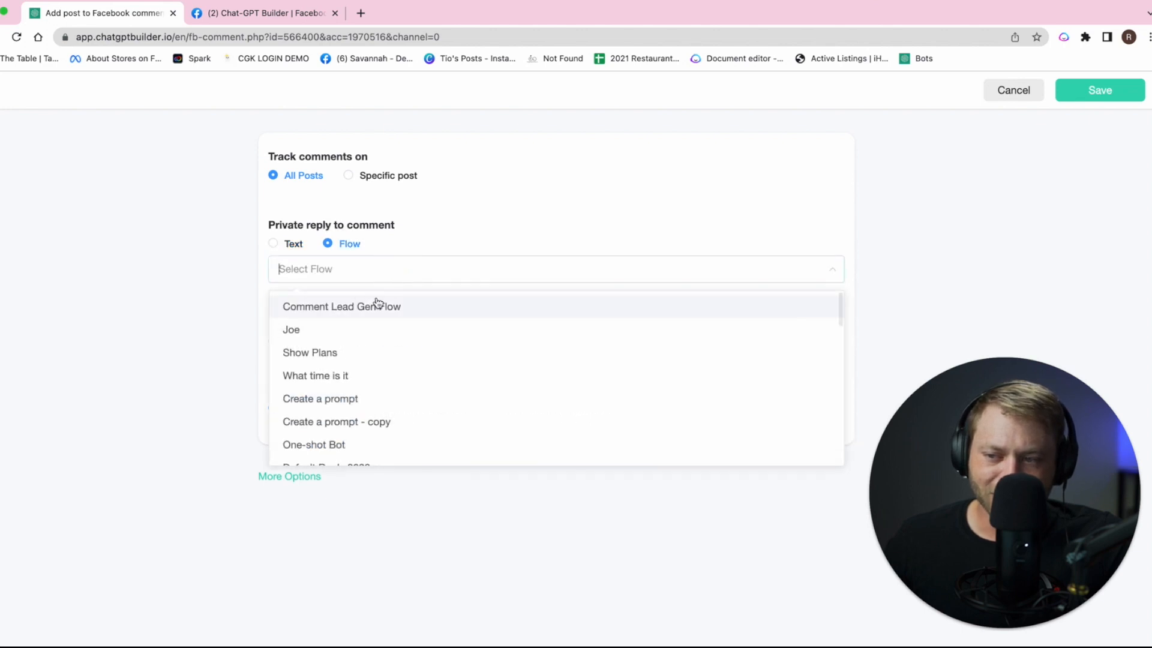
left_click(340, 306)
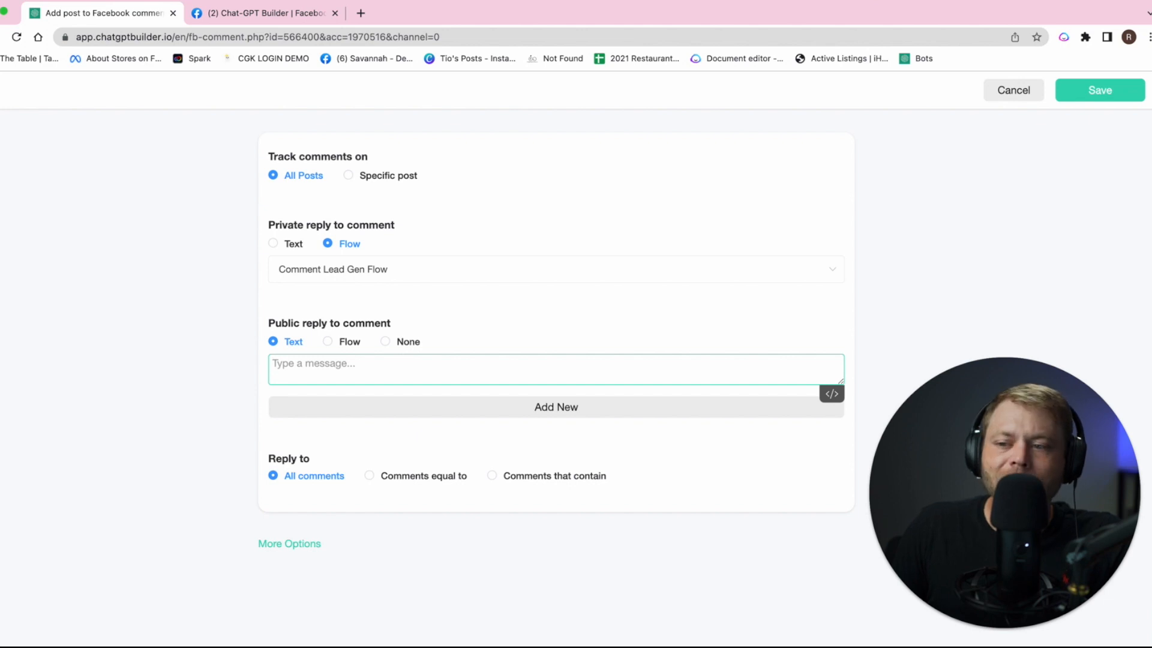
- Add public text replies 'Check your inbox for contest details!', 'DM sent!' and a 'We sent you...' variation
type("Check your in")
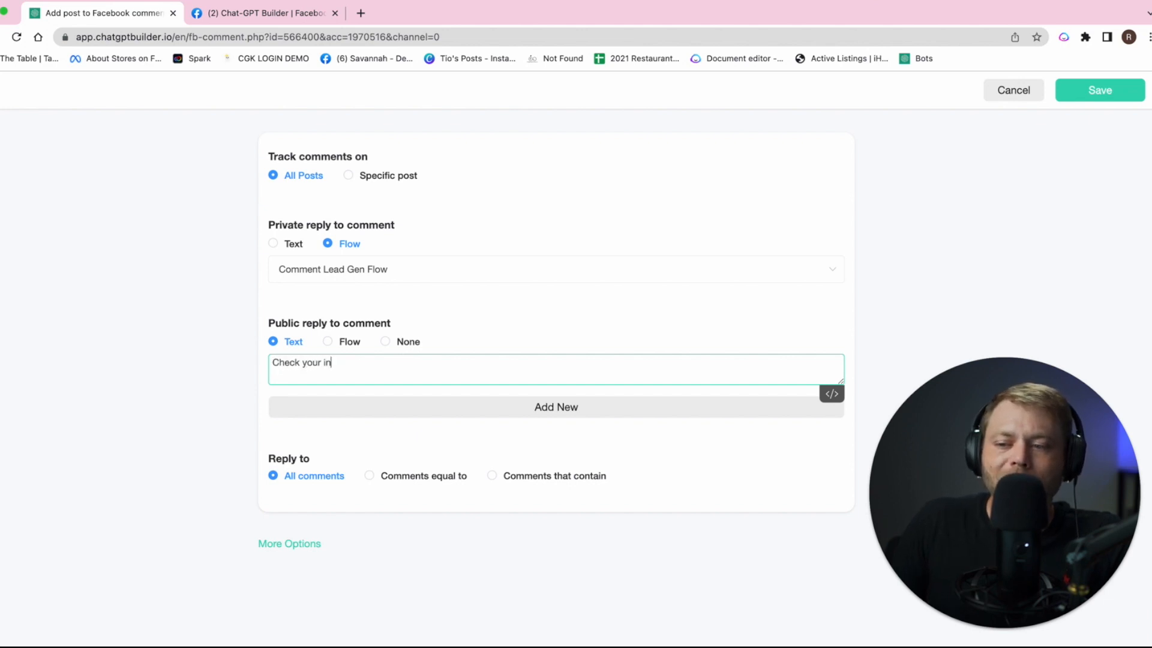
type("box for contest details!")
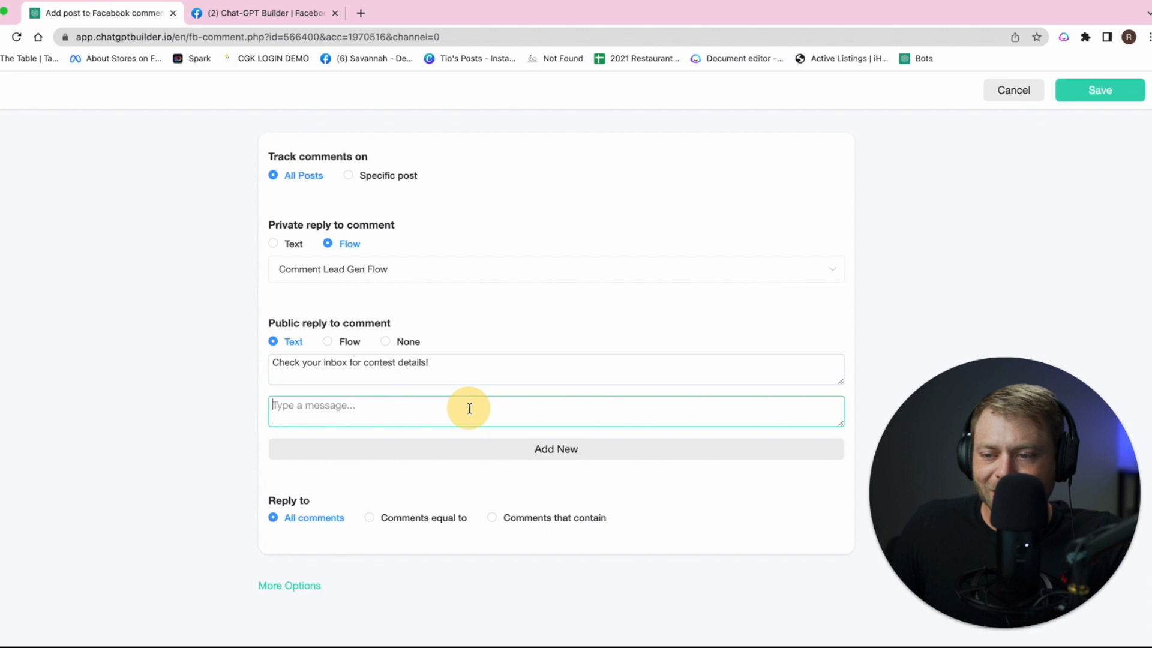
type("DM sent!")
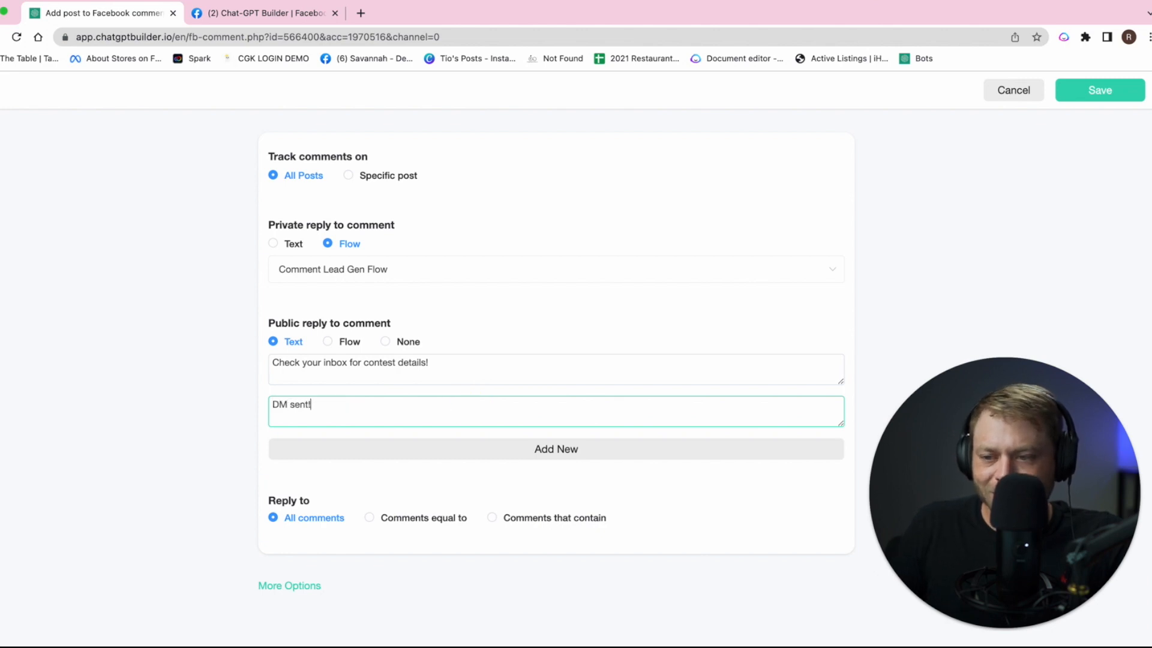
left_click(556, 449)
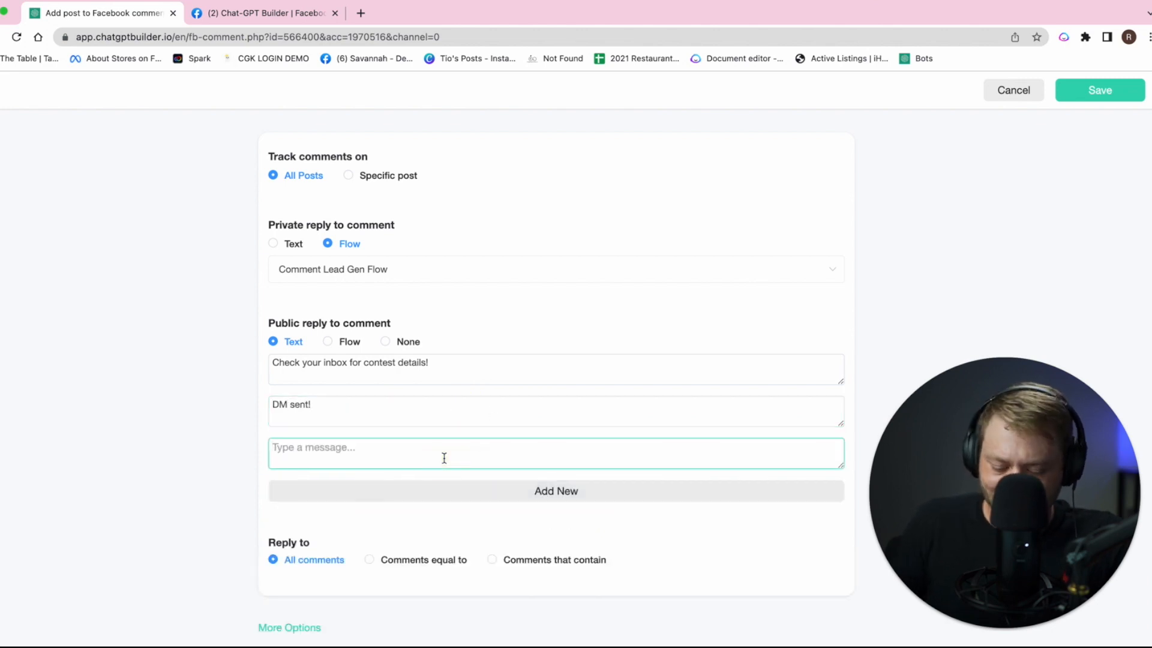
type("We sent you")
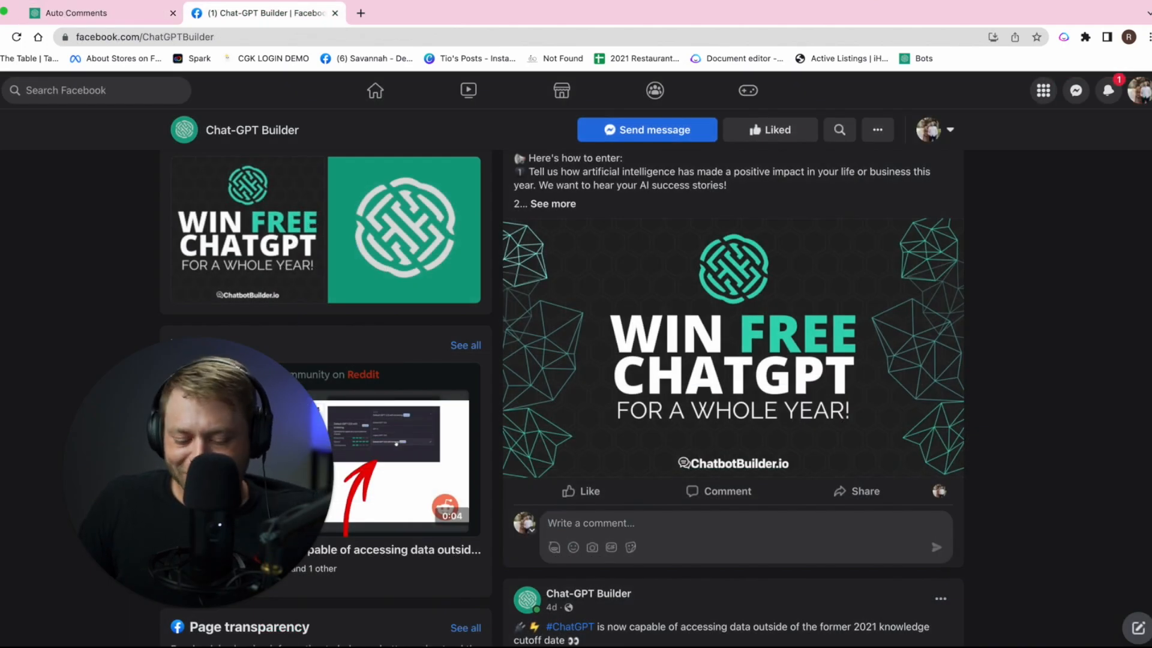
- Comment 'AI has helped me become even more efficient!' on the giveaway post
type("AI has helped me become even more eff")
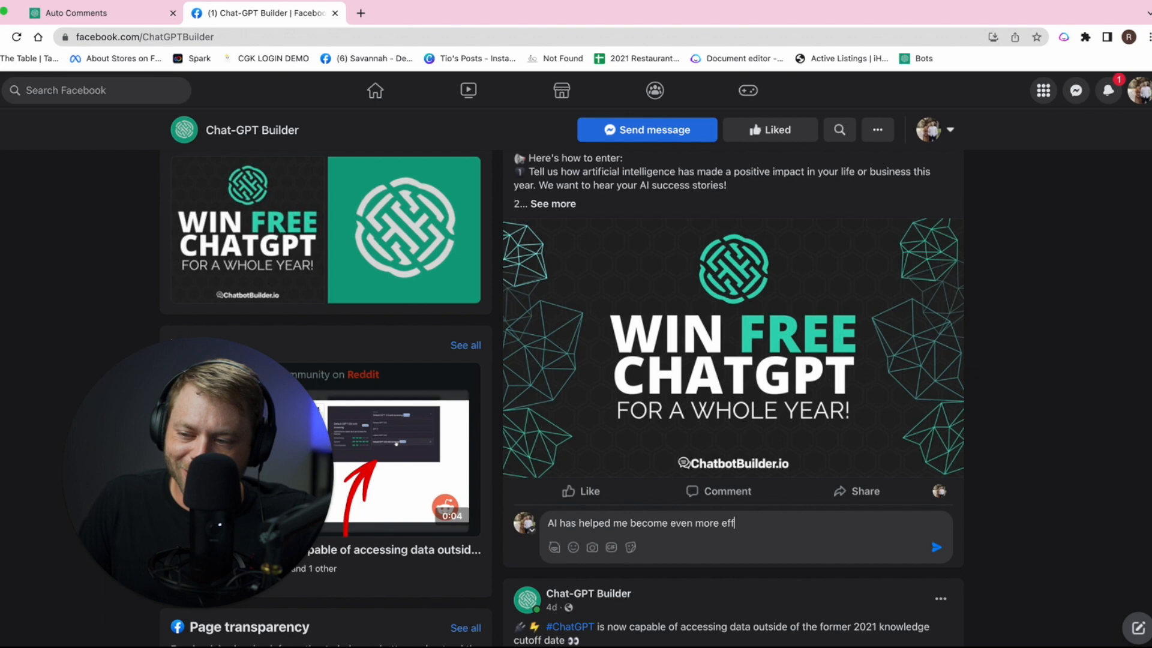
type("icient!")
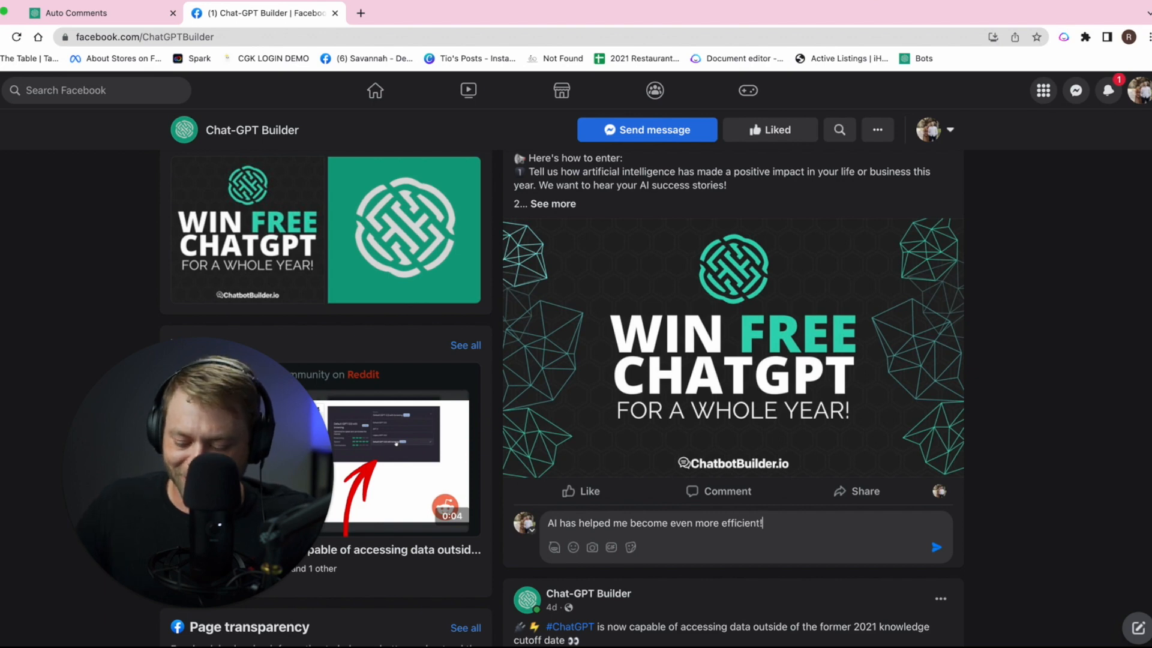
left_click(937, 547)
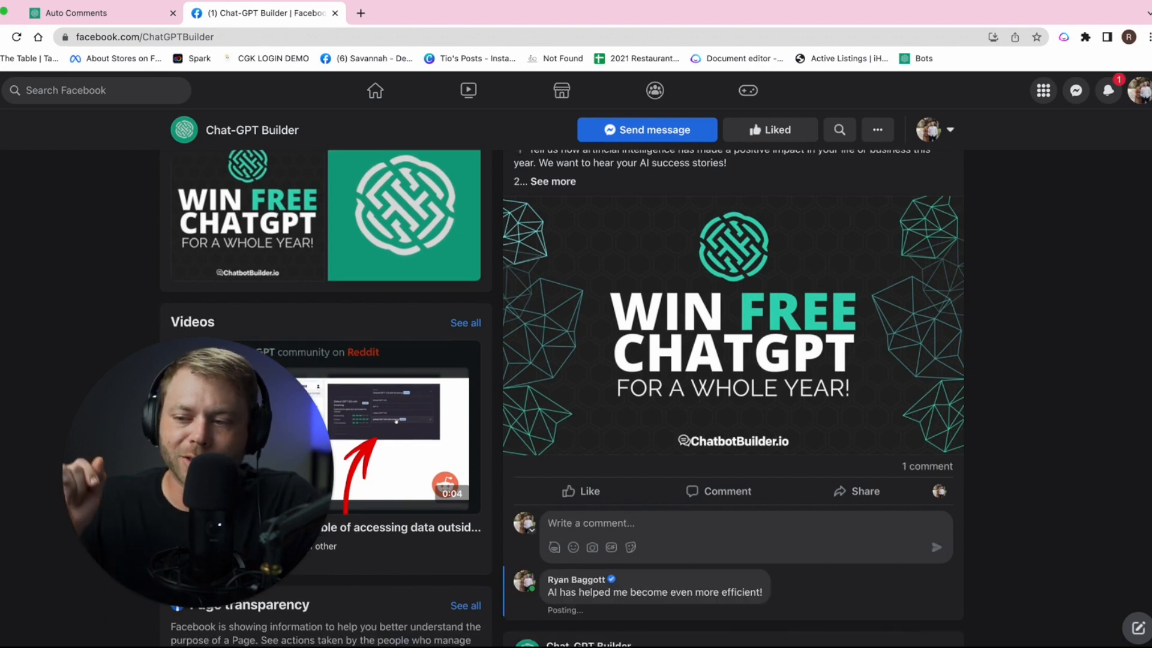
scroll("down", 3)
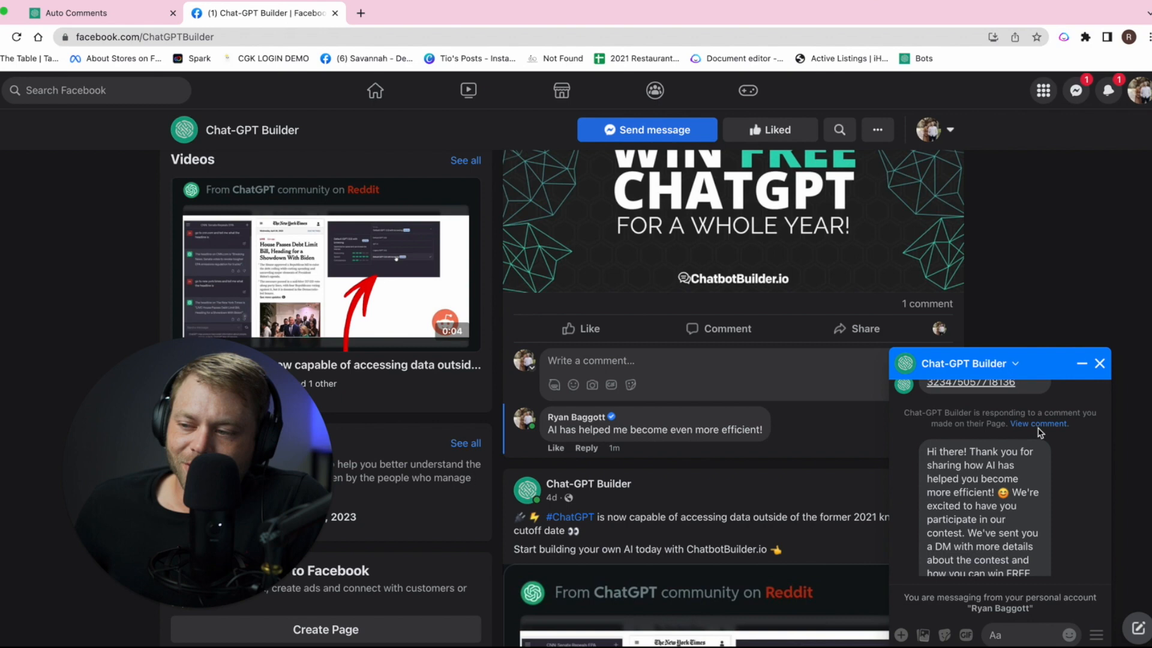
mouse_move(1036, 424)
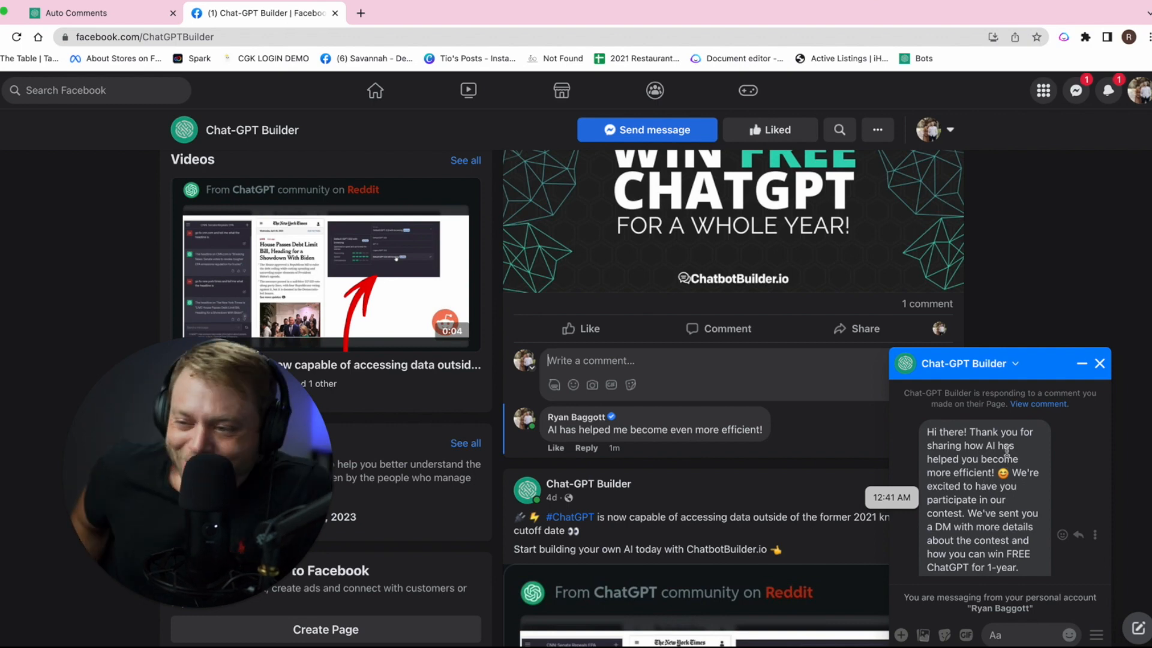
- Read the page's private Messenger reply with the ENTER CONTEST button, then return to the page
scroll("down", 3)
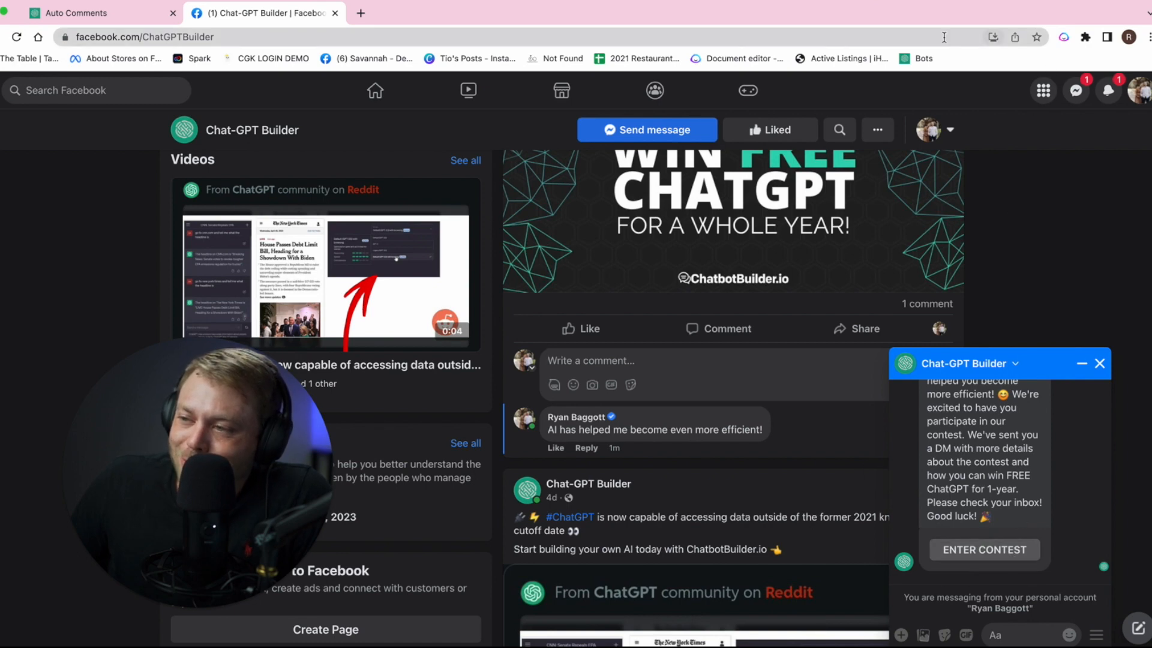
left_click(146, 37)
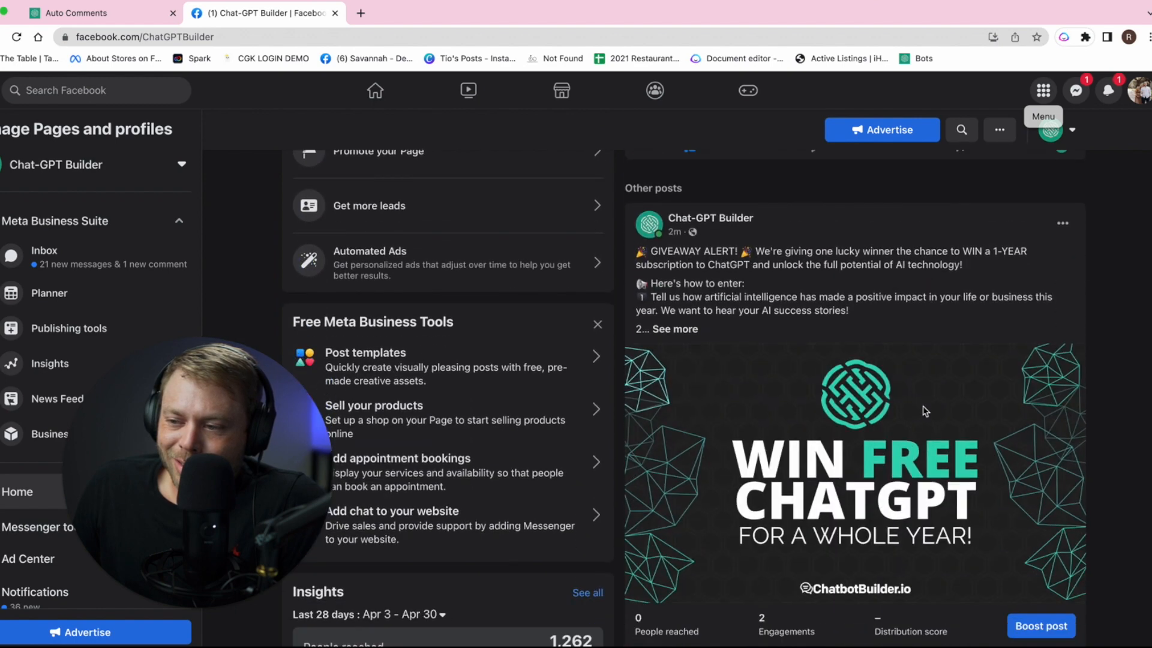
scroll("down", 3)
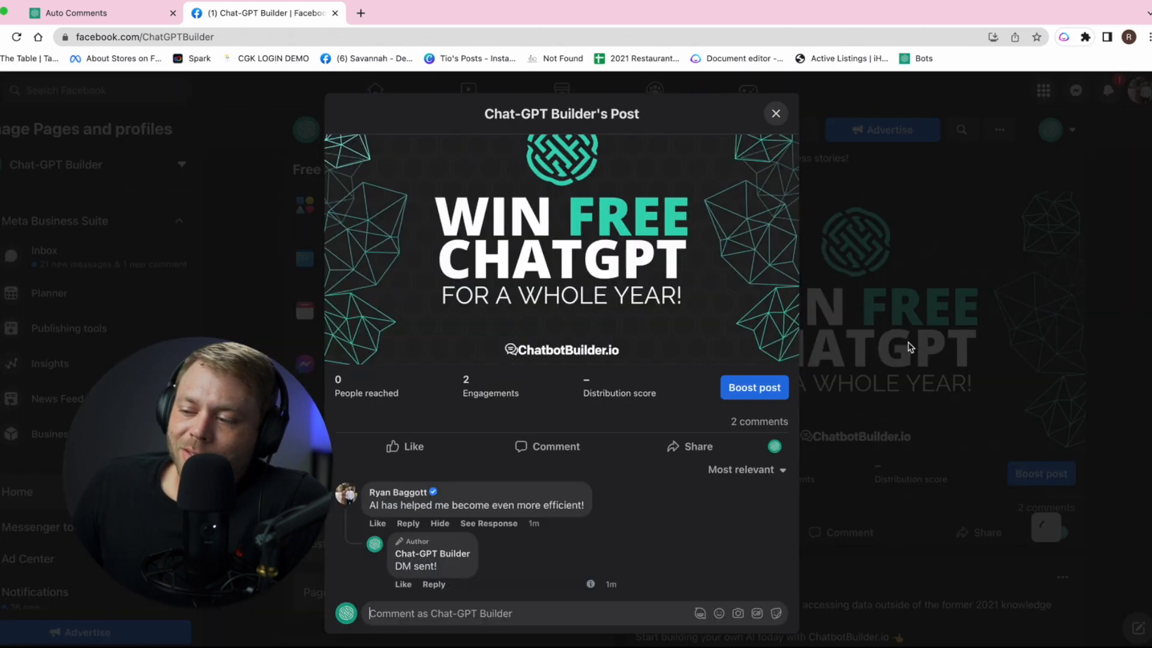
scroll("down", 3)
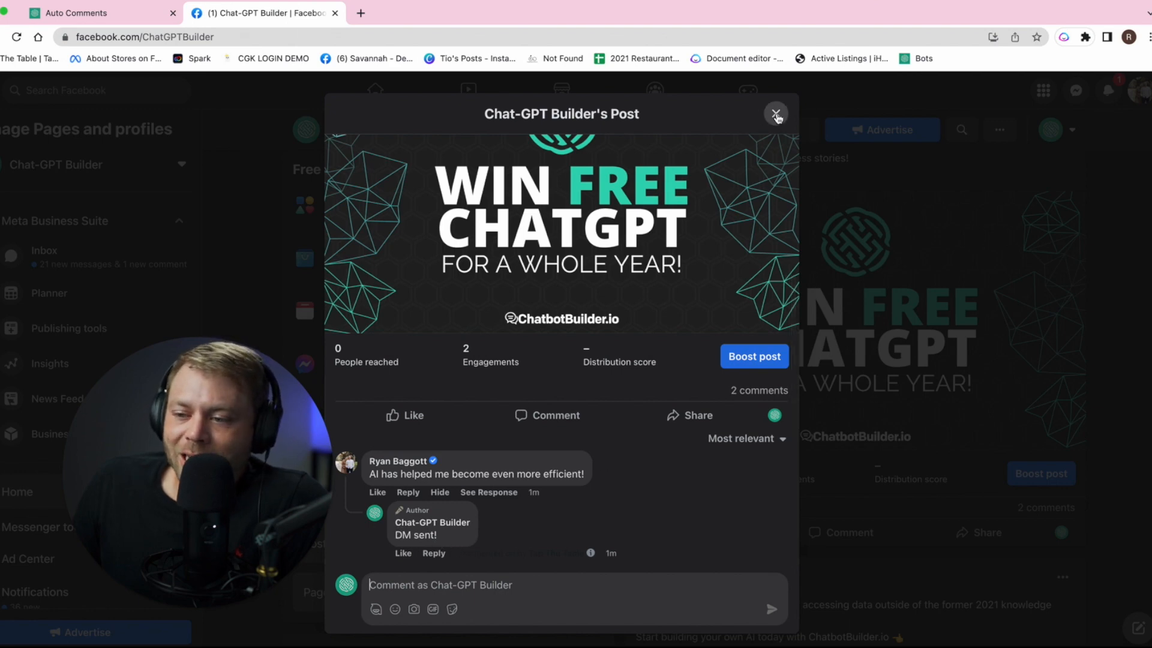
left_click(776, 116)
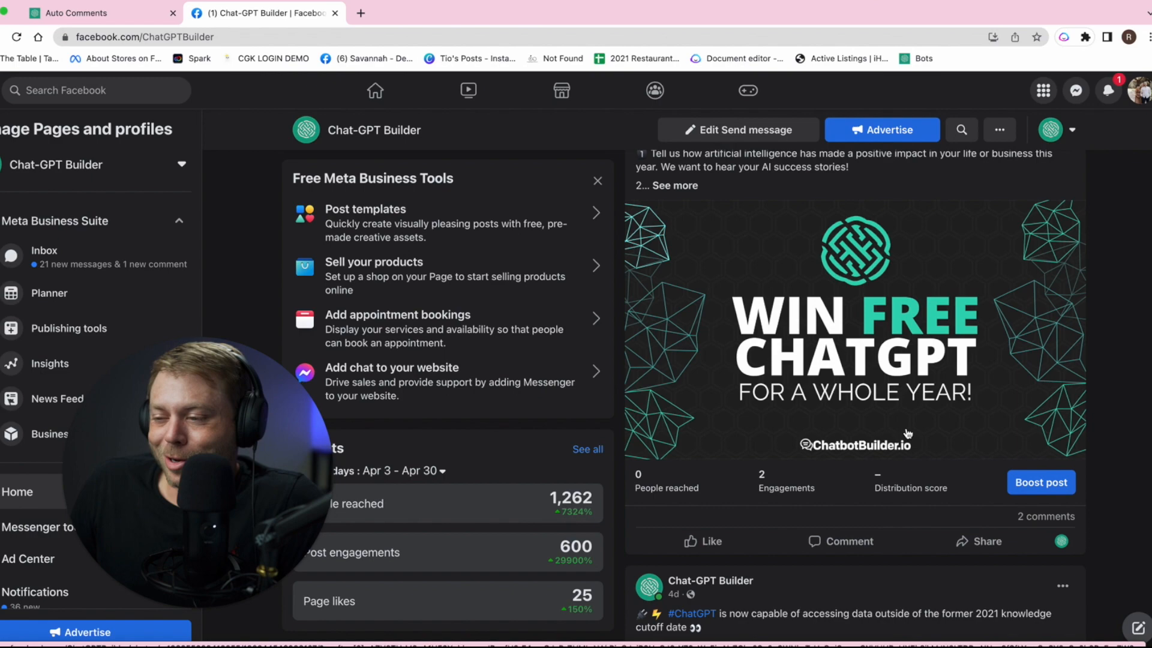
scroll("down", 3)
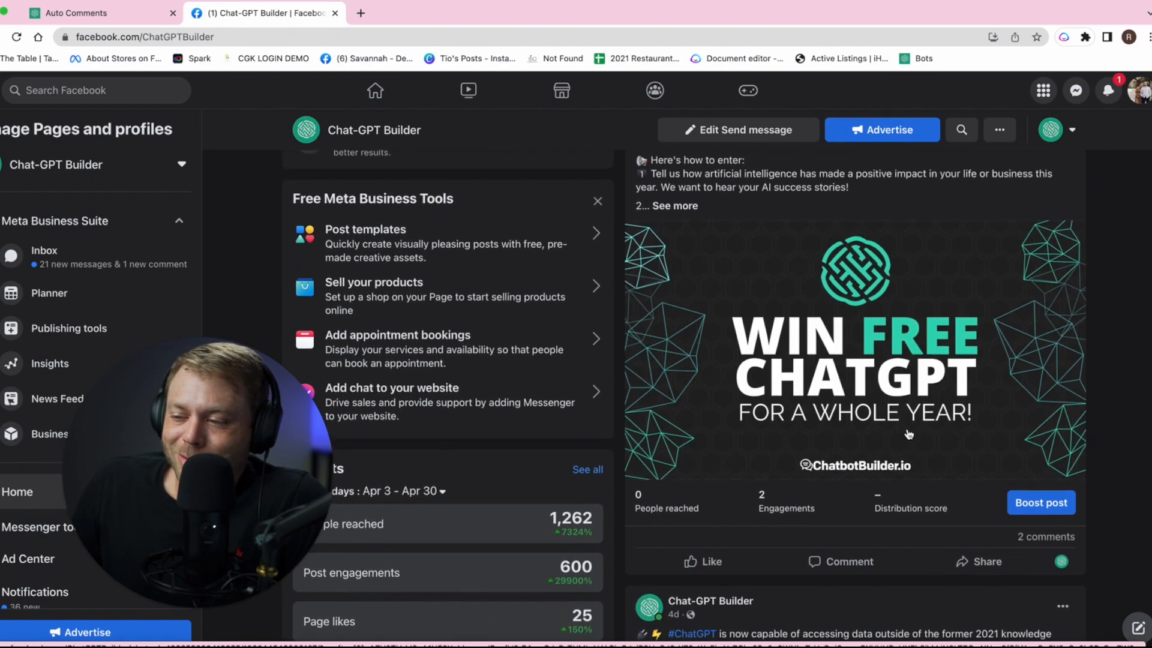
scroll("down", 3)
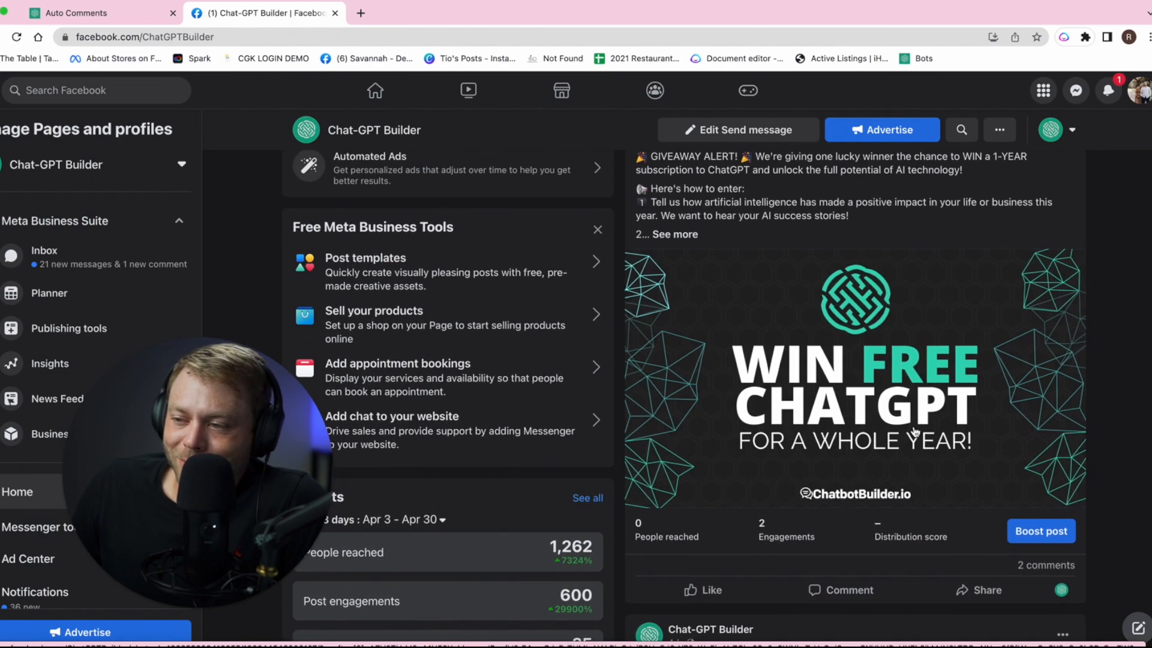
scroll("down", 3)
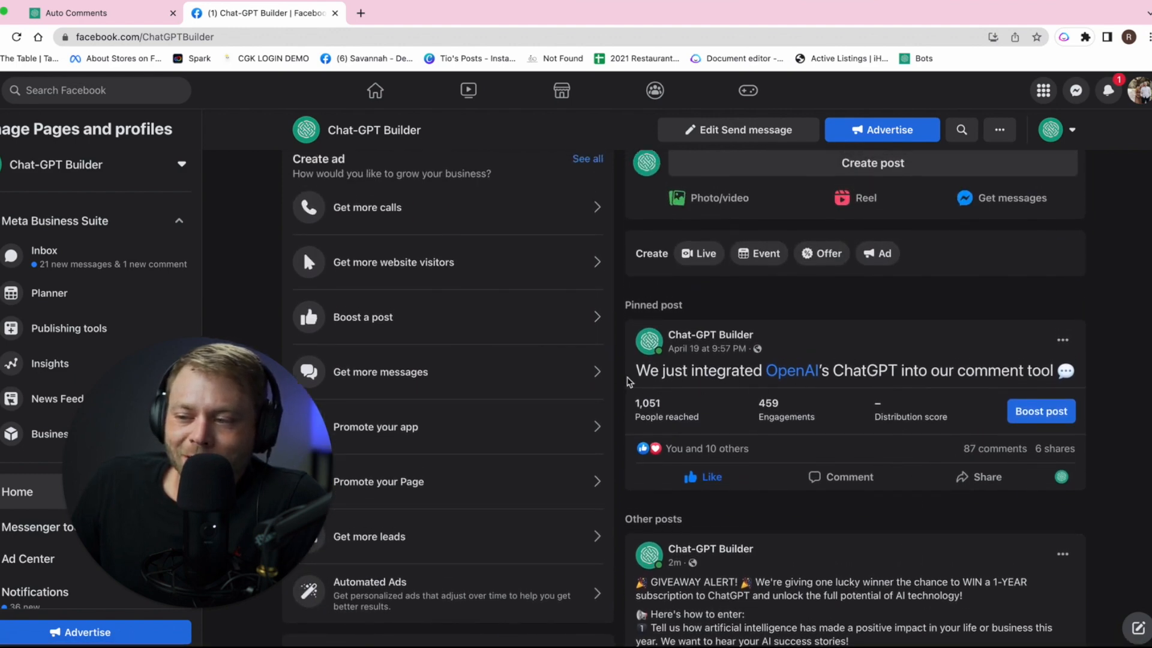
mouse_move(664, 427)
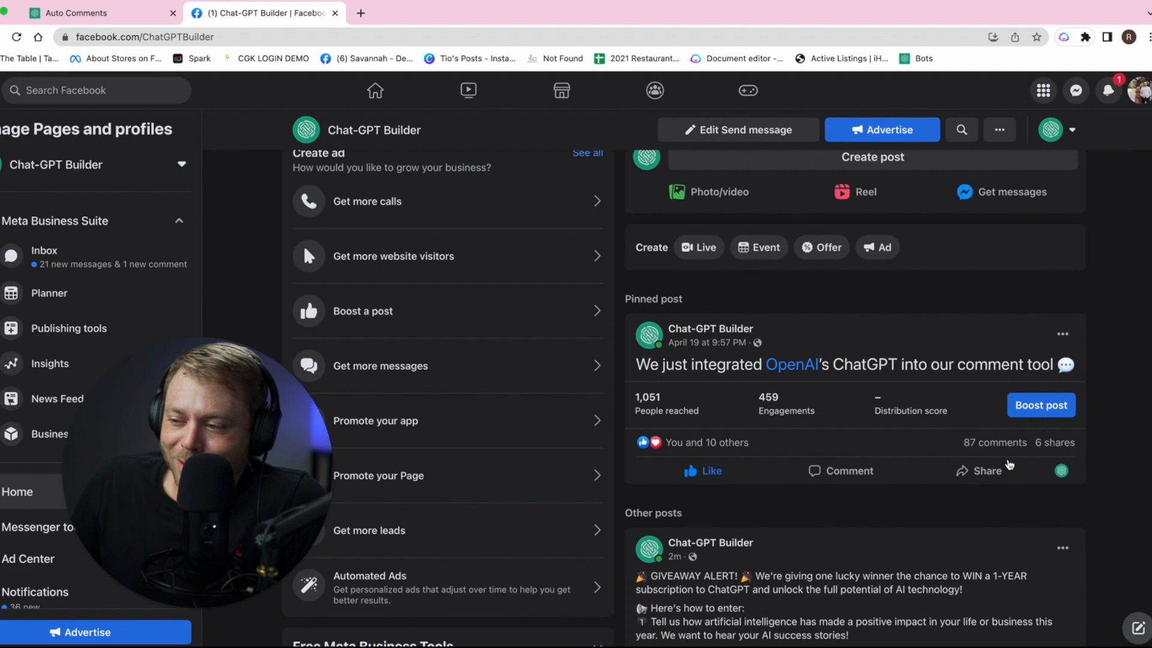
scroll("down", 3)
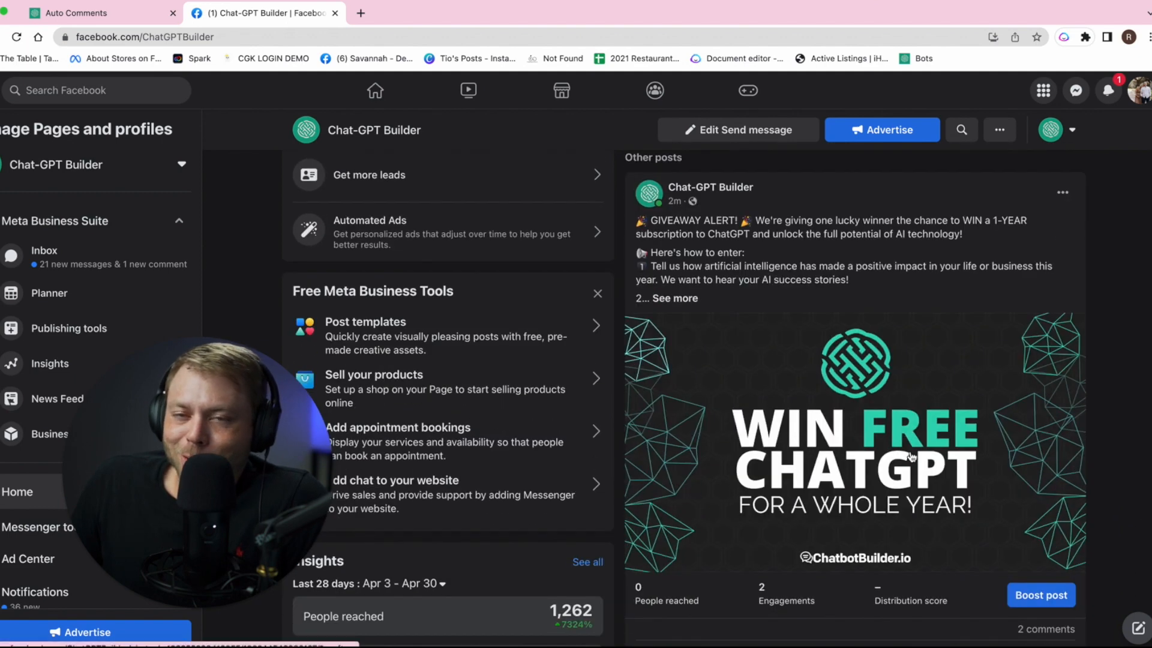
scroll("down", 3)
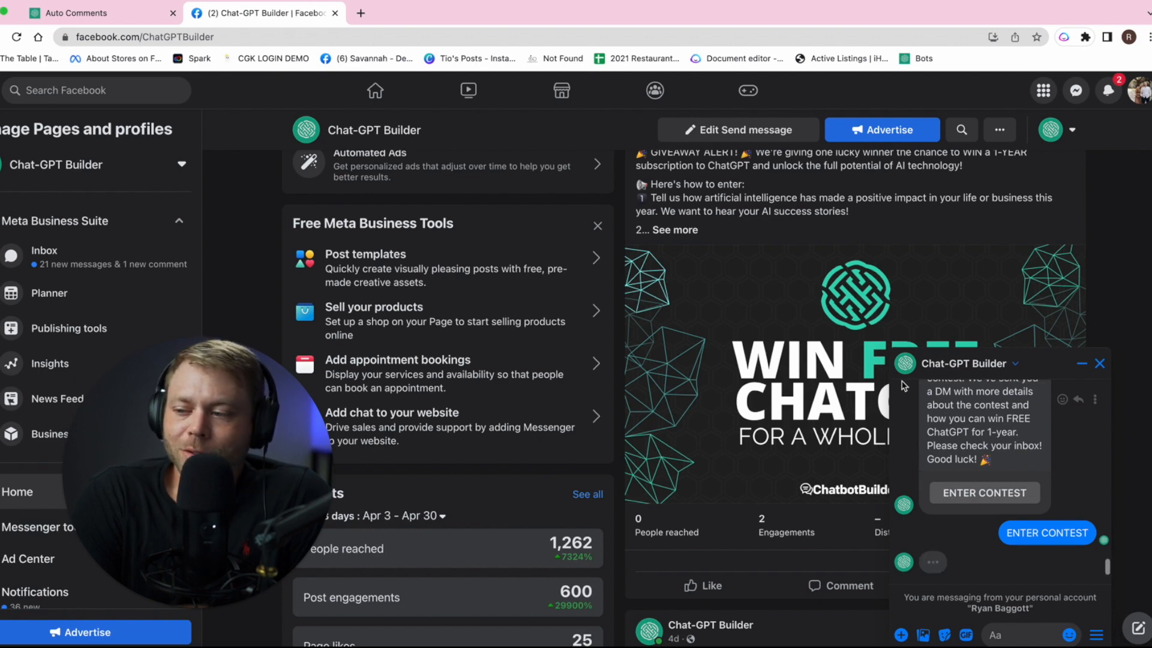
- Enter the contest in Messenger and send the suggested email address to the bot
left_click(1046, 533)
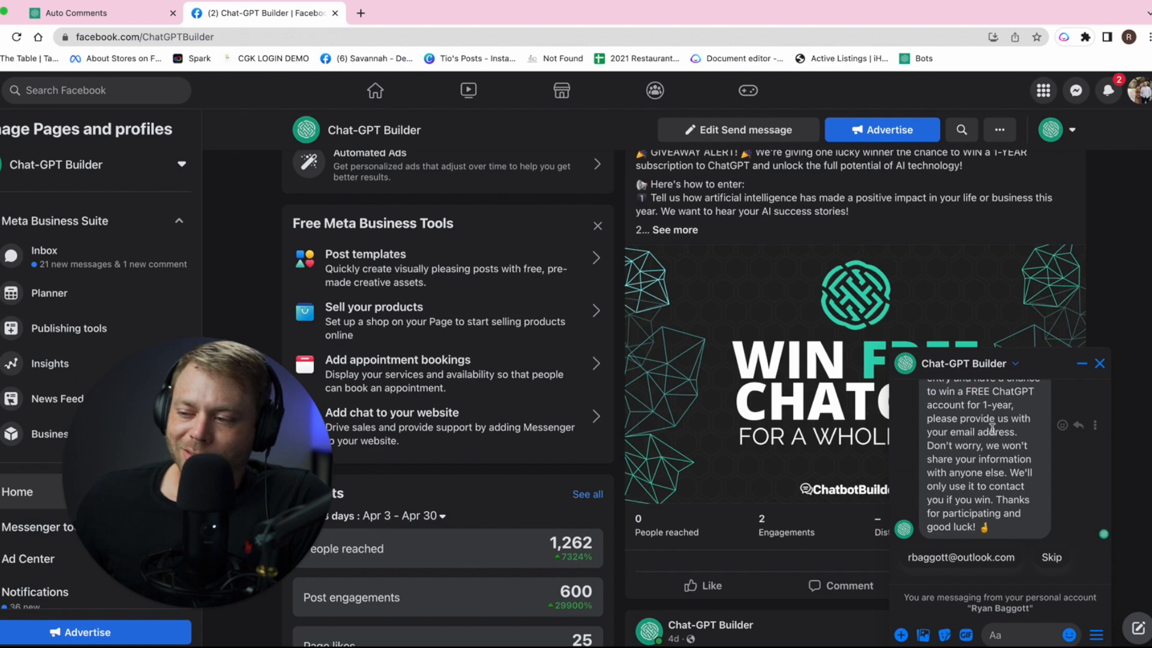
left_click(1046, 426)
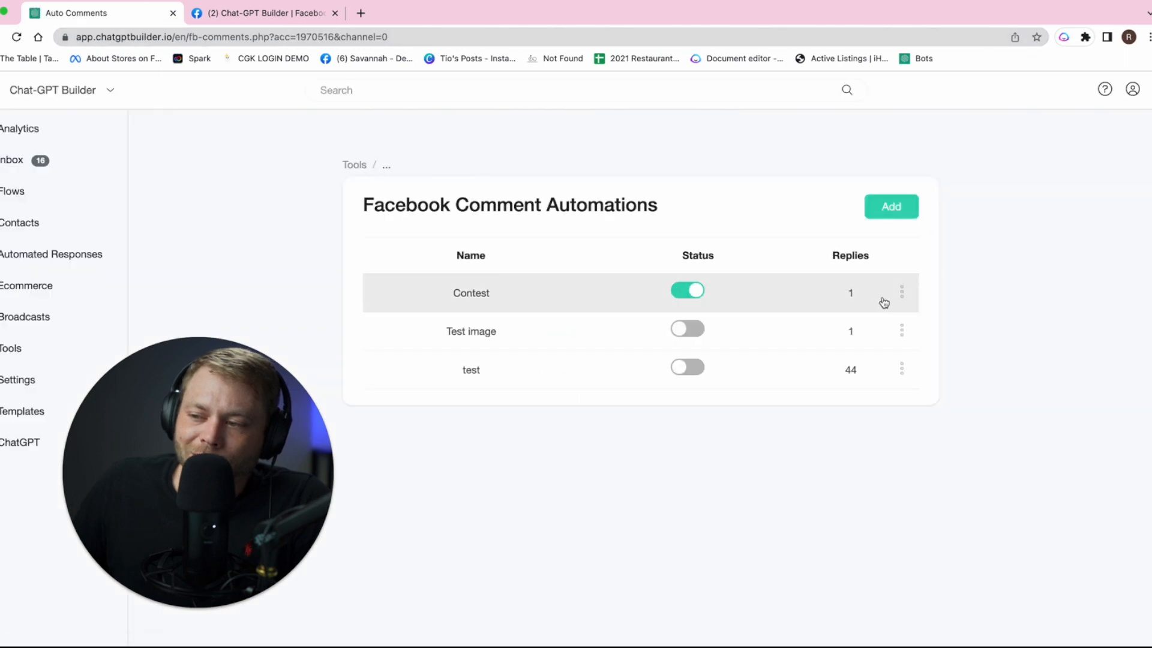
mouse_move(834, 307)
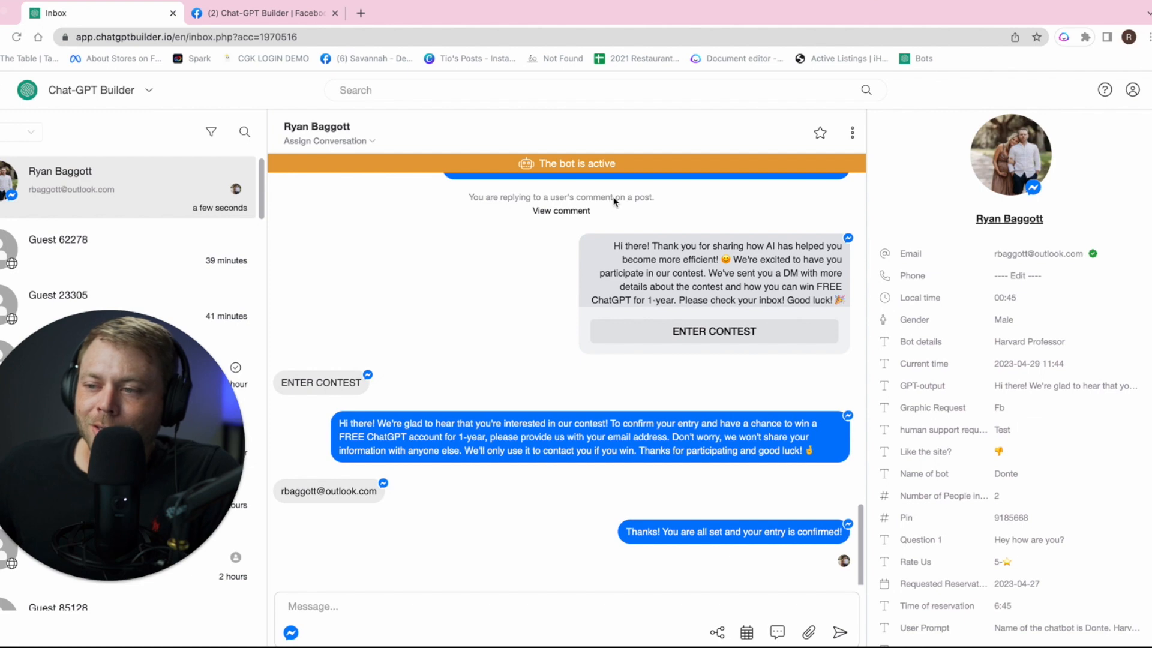
mouse_move(637, 215)
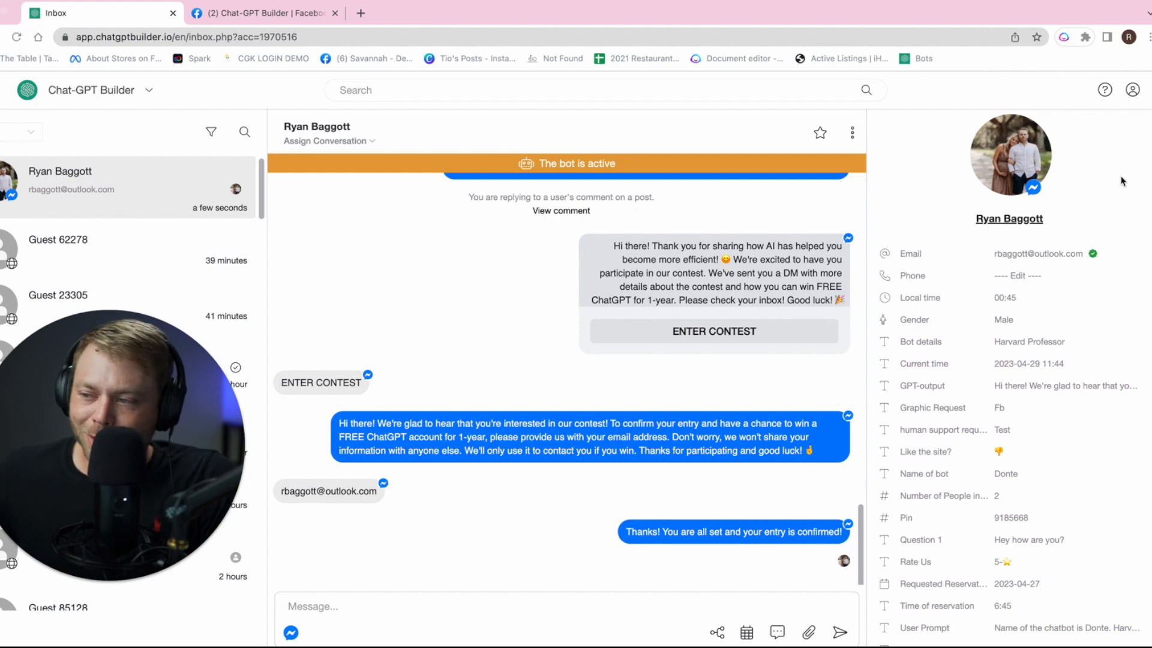
mouse_move(1036, 261)
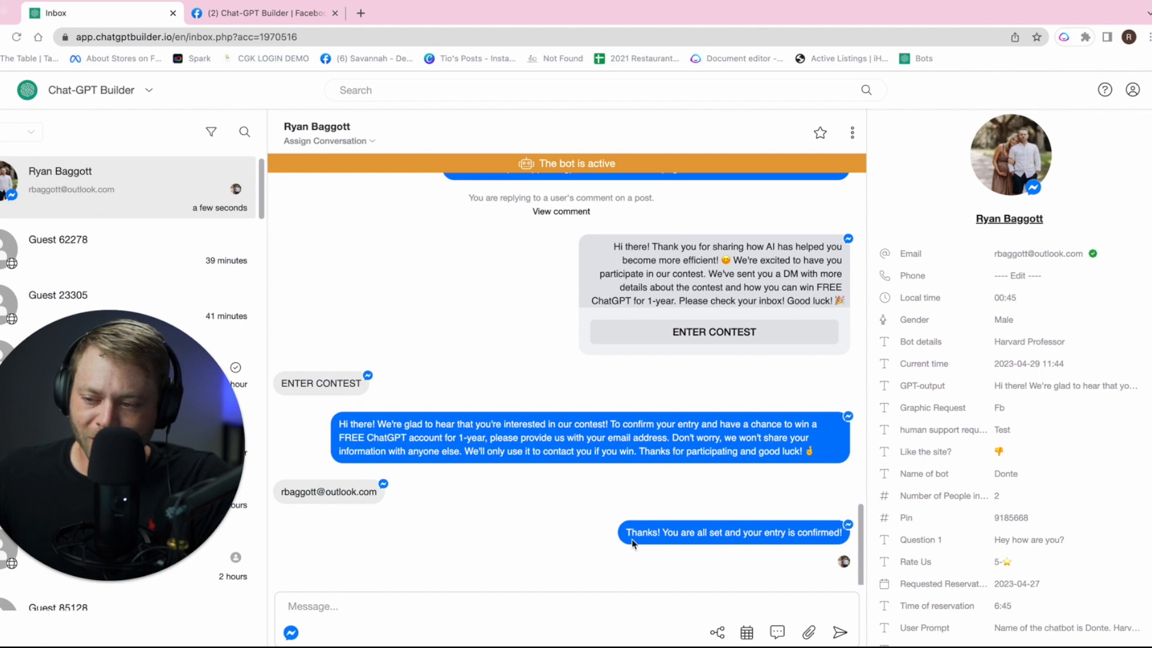
mouse_move(750, 542)
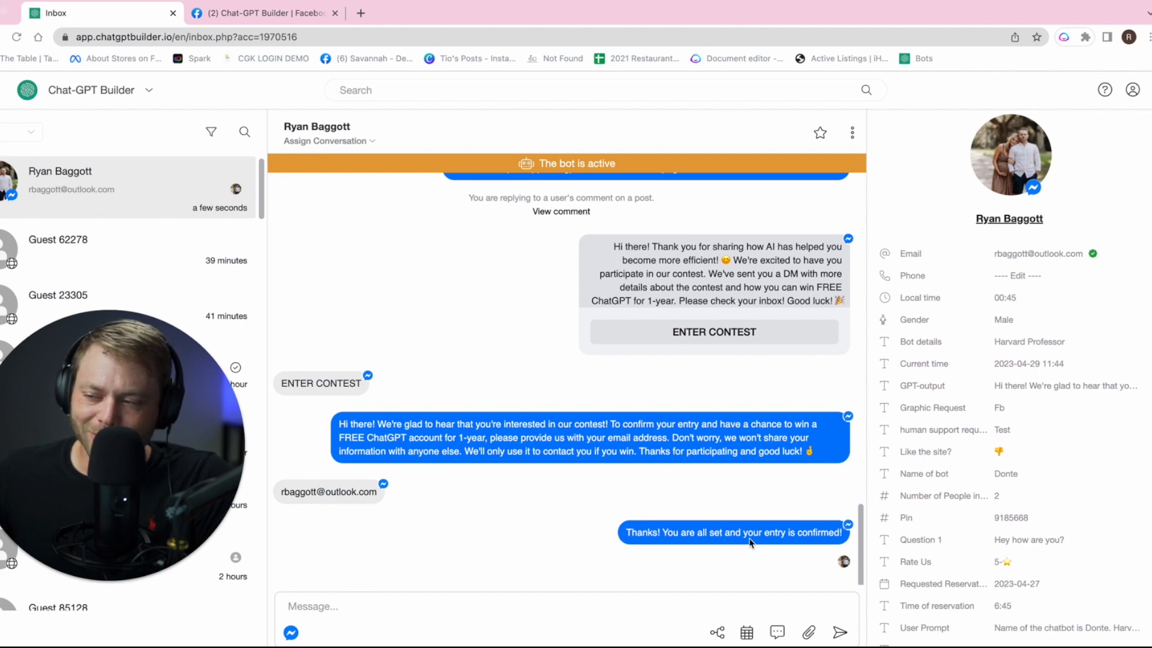